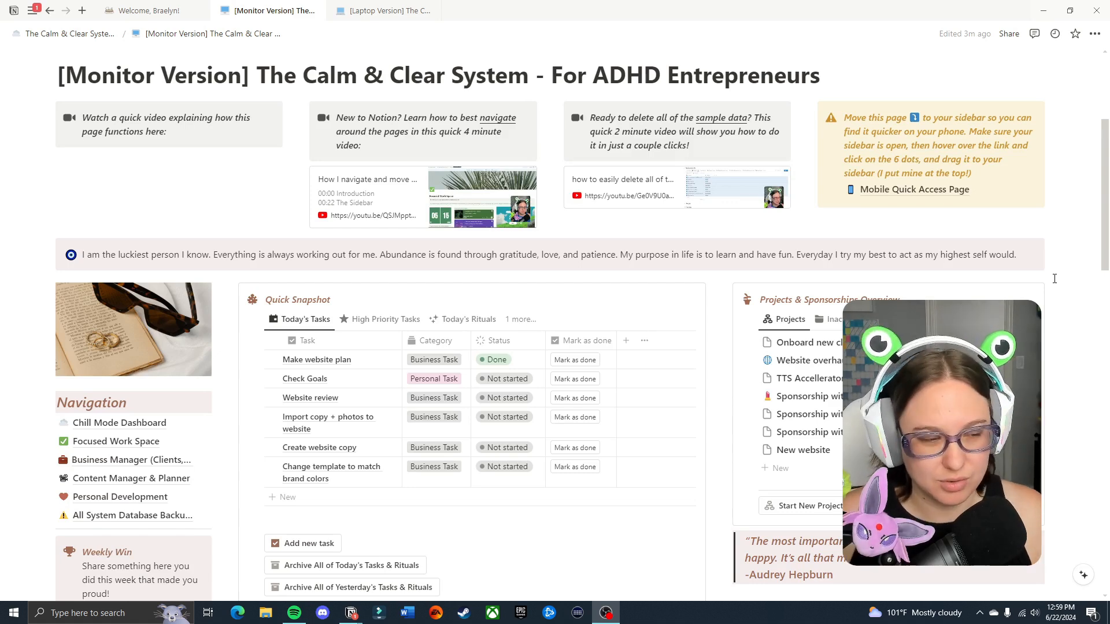
Switch the Quick Snapshot to the High Priority Tasks view, showing only the Sample task
{"action": "scroll", "scroll_direction": "down", "scroll_amount": 3}
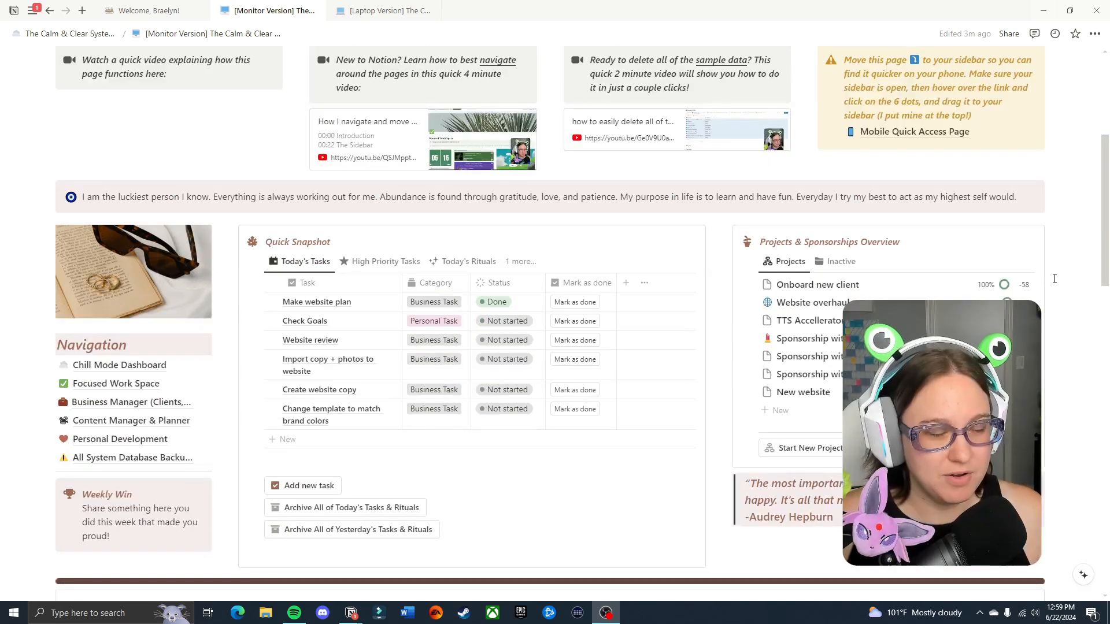
{"action": "scroll", "scroll_direction": "up", "scroll_amount": 3}
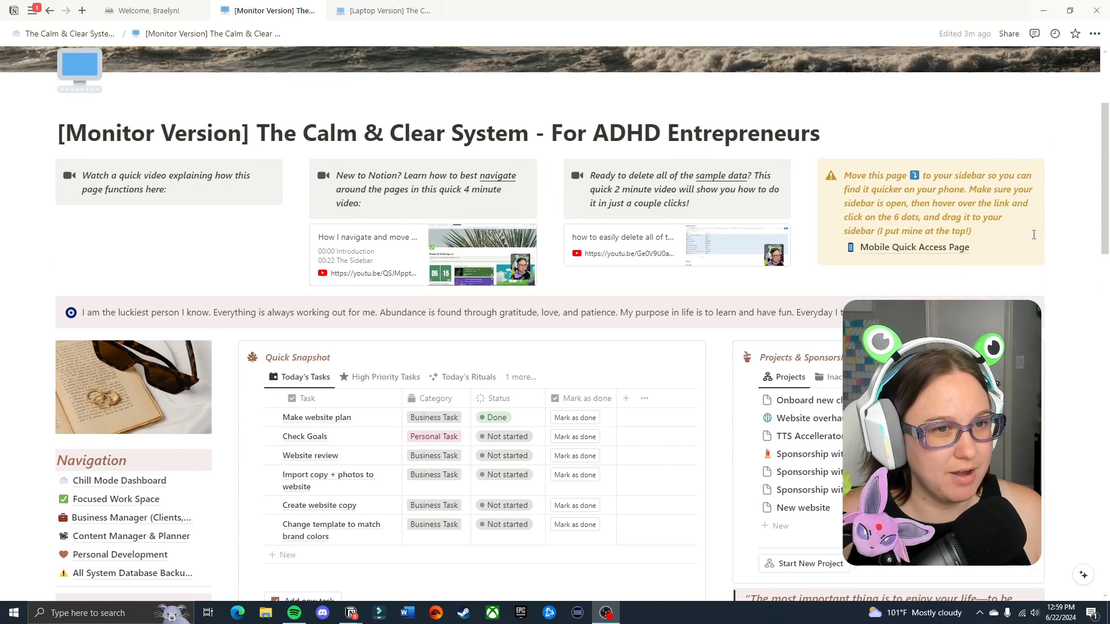
{"action": "mouse_move", "coordinate": [928, 261]}
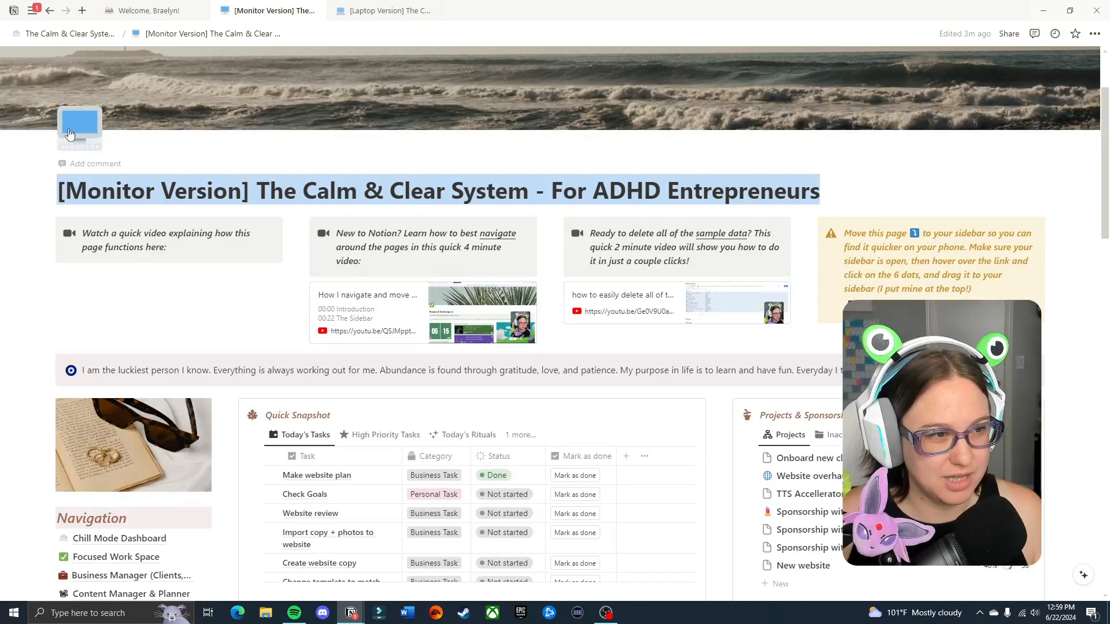
{"action": "scroll", "scroll_direction": "down", "scroll_amount": 3}
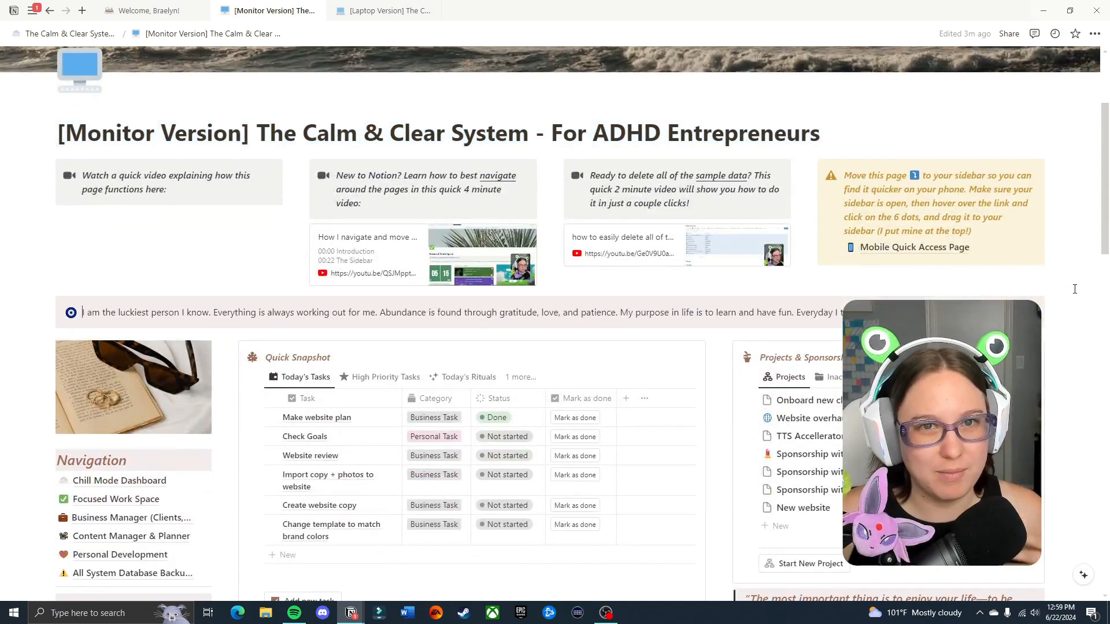
{"action": "scroll", "scroll_direction": "down", "scroll_amount": 3}
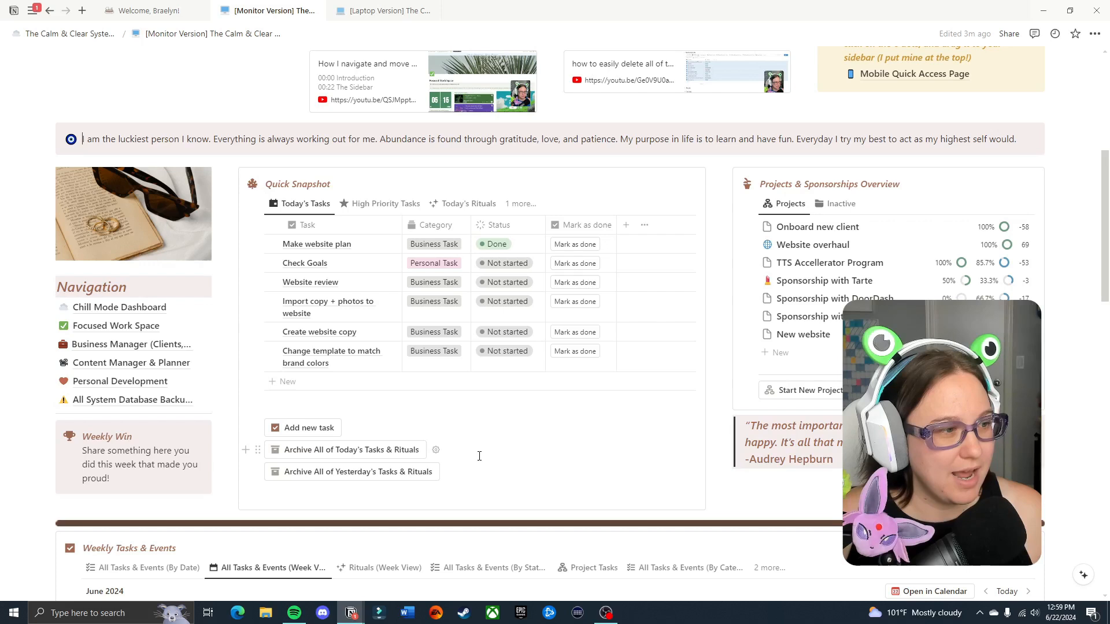
{"action": "mouse_move", "coordinate": [666, 441]}
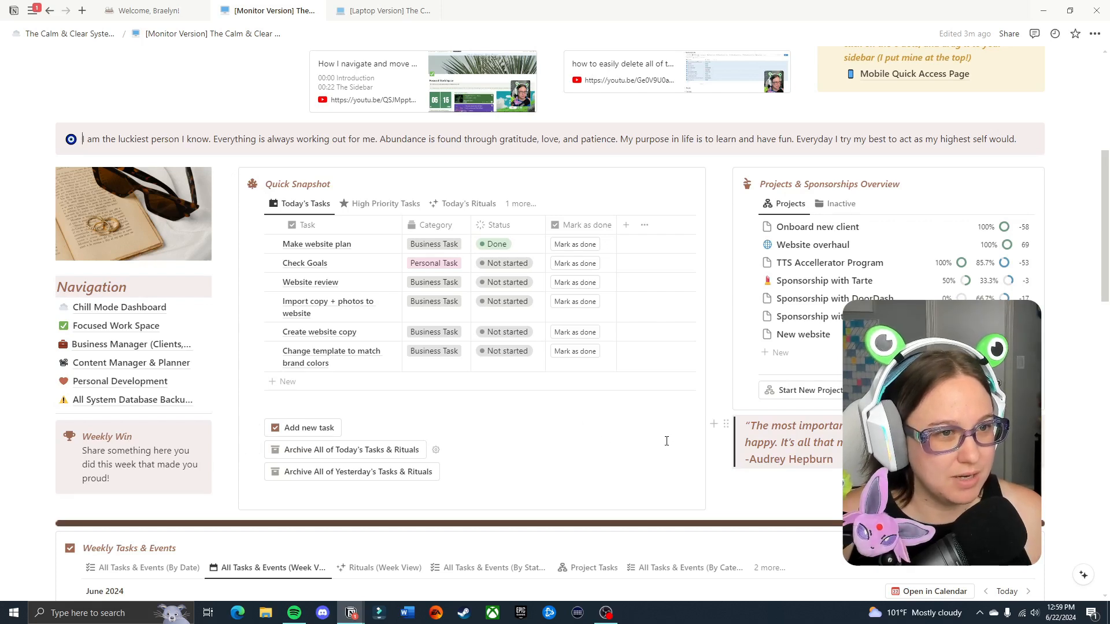
{"action": "mouse_move", "coordinate": [120, 381]}
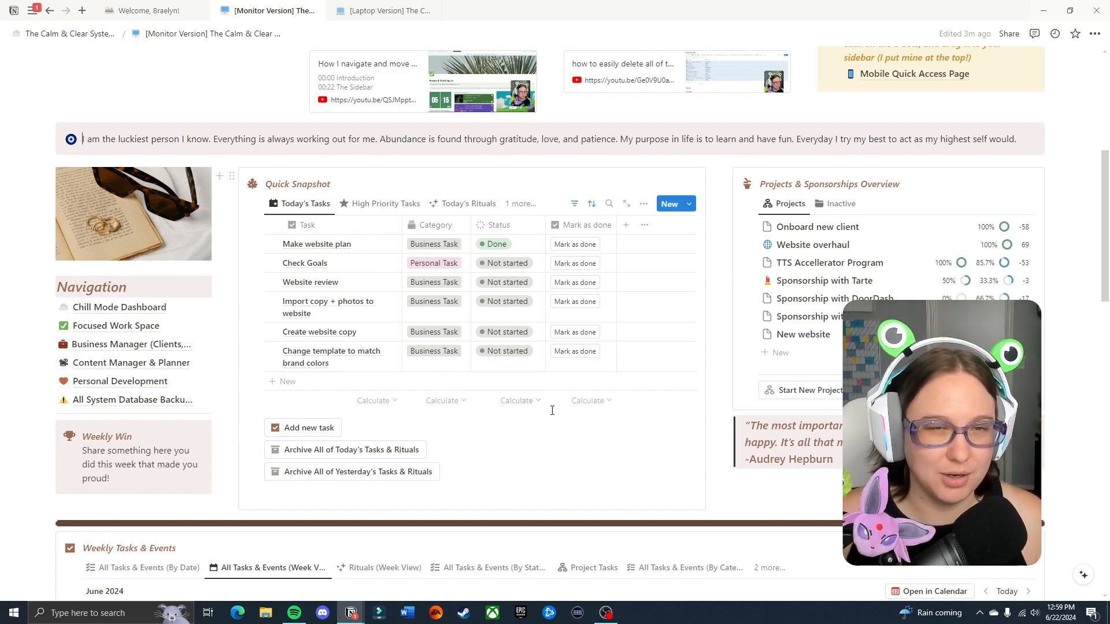
{"action": "mouse_move", "coordinate": [306, 203]}
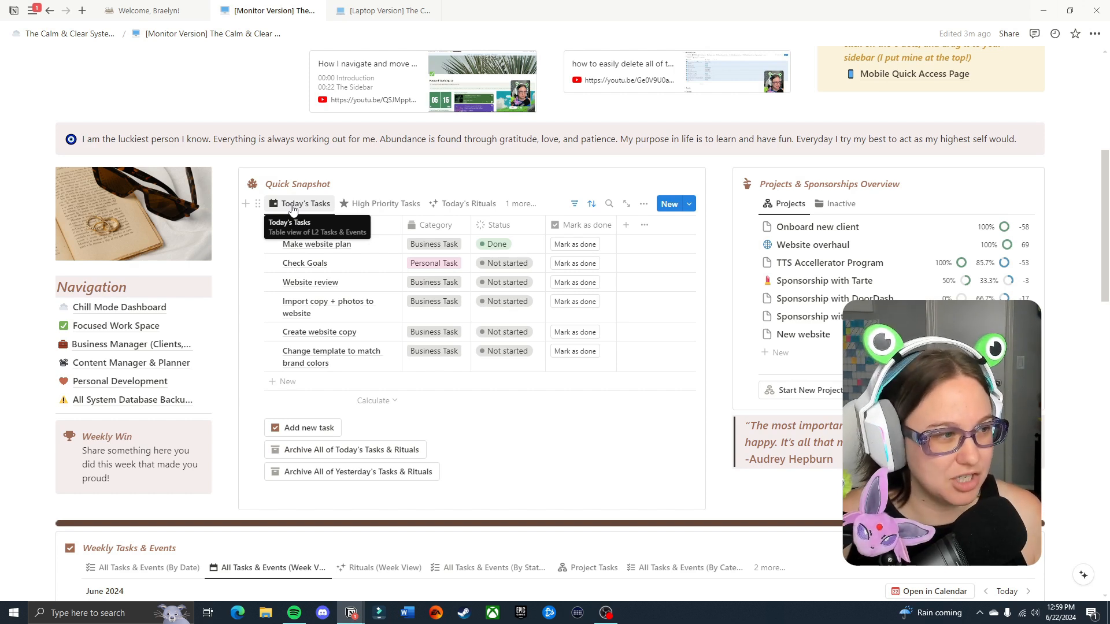
{"action": "mouse_move", "coordinate": [494, 380]}
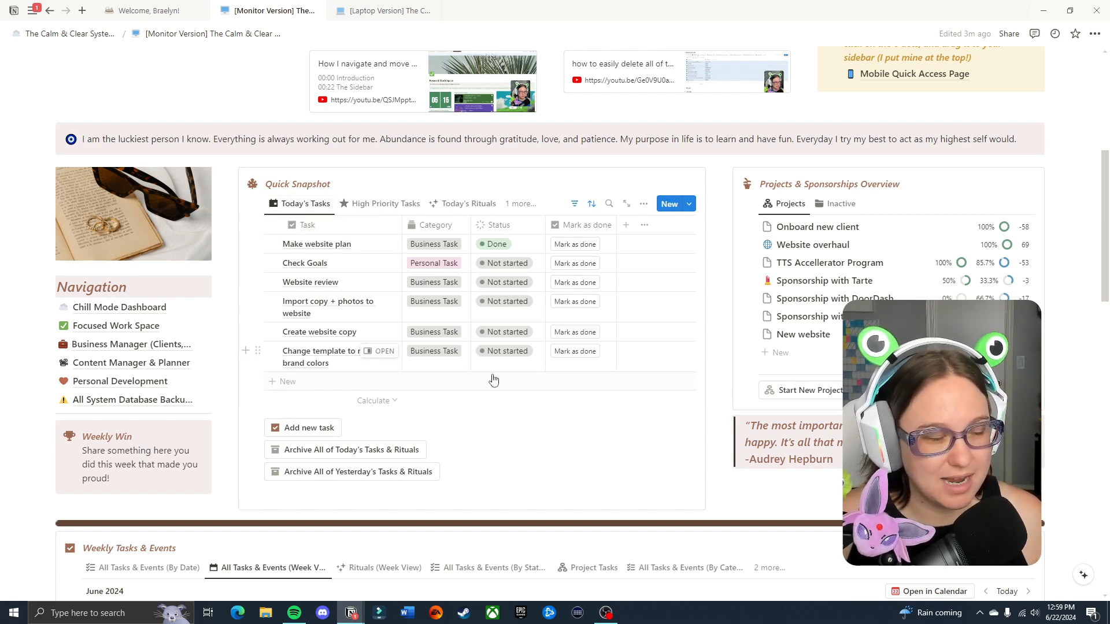
{"action": "left_click", "coordinate": [384, 204]}
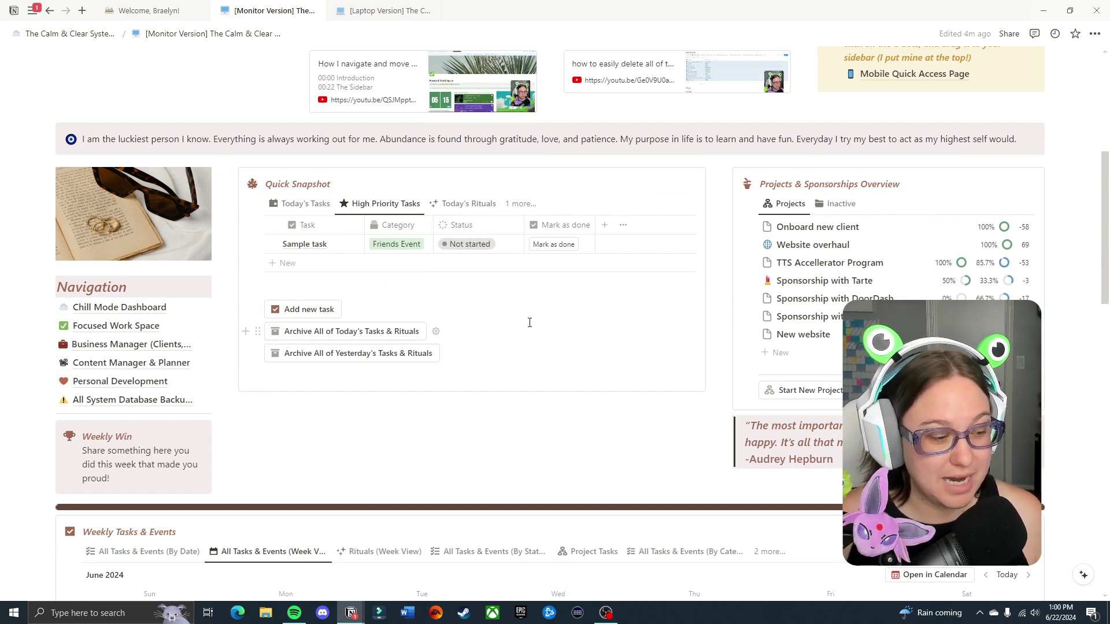
{"action": "left_click", "coordinate": [83, 138]}
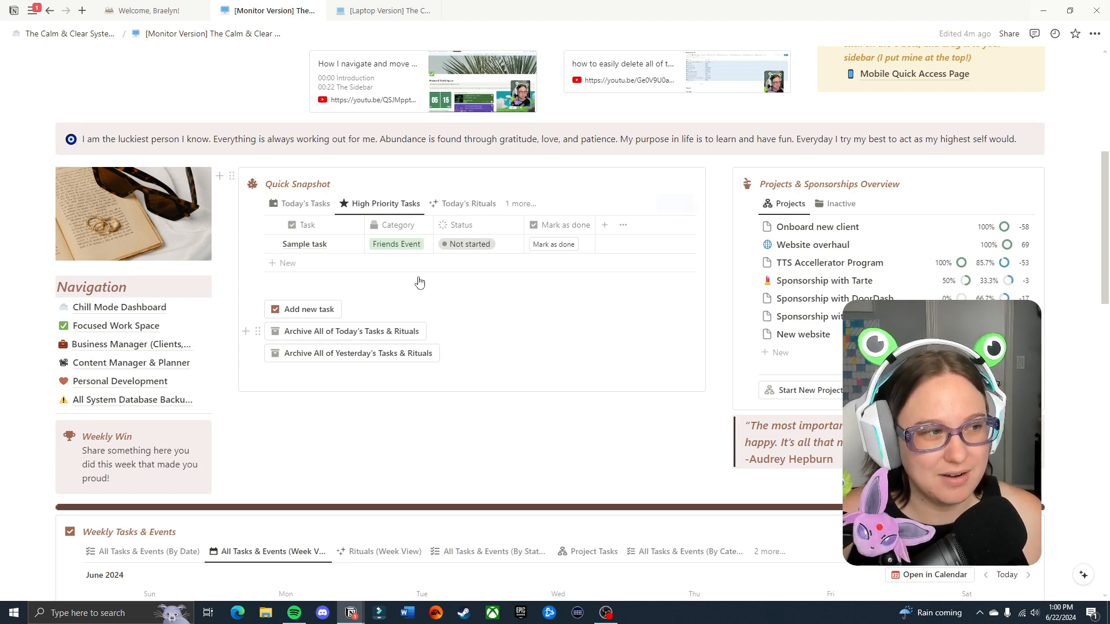
Review the Sample task's properties in side peek and close it again
{"action": "left_click", "coordinate": [304, 244]}
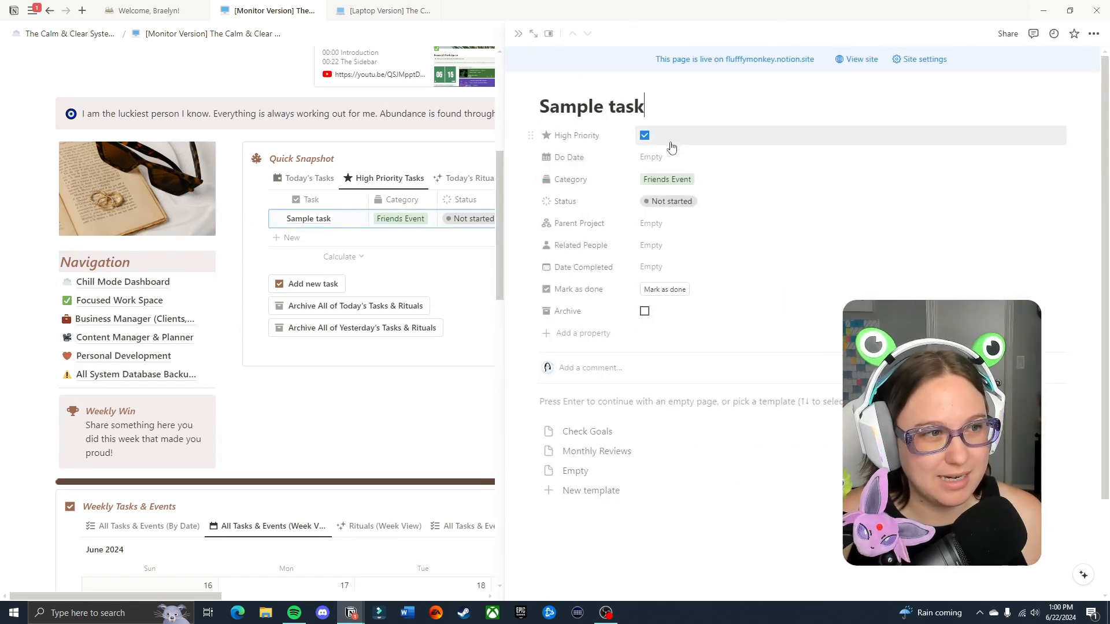
{"action": "mouse_move", "coordinate": [519, 33]}
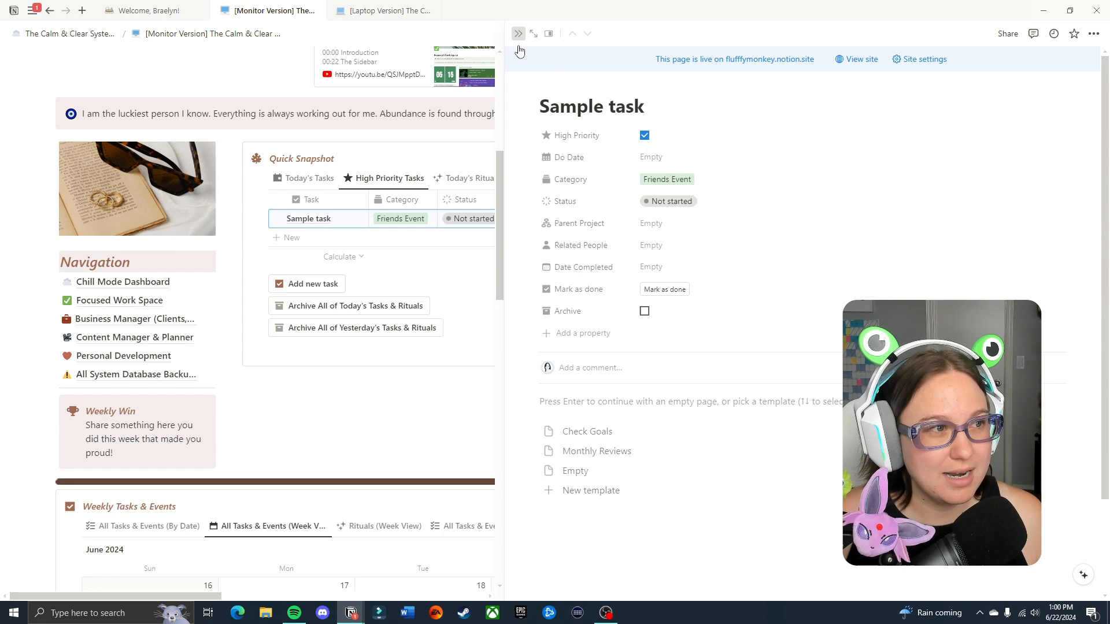
{"action": "left_click", "coordinate": [518, 34]}
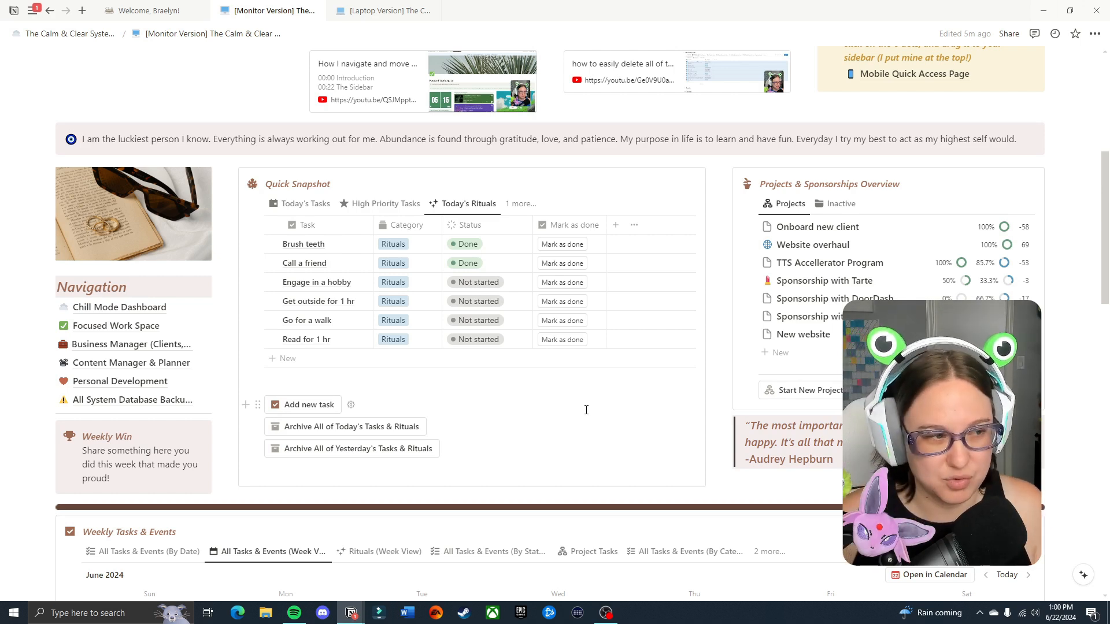
{"action": "mouse_move", "coordinate": [488, 346]}
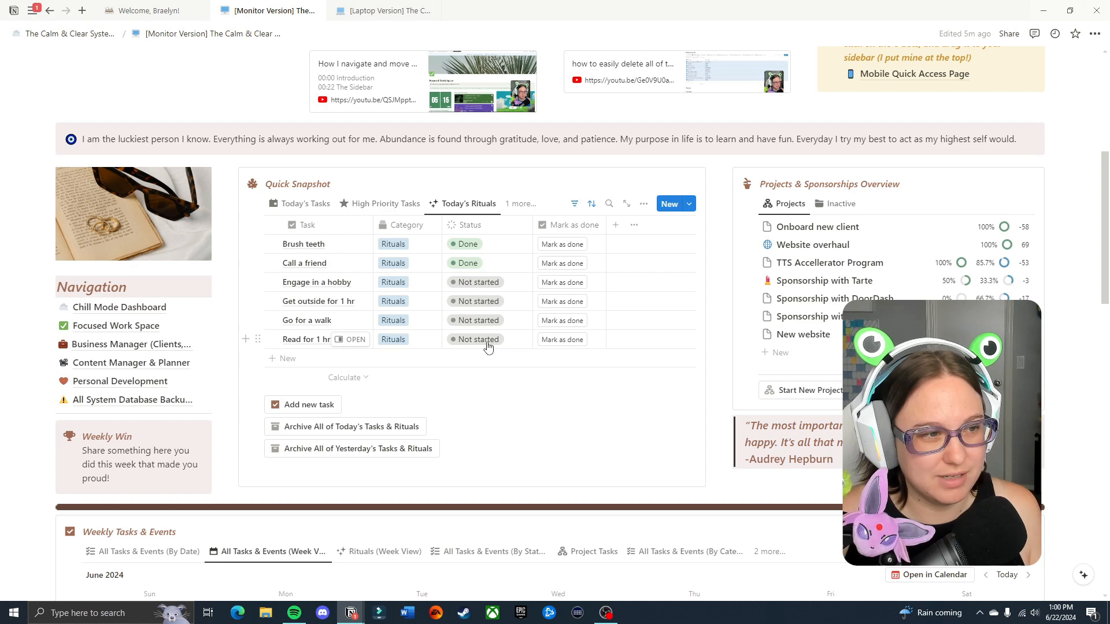
{"action": "mouse_move", "coordinate": [664, 293]}
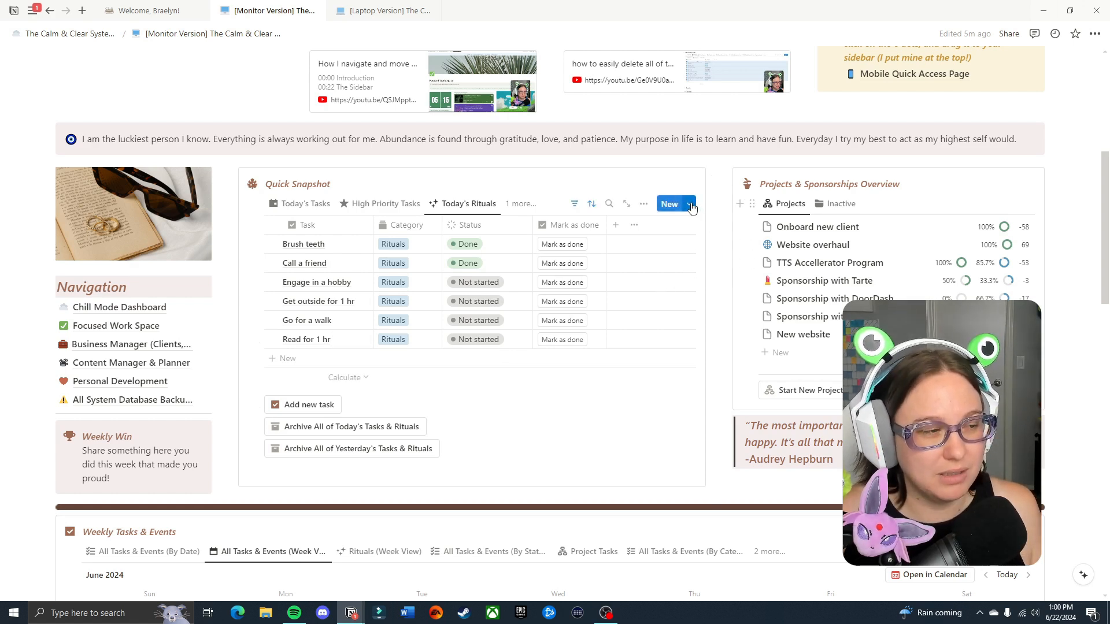
Show the new-entry template list offering Check Goals, Monthly Reviews and Empty
{"action": "left_click", "coordinate": [687, 204]}
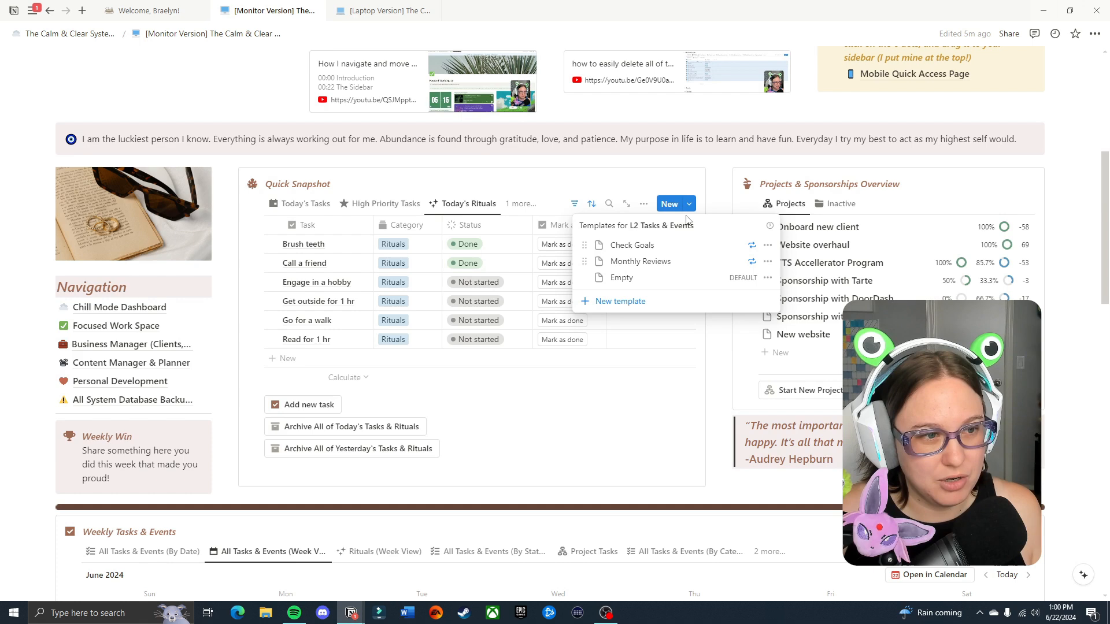
{"action": "mouse_move", "coordinate": [620, 301]}
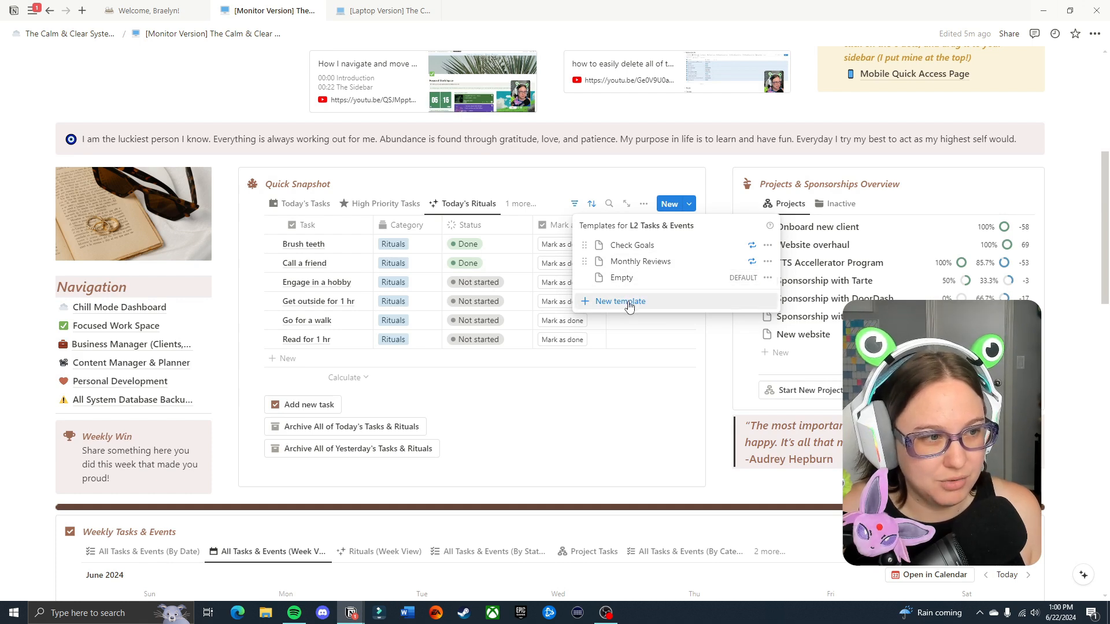
Create a Floss task template with Do Date Today and category Rituals, then close the editor
{"action": "left_click", "coordinate": [618, 301]}
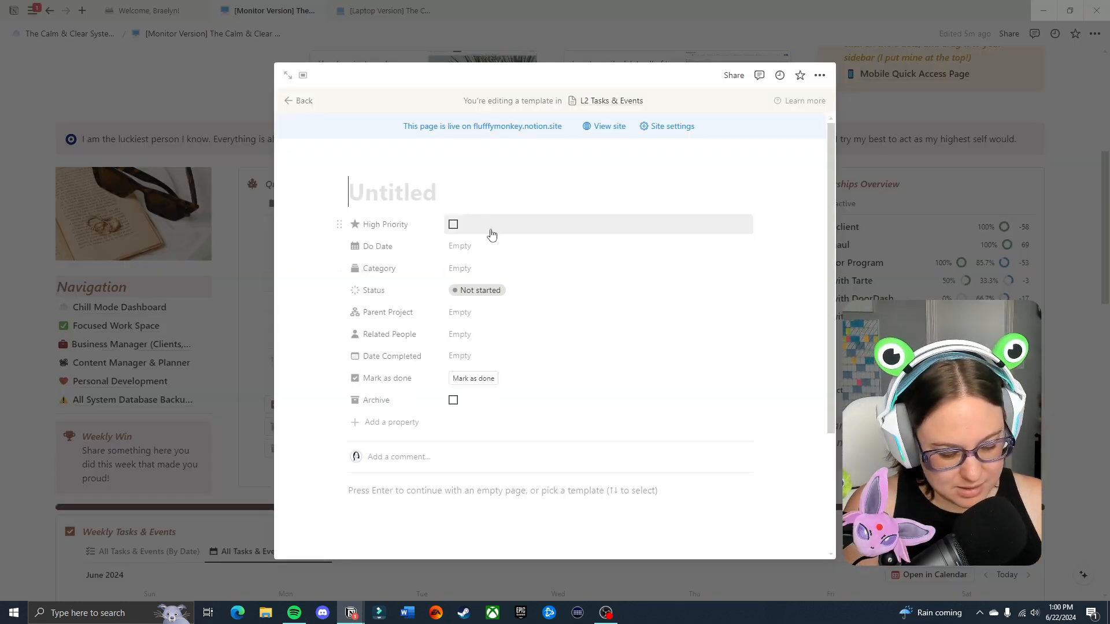
{"action": "type", "text": "Floss"}
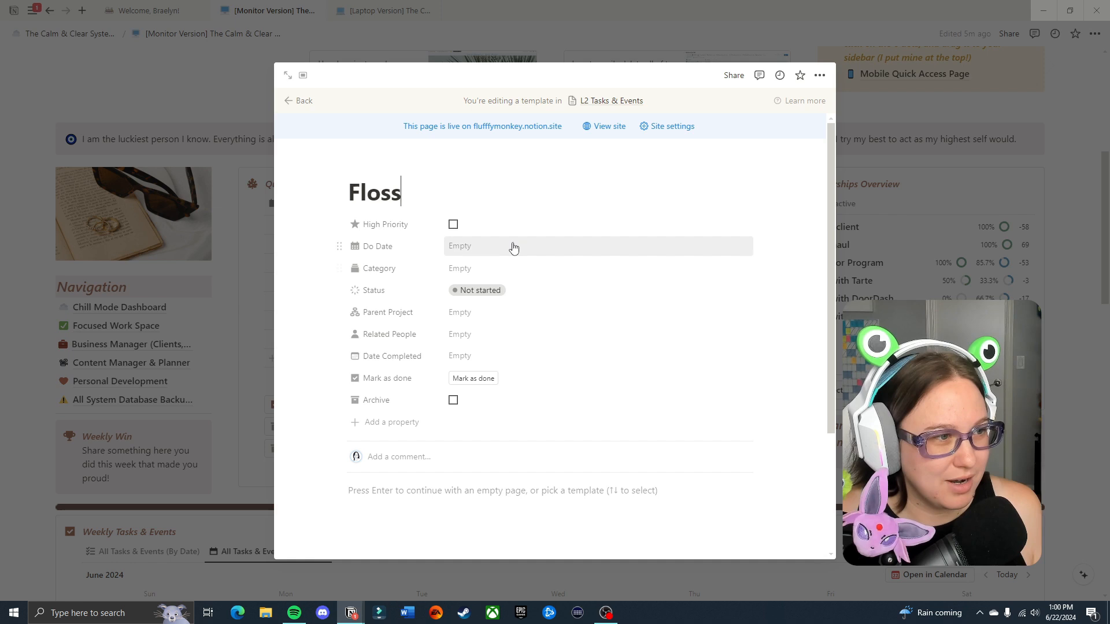
{"action": "left_click", "coordinate": [515, 245]}
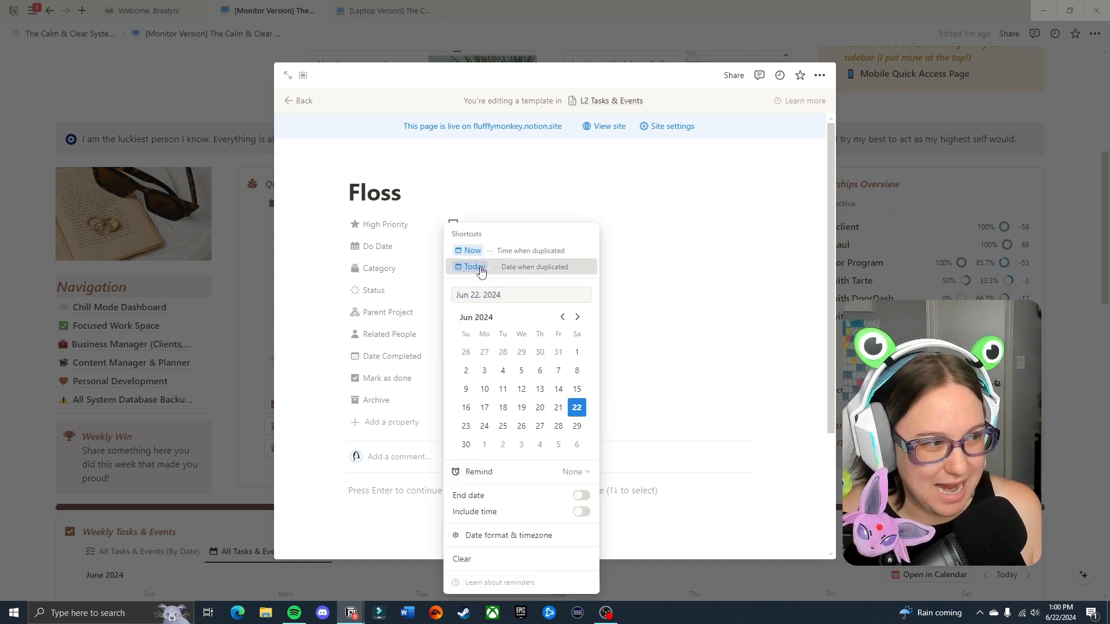
{"action": "left_click", "coordinate": [471, 267]}
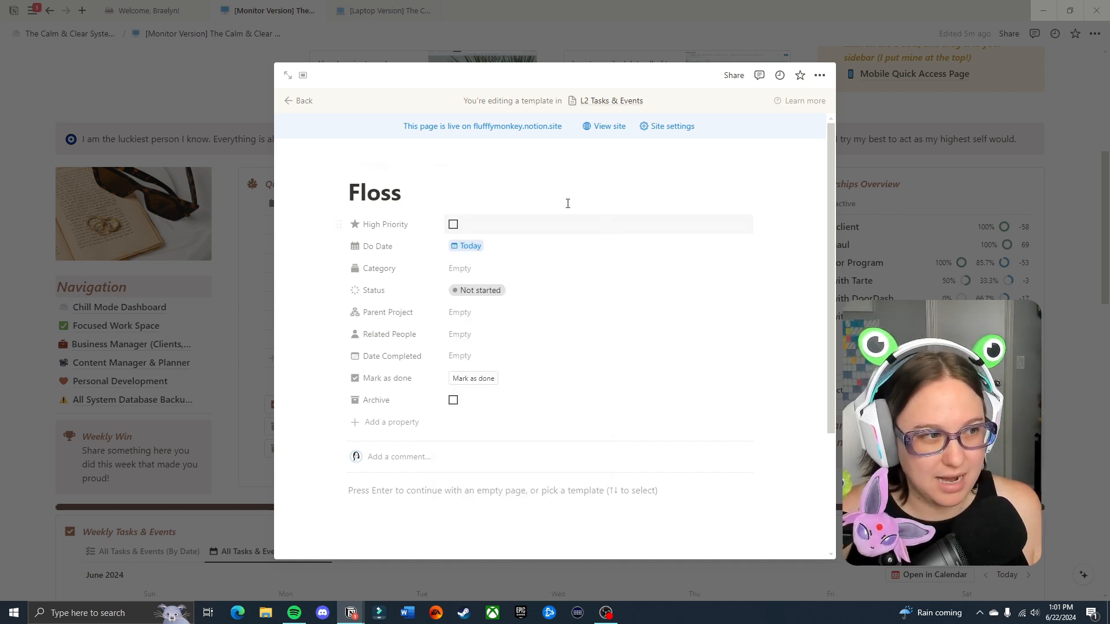
{"action": "mouse_move", "coordinate": [538, 245]}
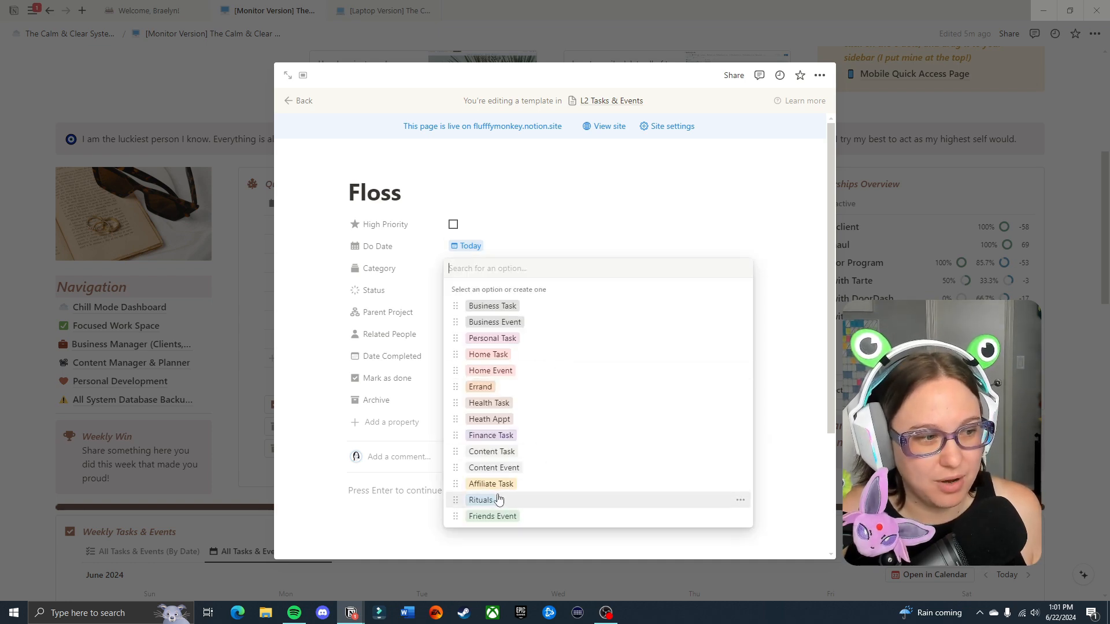
{"action": "left_click", "coordinate": [482, 500]}
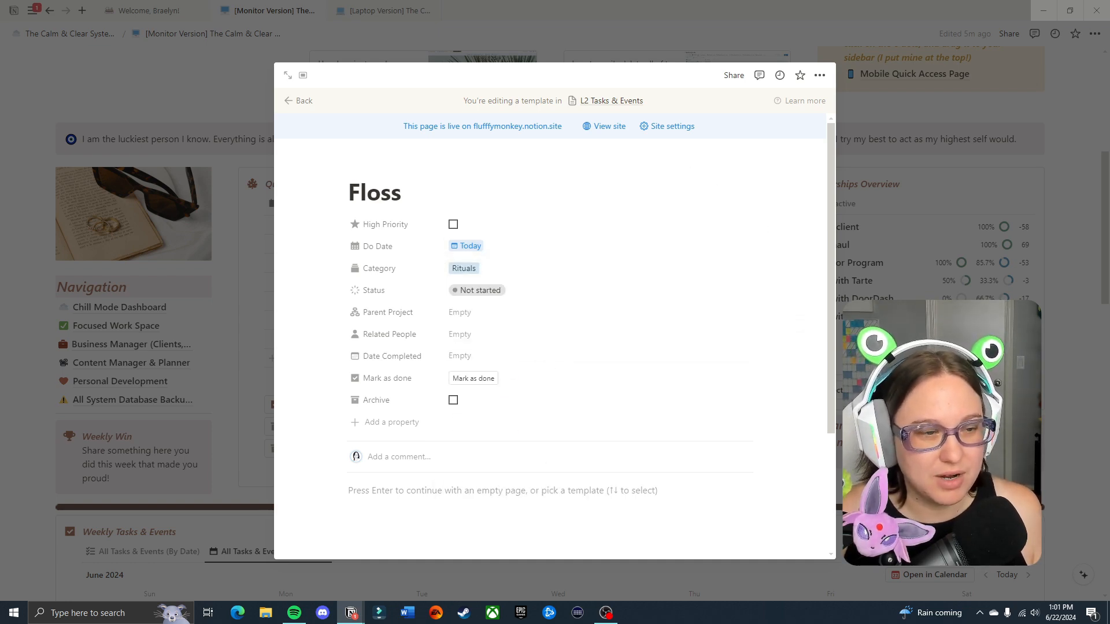
{"action": "left_click", "coordinate": [298, 100]}
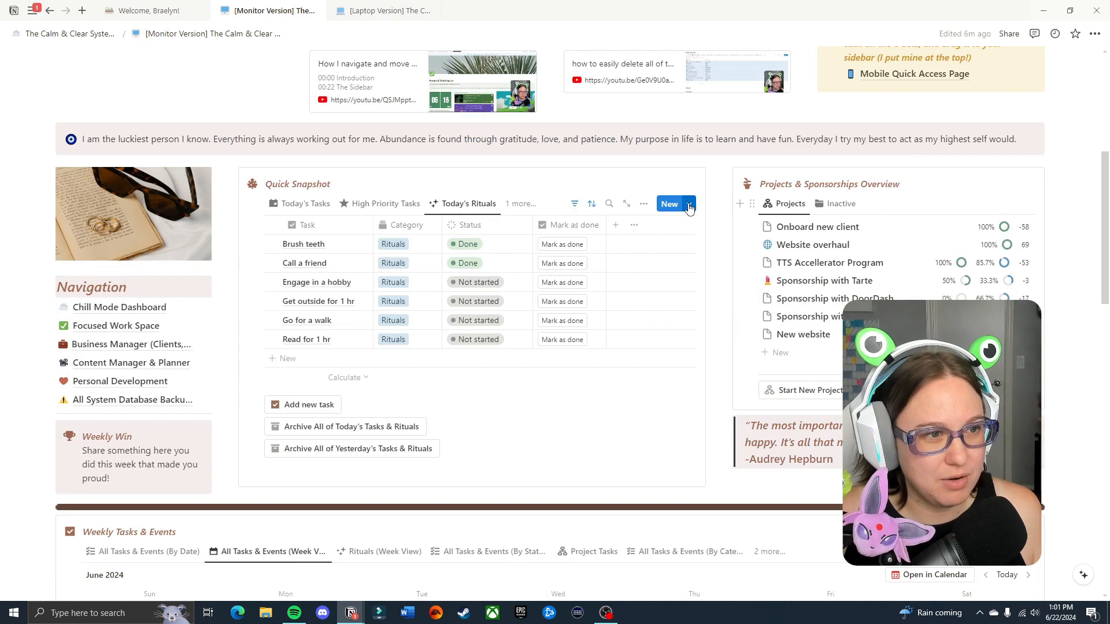
{"action": "left_click", "coordinate": [687, 203]}
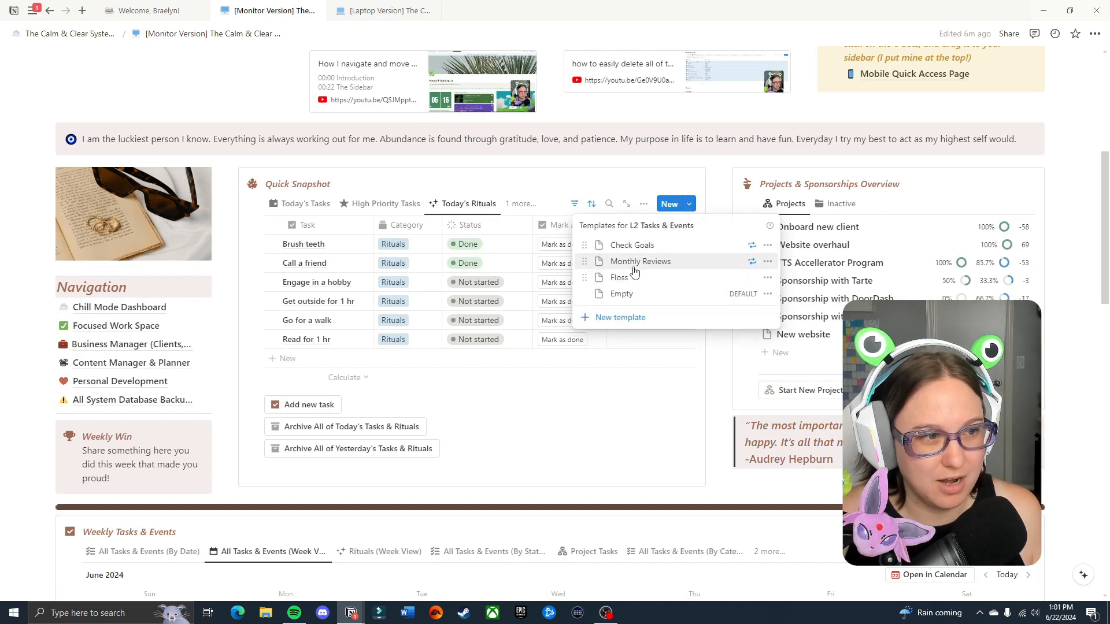
{"action": "left_click", "coordinate": [768, 260]}
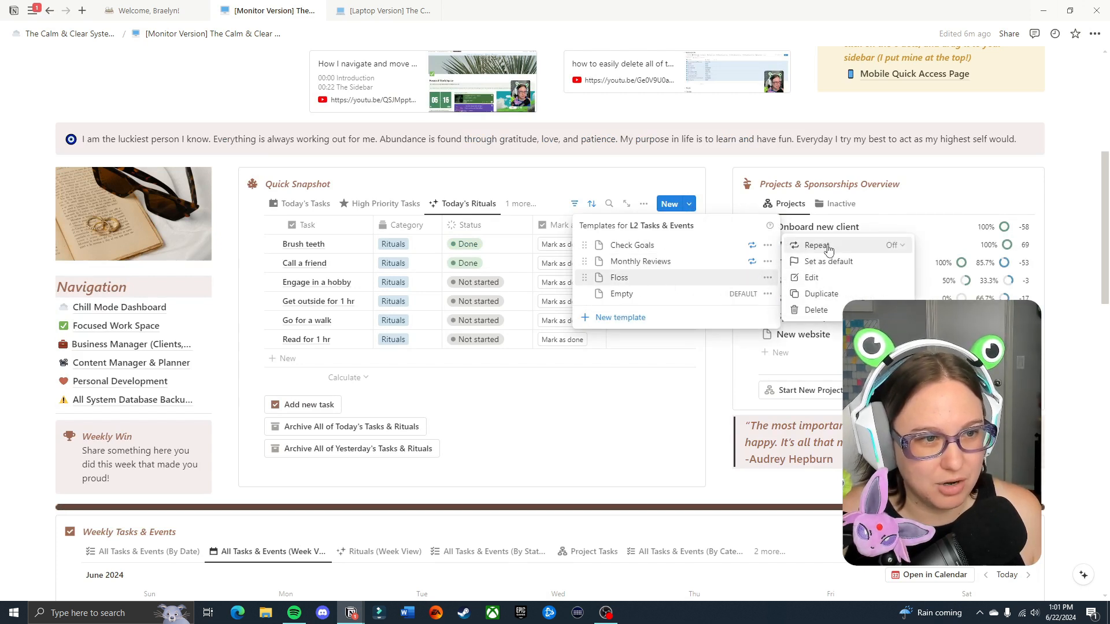
{"action": "left_click", "coordinate": [818, 244]}
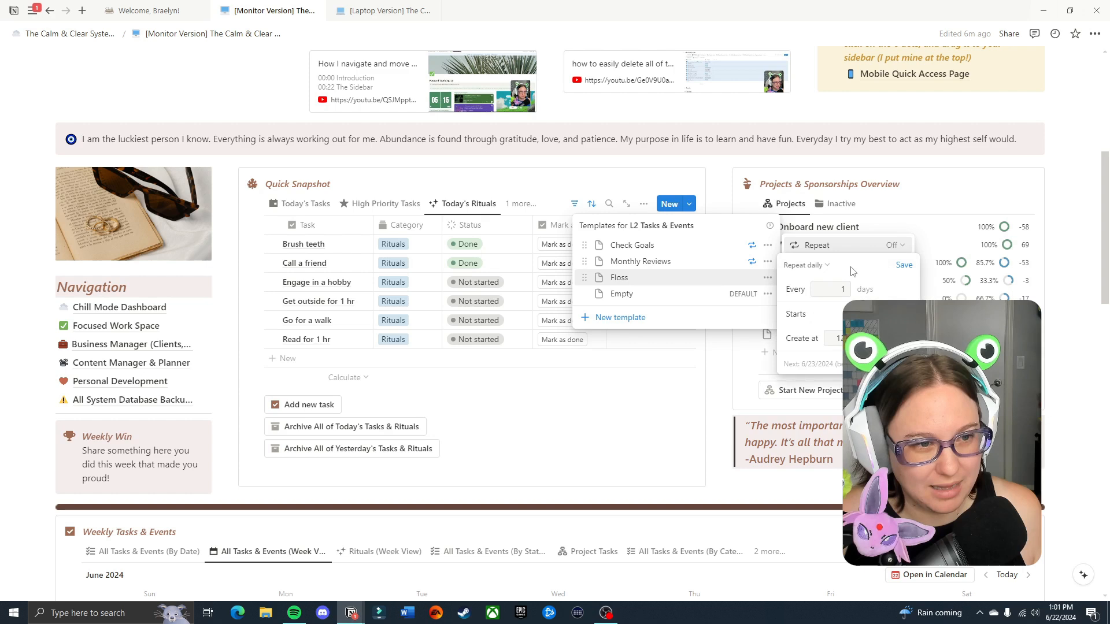
{"action": "left_click", "coordinate": [804, 264]}
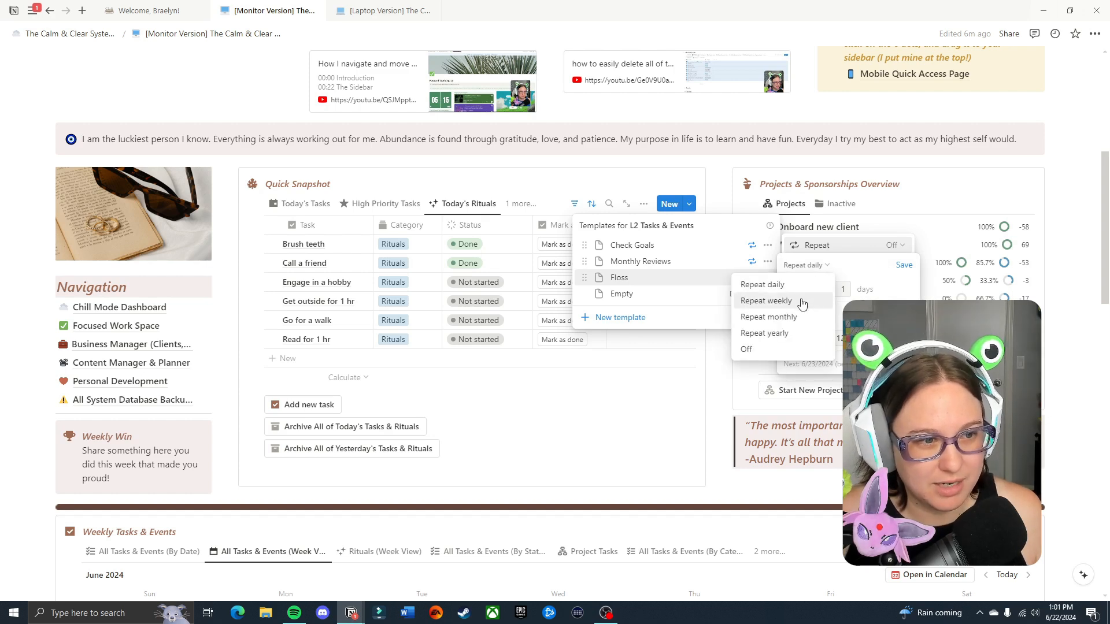
{"action": "left_click", "coordinate": [766, 300]}
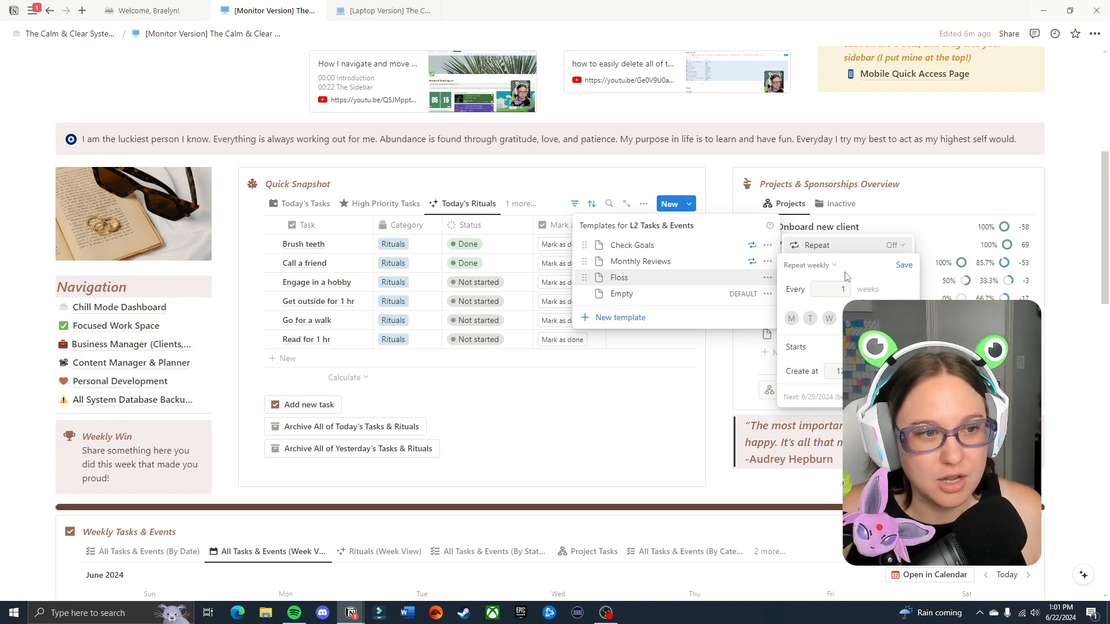
{"action": "left_click", "coordinate": [809, 265]}
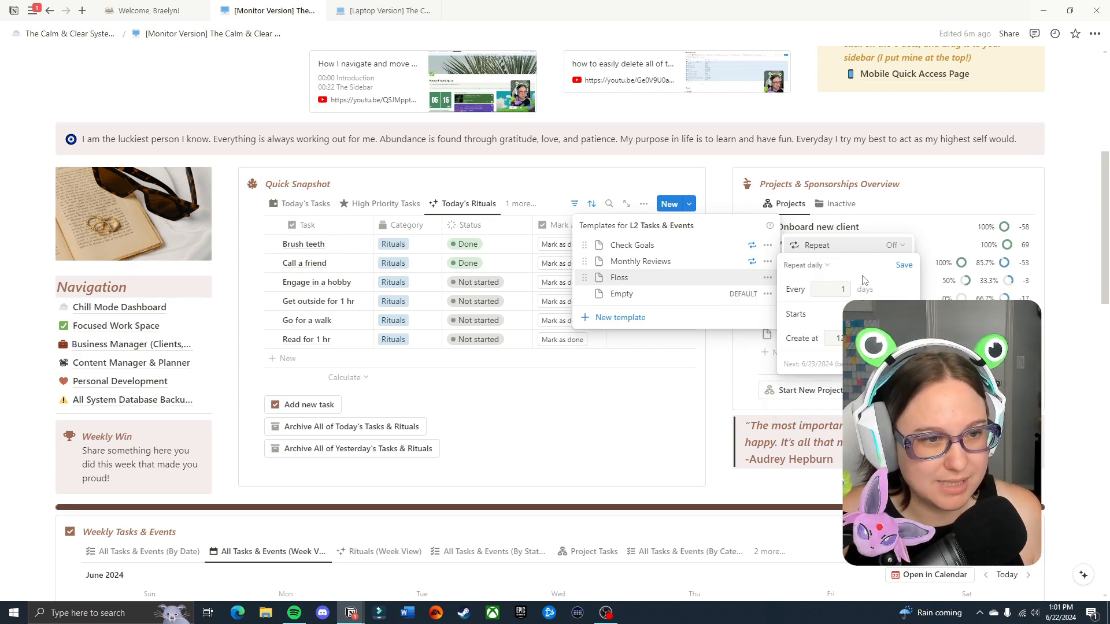
{"action": "left_click", "coordinate": [768, 278]}
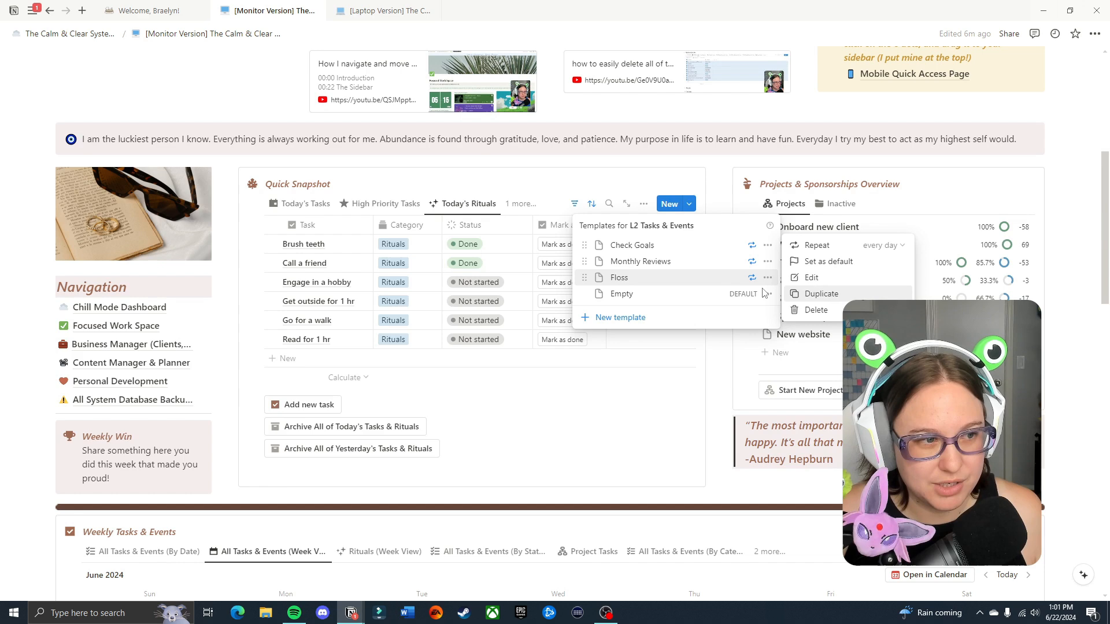
{"action": "left_click", "coordinate": [414, 323]}
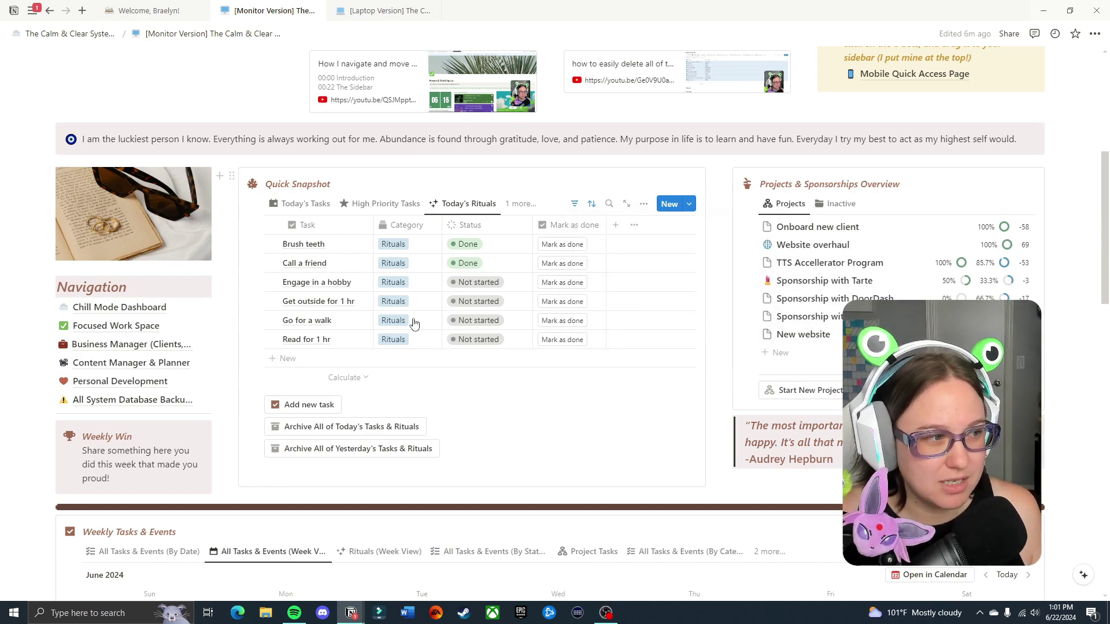
Add a Floss task from its template to Today's Rituals and reveal the remaining views
{"action": "left_click", "coordinate": [686, 203]}
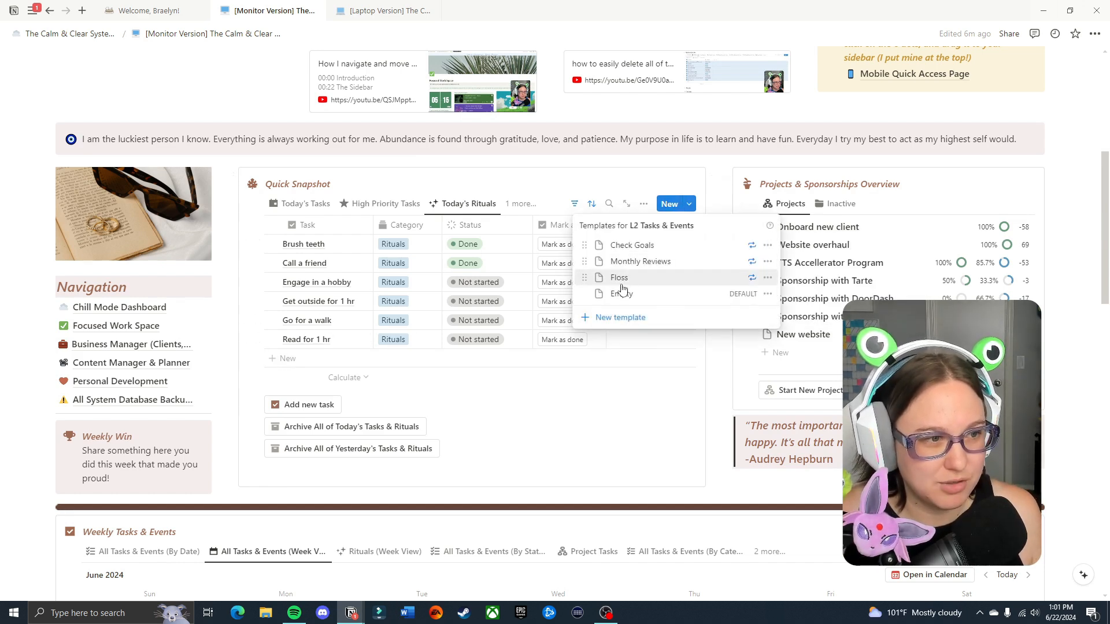
{"action": "left_click", "coordinate": [619, 277]}
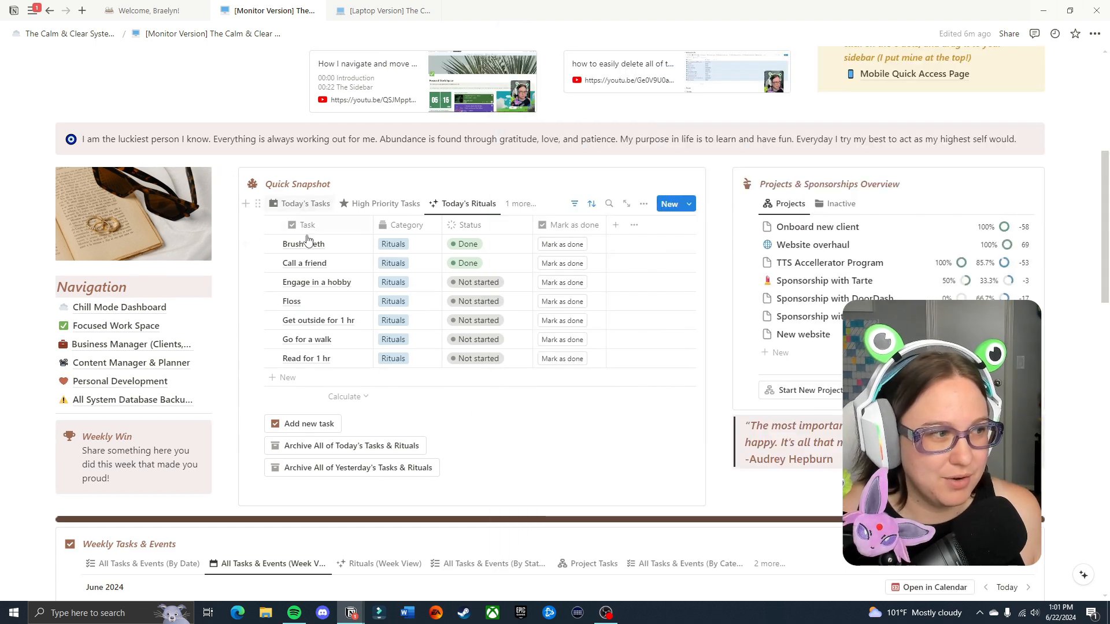
{"action": "left_click", "coordinate": [519, 203]}
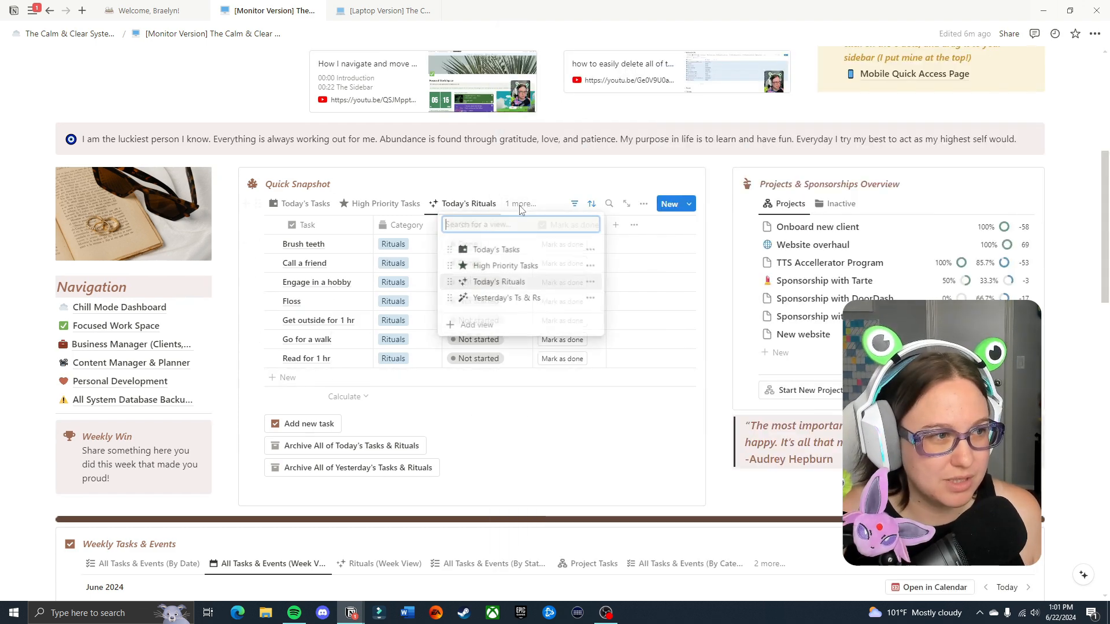
Archive yesterday's completed tasks and rituals, then return the Quick Snapshot to Today's Tasks
{"action": "left_click", "coordinate": [507, 297]}
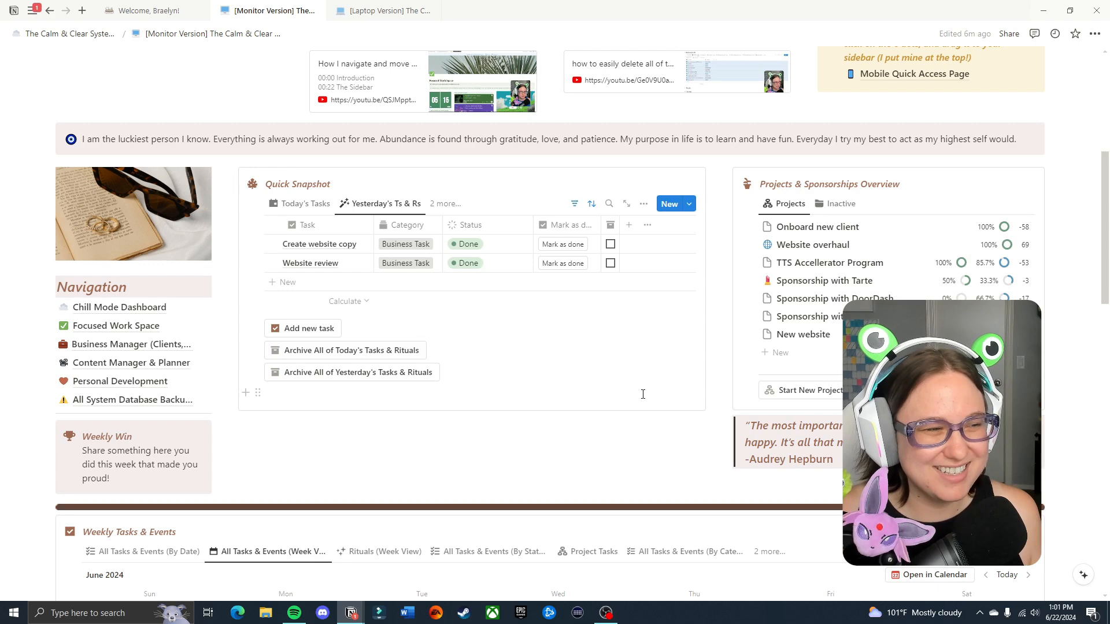
{"action": "mouse_move", "coordinate": [621, 362]}
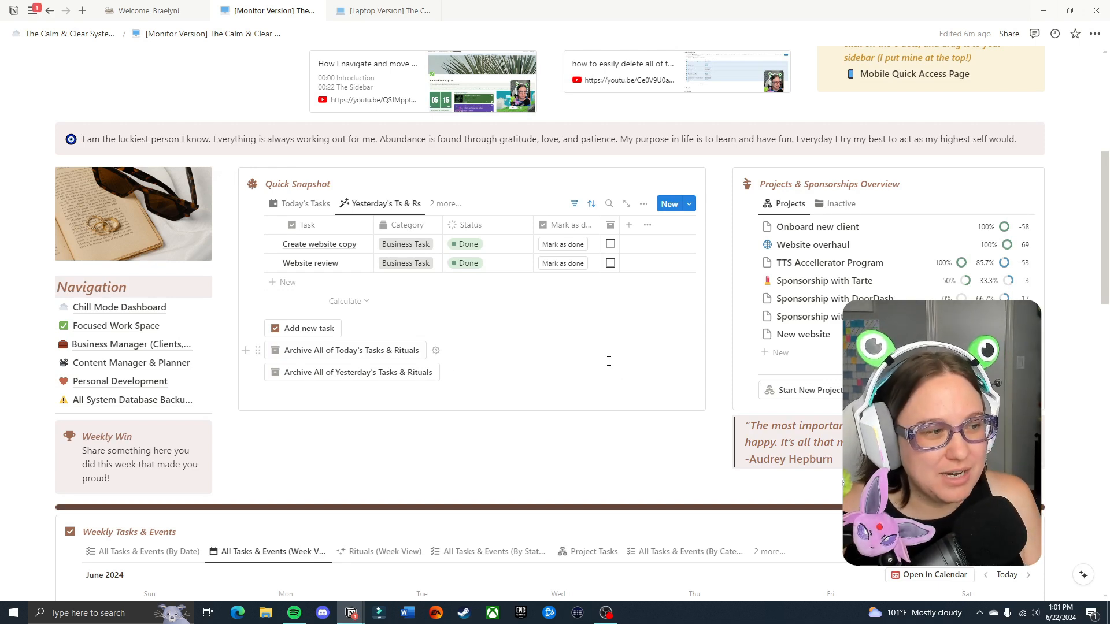
{"action": "mouse_move", "coordinate": [383, 342]}
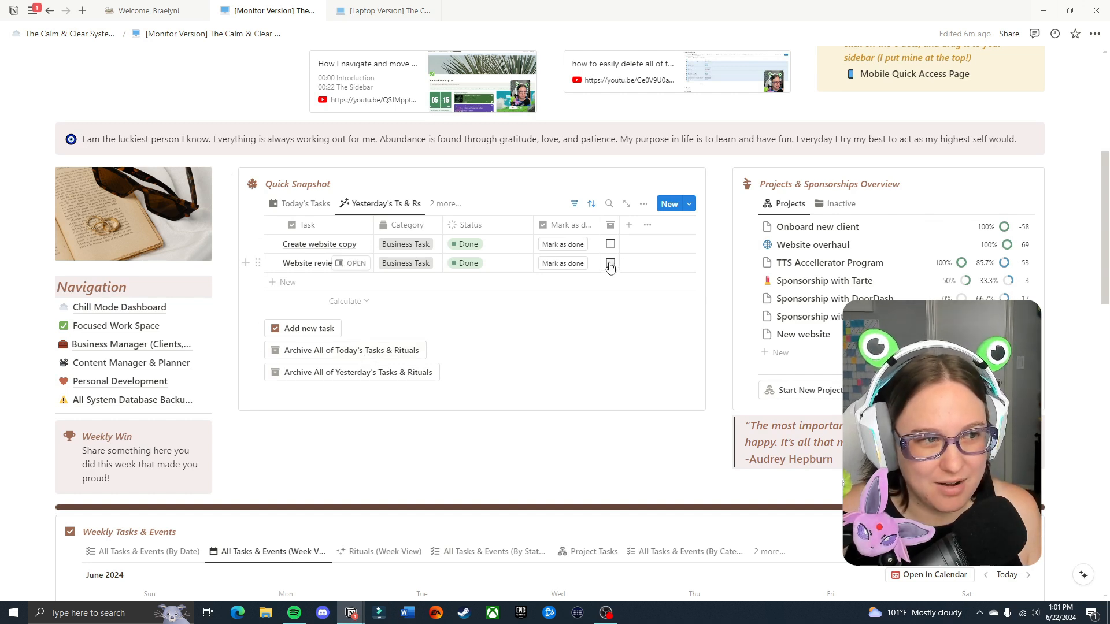
{"action": "mouse_move", "coordinate": [611, 226]}
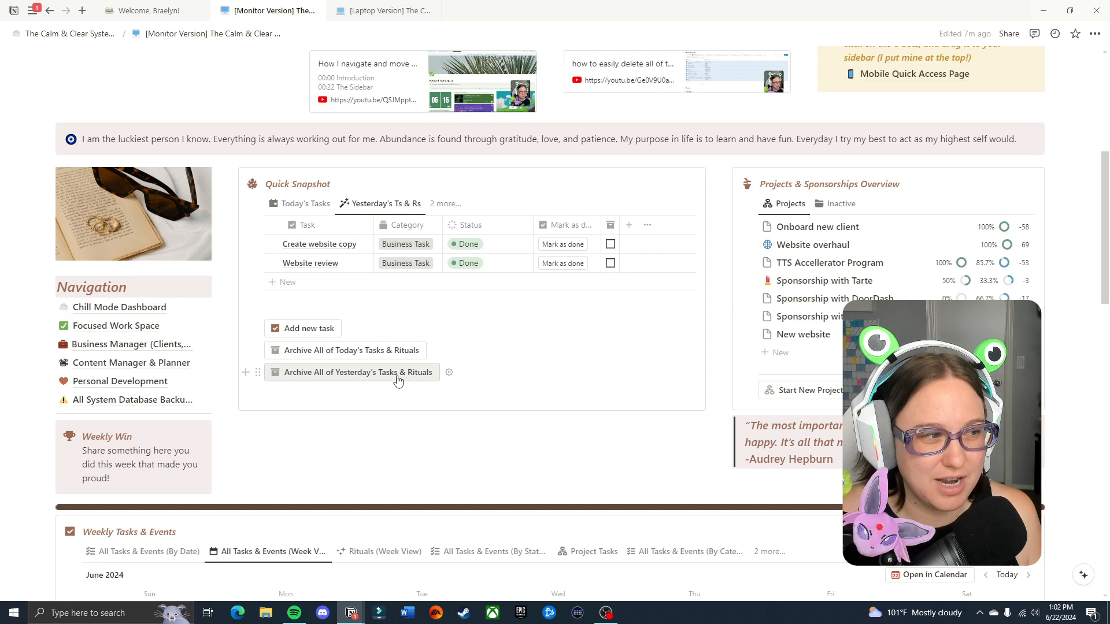
{"action": "left_click", "coordinate": [351, 372]}
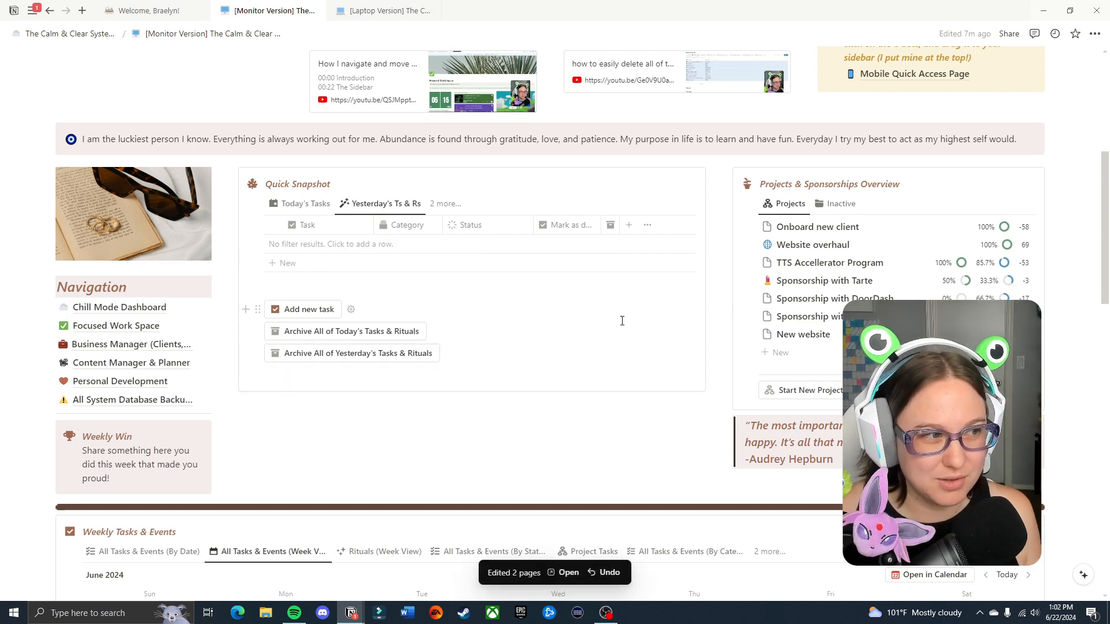
{"action": "left_click", "coordinate": [304, 204]}
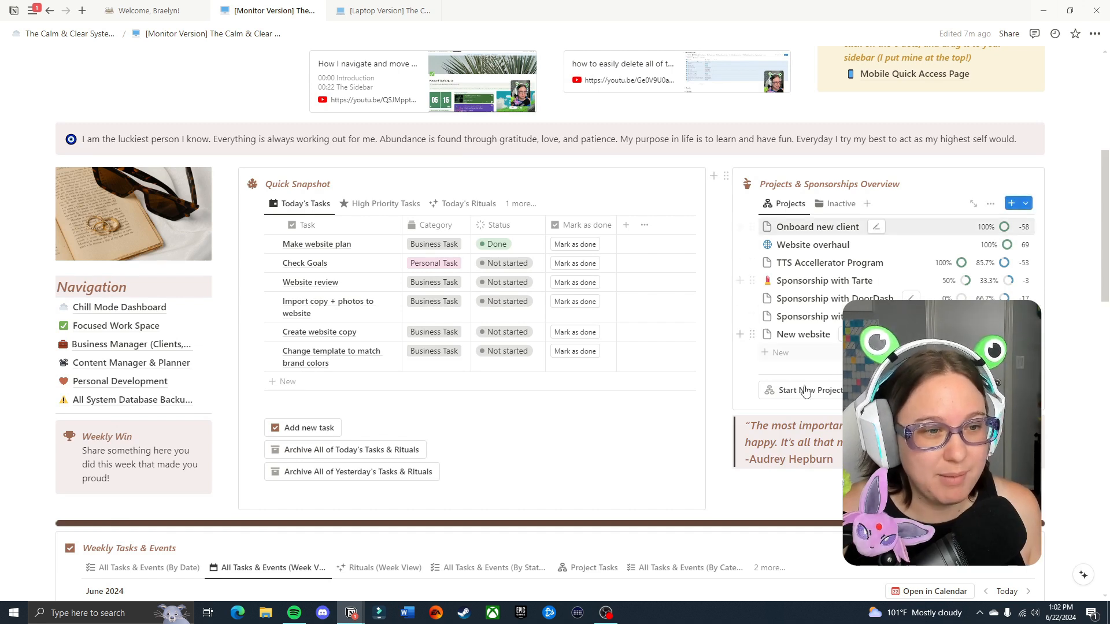
{"action": "mouse_move", "coordinate": [833, 354]}
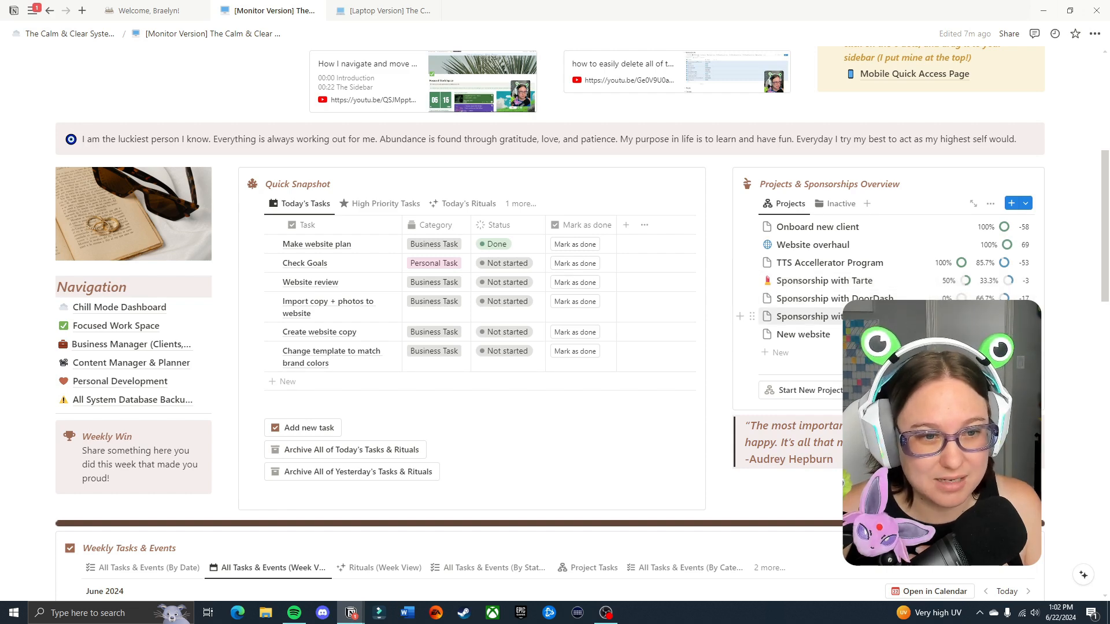
Mark the Tarte sponsorship's feed posts and first reel as posted, reaching 66.7% progress
{"action": "left_click", "coordinate": [827, 263]}
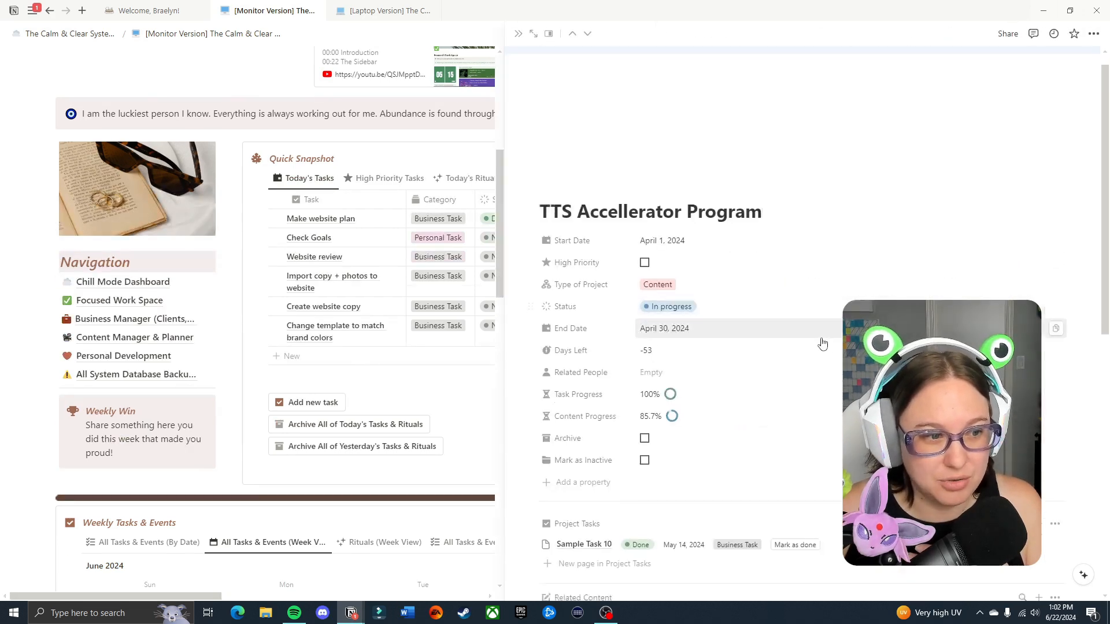
{"action": "scroll", "scroll_direction": "down", "scroll_amount": 3}
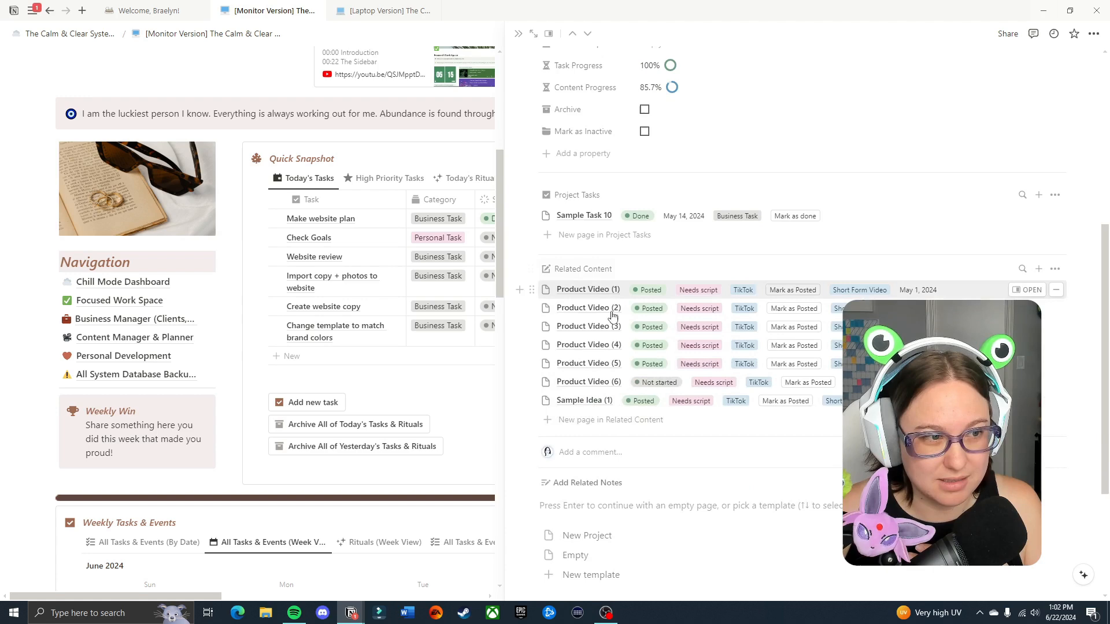
{"action": "scroll", "scroll_direction": "up", "scroll_amount": 3}
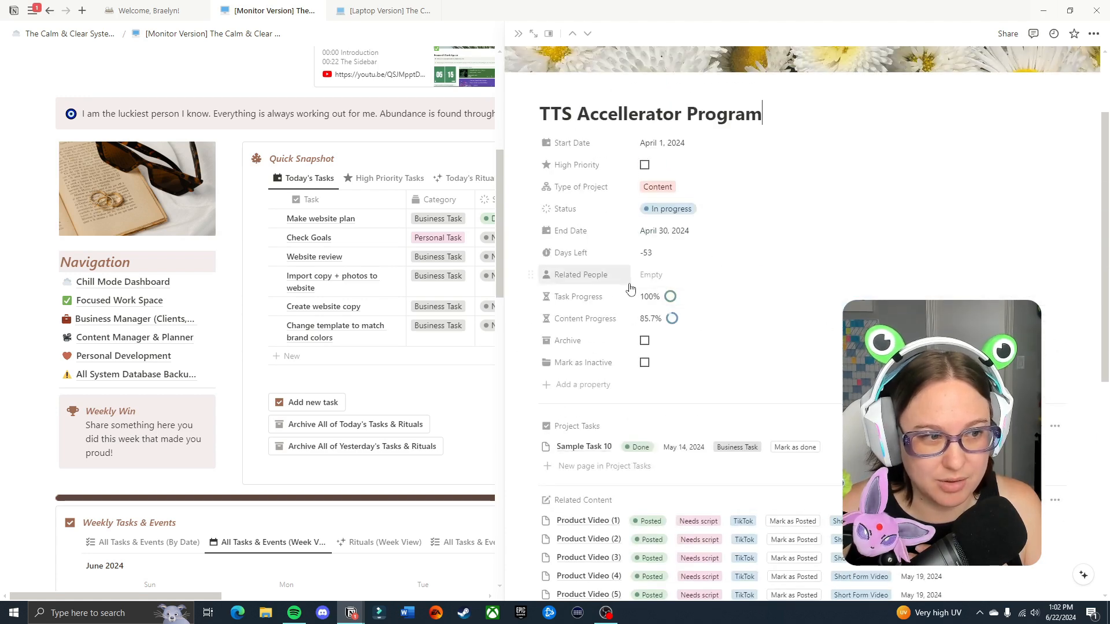
{"action": "mouse_move", "coordinate": [552, 72]}
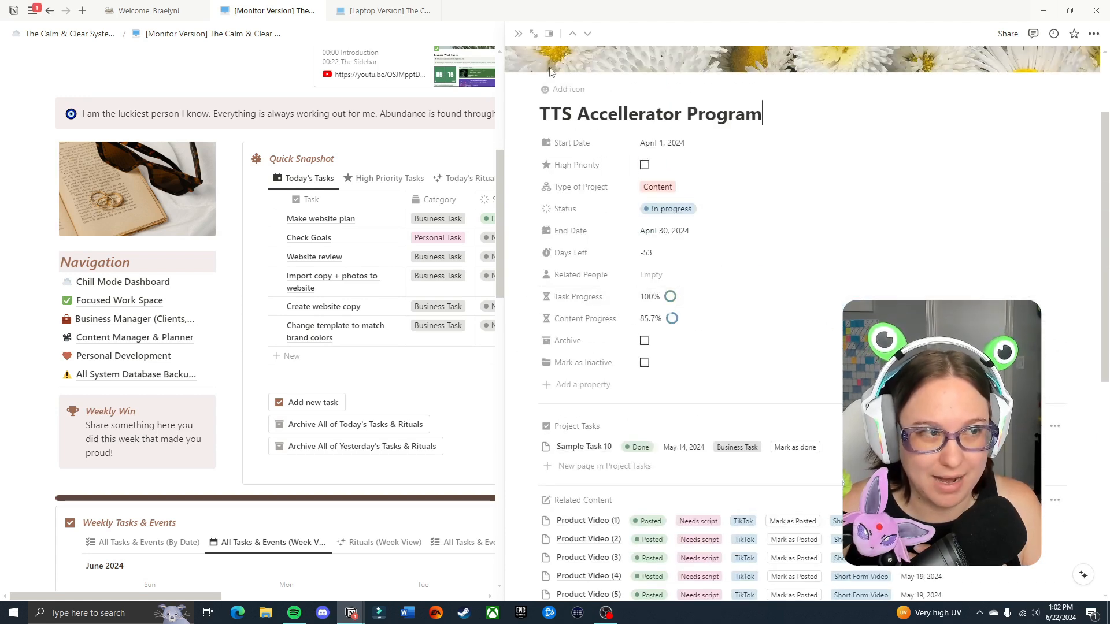
{"action": "left_click", "coordinate": [534, 33]}
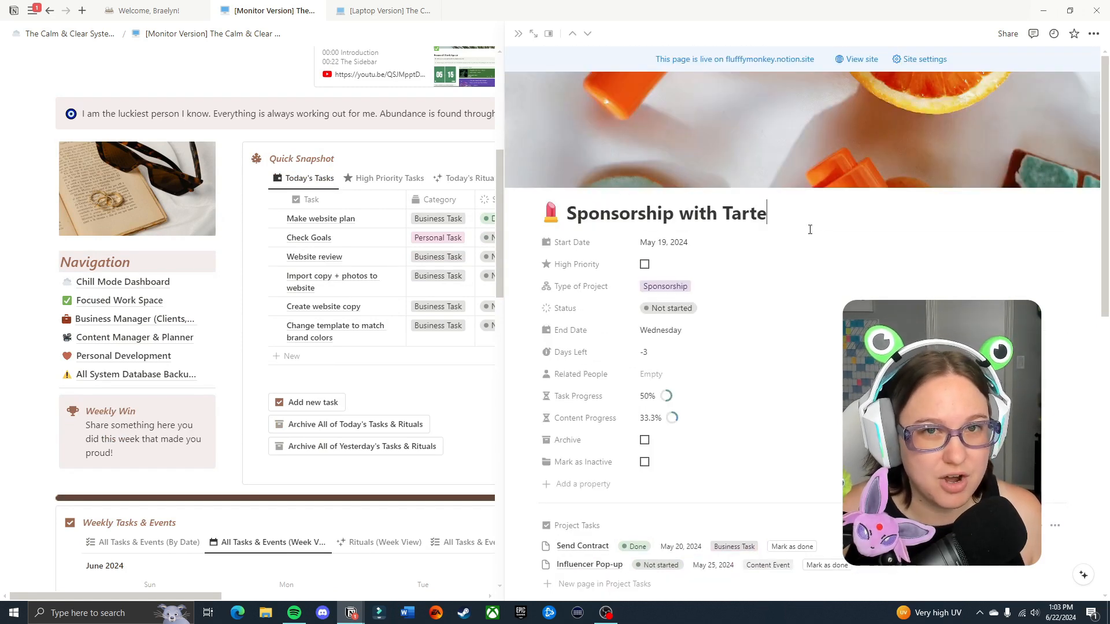
{"action": "scroll", "scroll_direction": "down", "scroll_amount": 3}
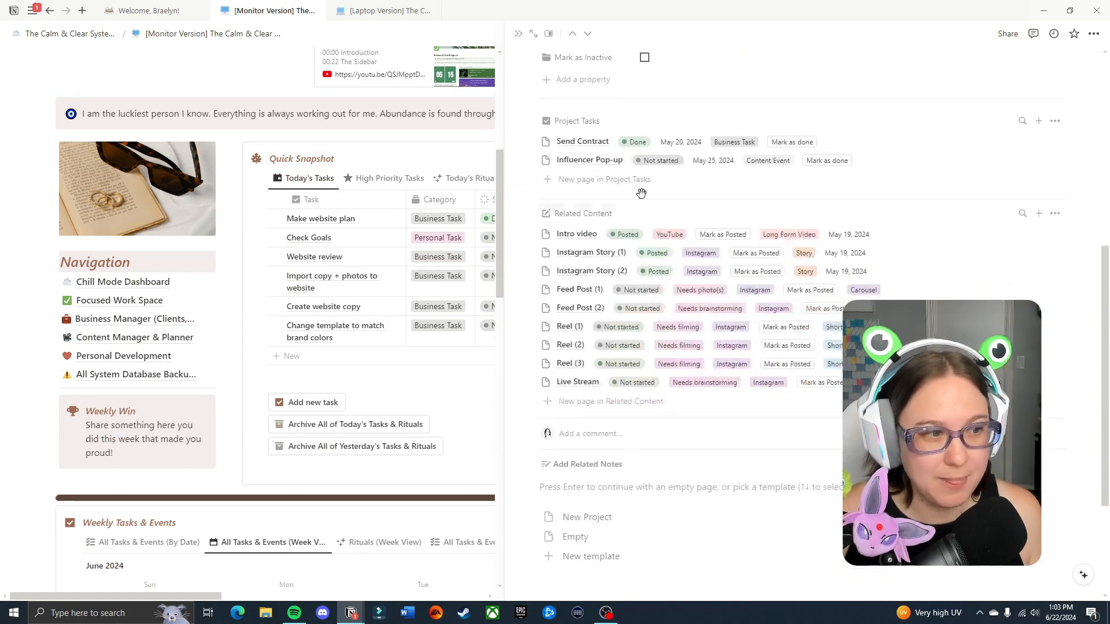
{"action": "scroll", "scroll_direction": "up", "scroll_amount": 3}
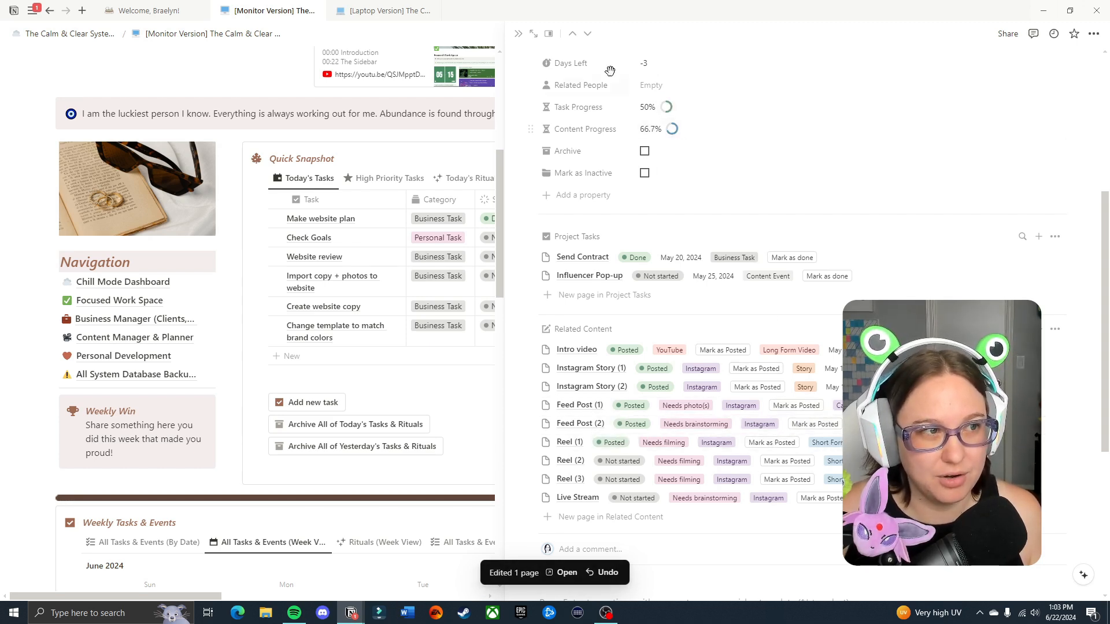
{"action": "left_click", "coordinate": [518, 34]}
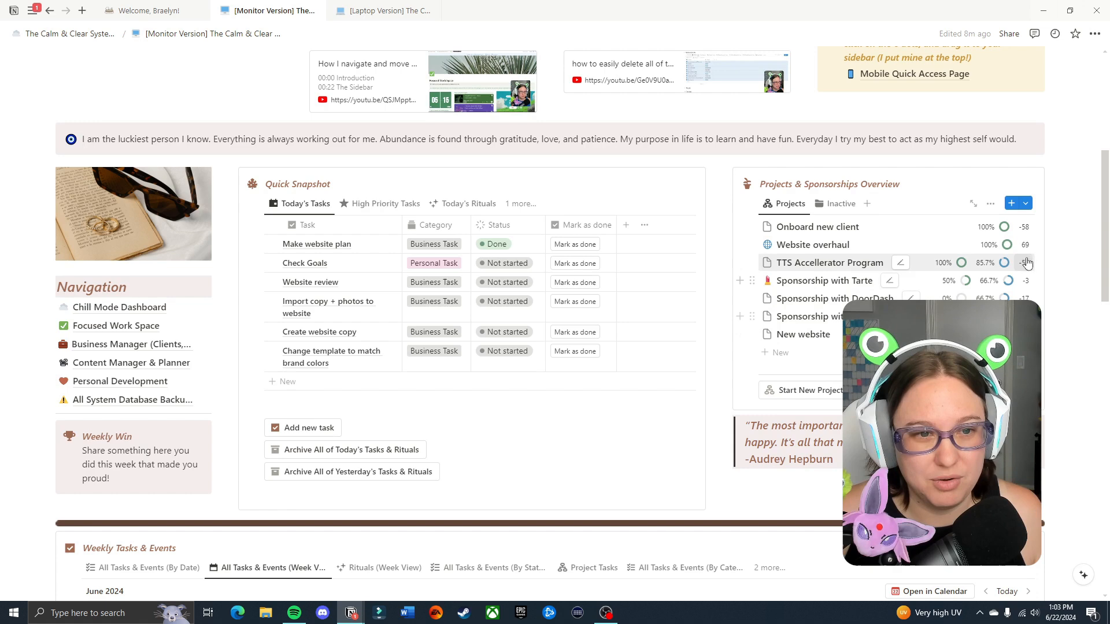
{"action": "mouse_move", "coordinate": [1051, 258]}
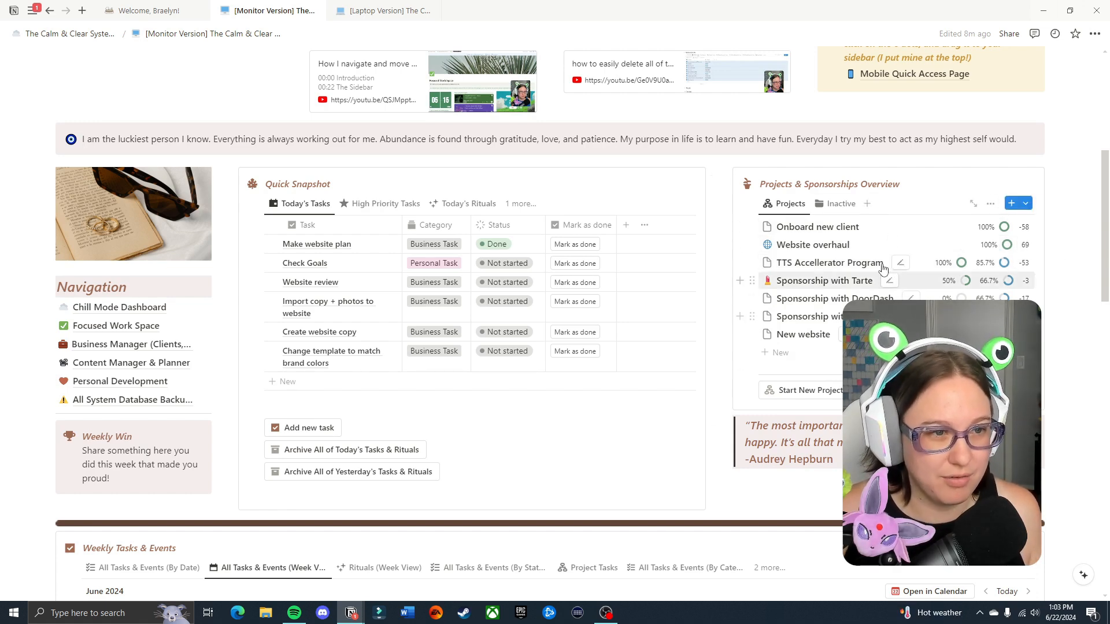
{"action": "left_click", "coordinate": [819, 227]}
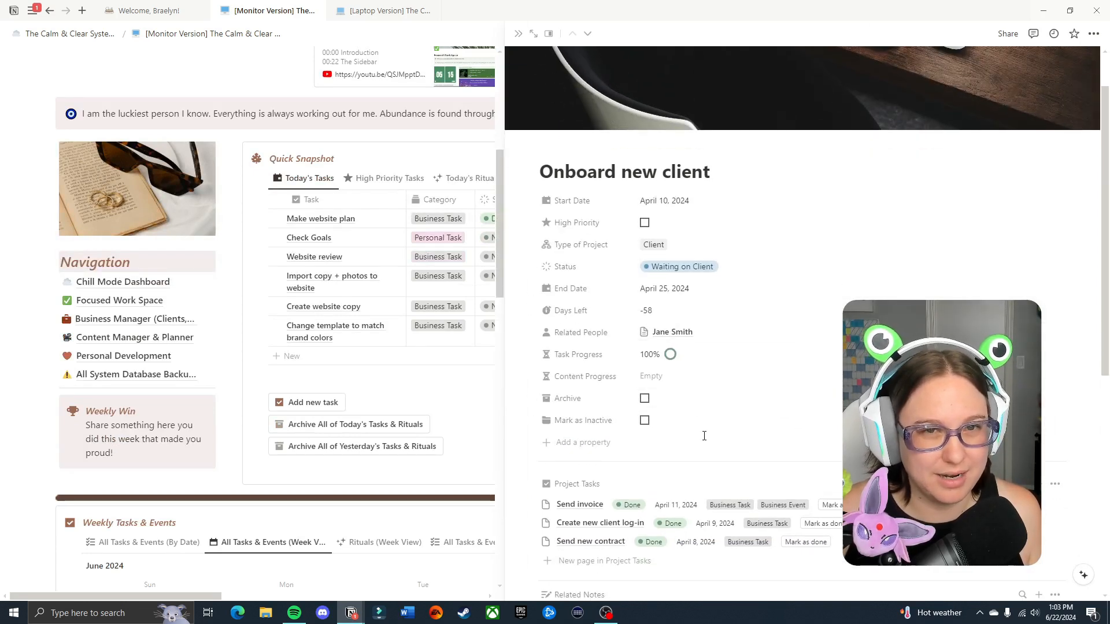
{"action": "left_click", "coordinate": [644, 420]}
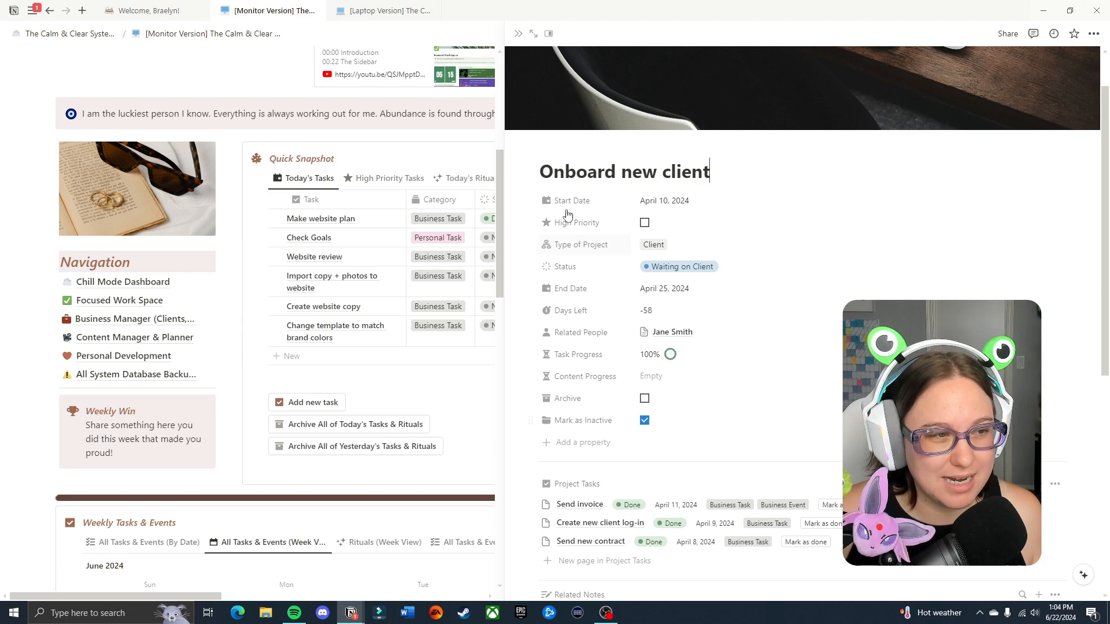
{"action": "left_click", "coordinate": [518, 34]}
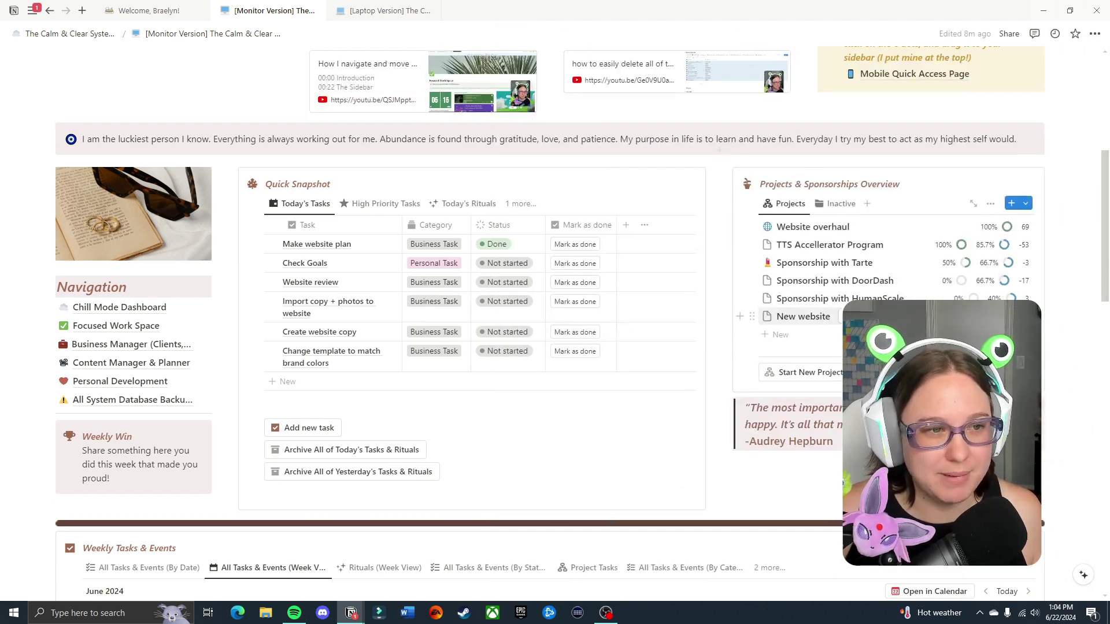
{"action": "left_click", "coordinate": [790, 204]}
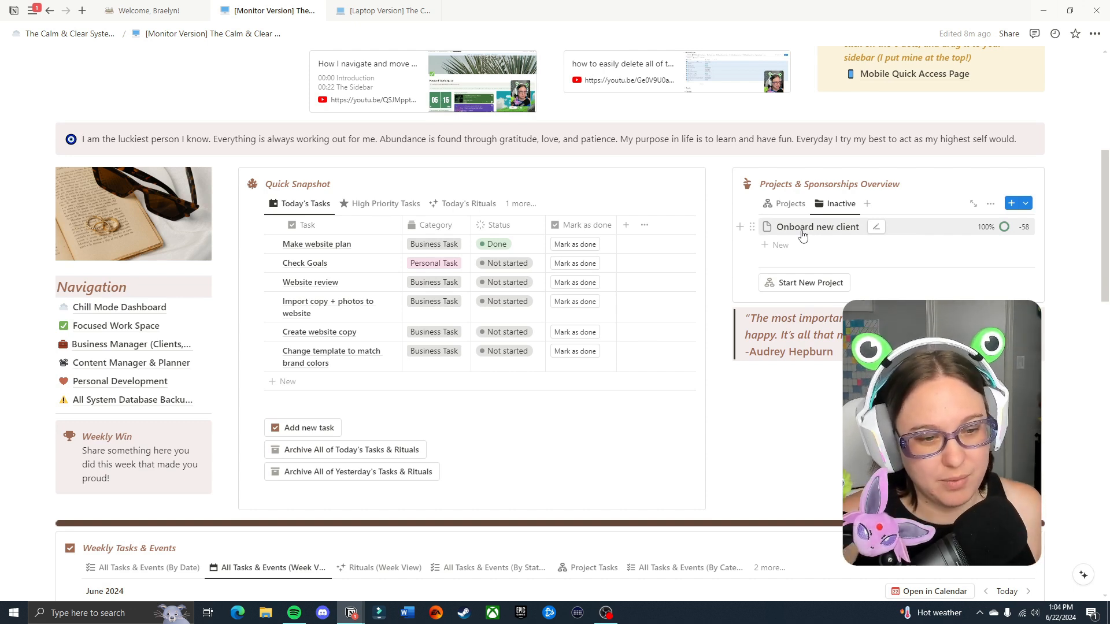
{"action": "mouse_move", "coordinate": [789, 203]}
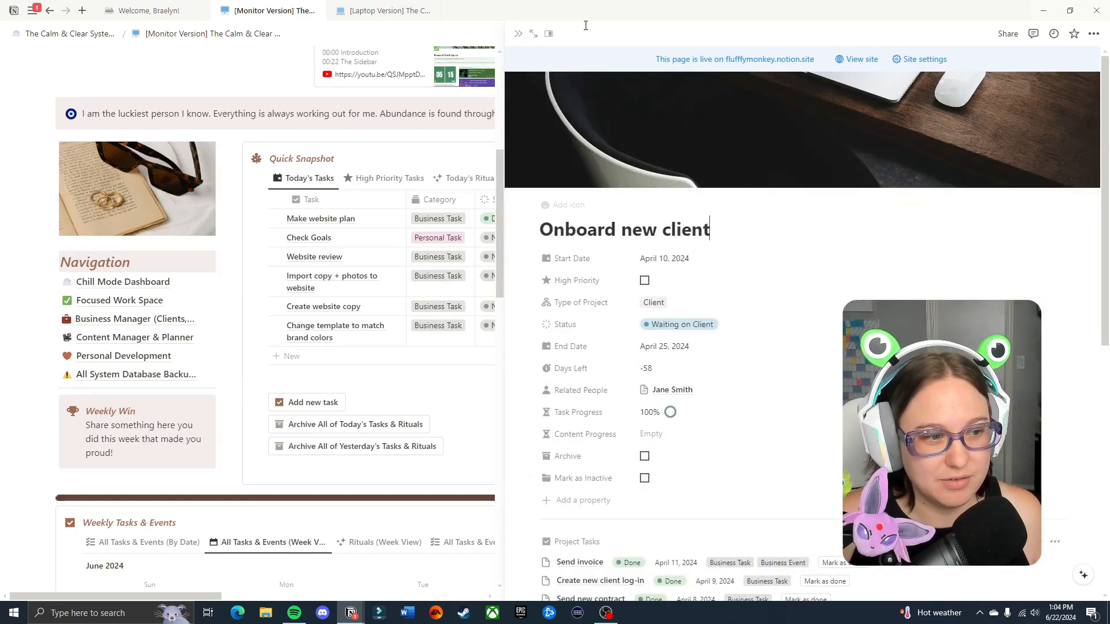
{"action": "left_click", "coordinate": [518, 33]}
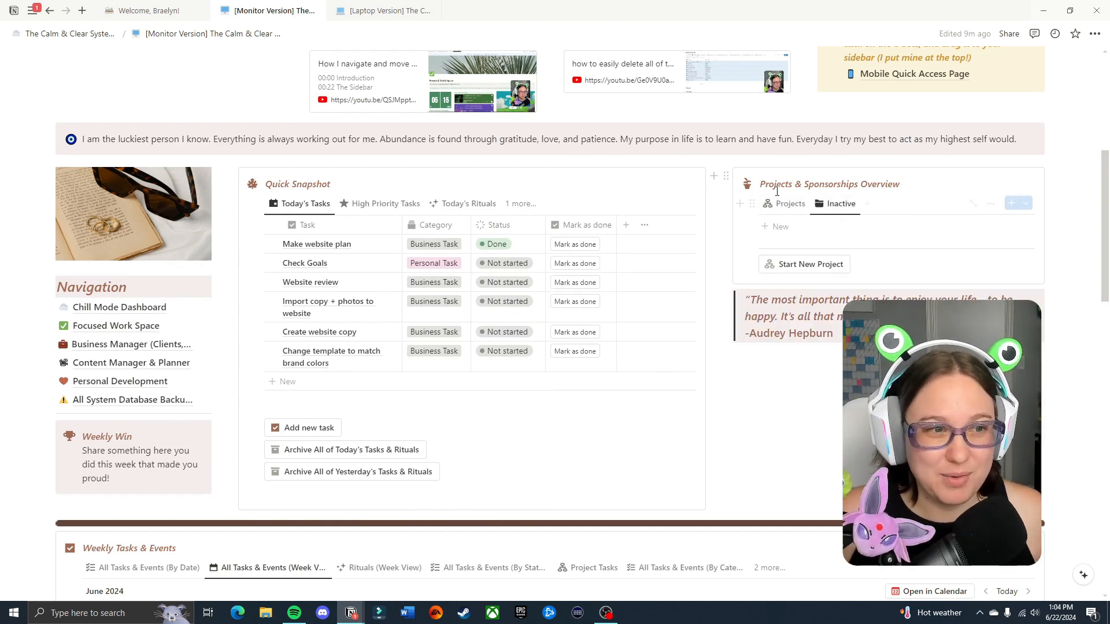
{"action": "left_click", "coordinate": [790, 204]}
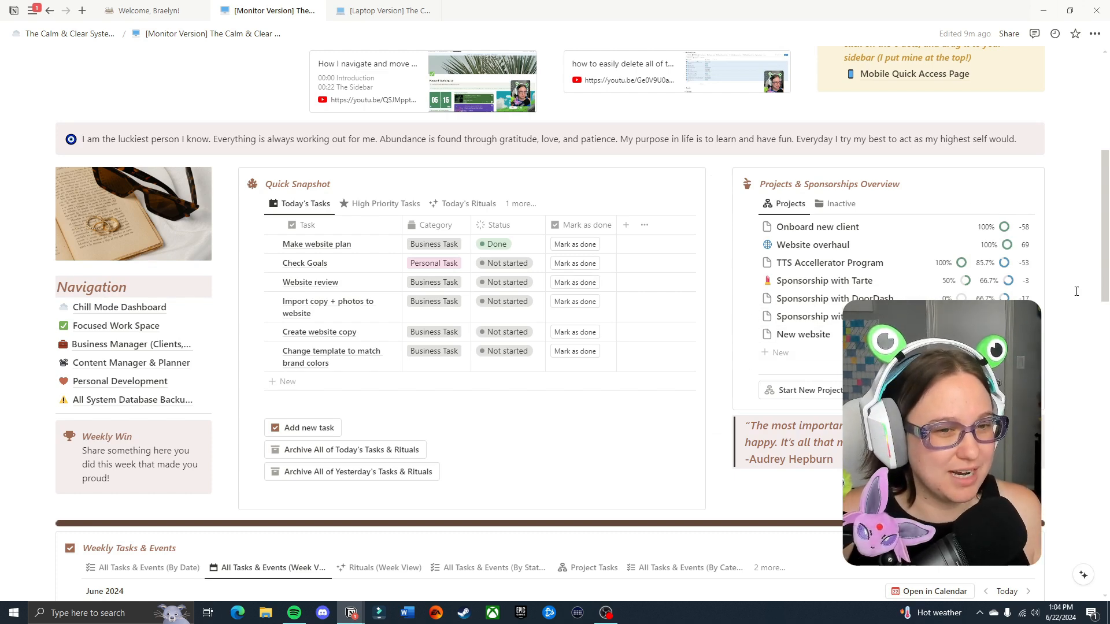
Browse the All Tasks & Events (By Date) table of the Weekly Tasks & Events database
{"action": "scroll", "scroll_direction": "down", "scroll_amount": 3}
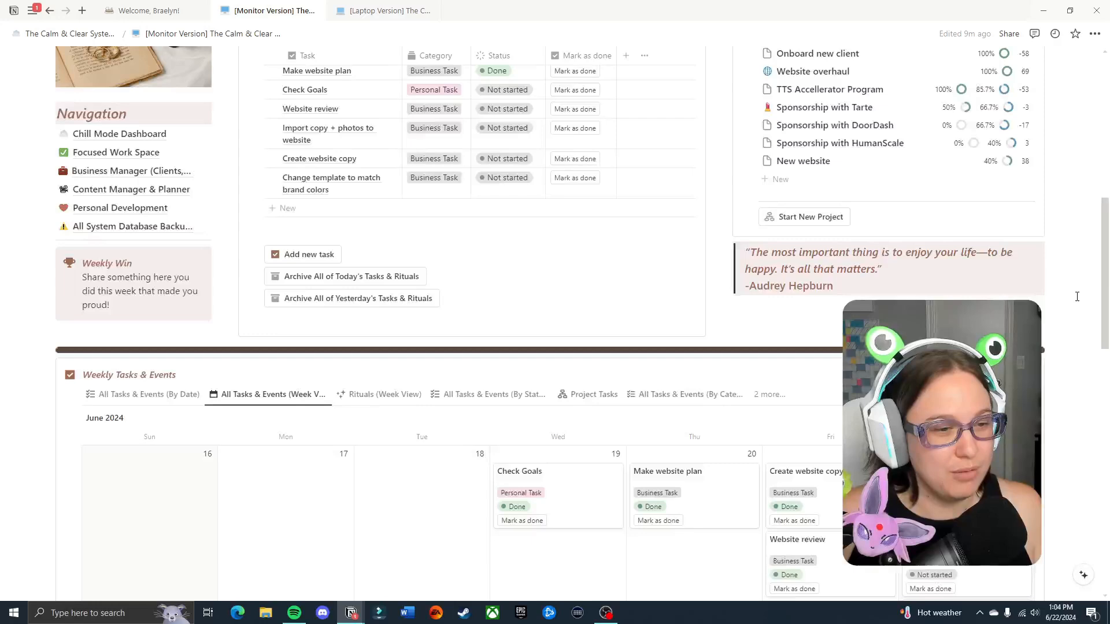
{"action": "scroll", "scroll_direction": "down", "scroll_amount": 3}
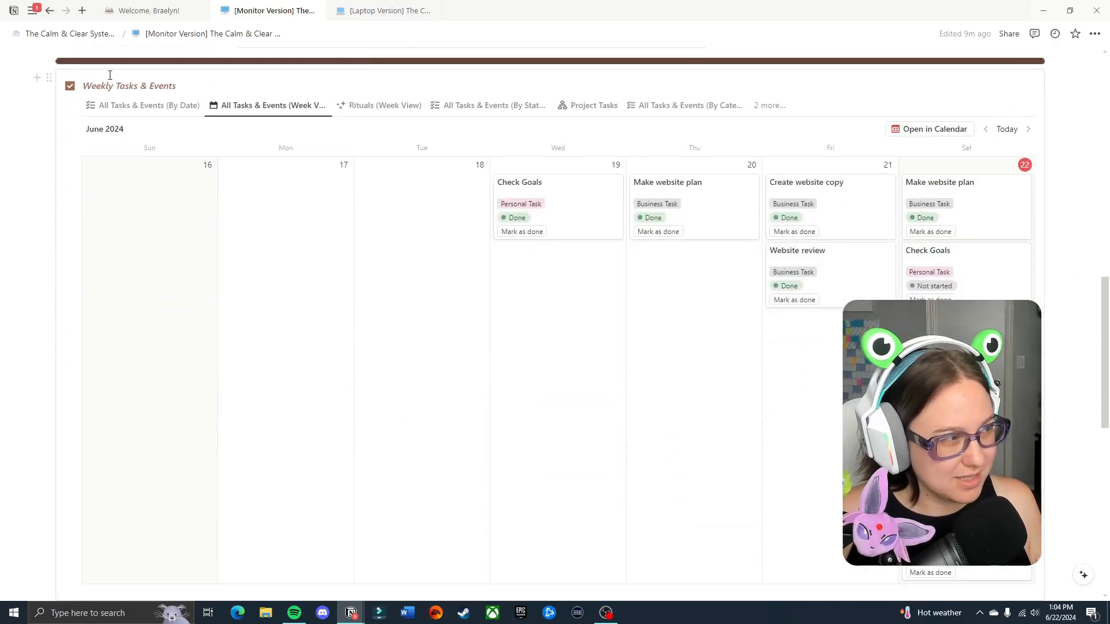
{"action": "left_click", "coordinate": [148, 105]}
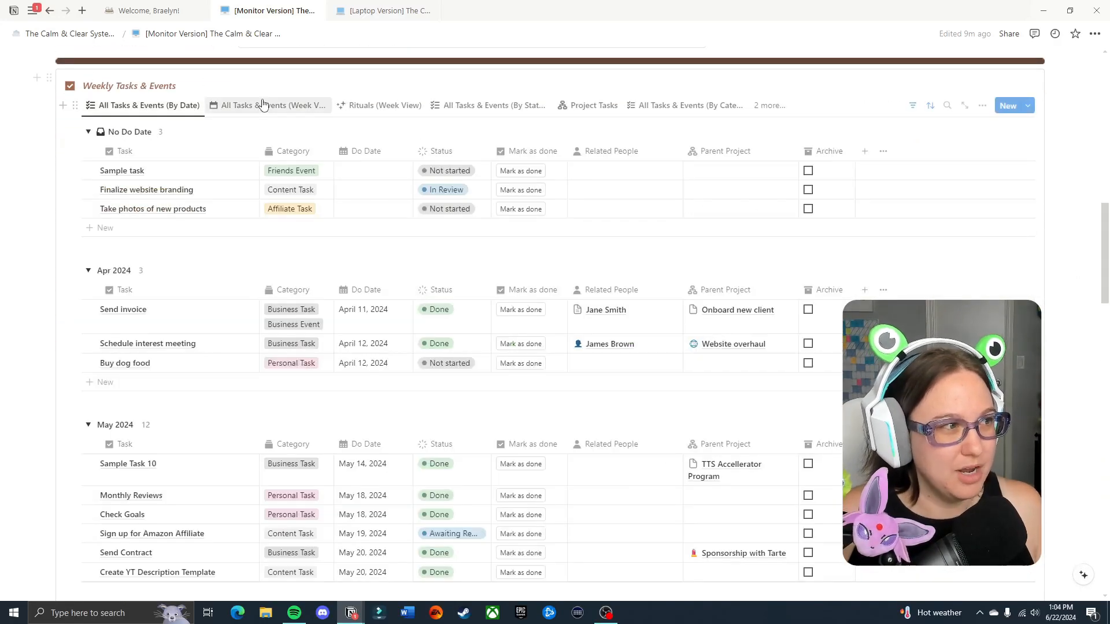
{"action": "mouse_move", "coordinate": [470, 120]}
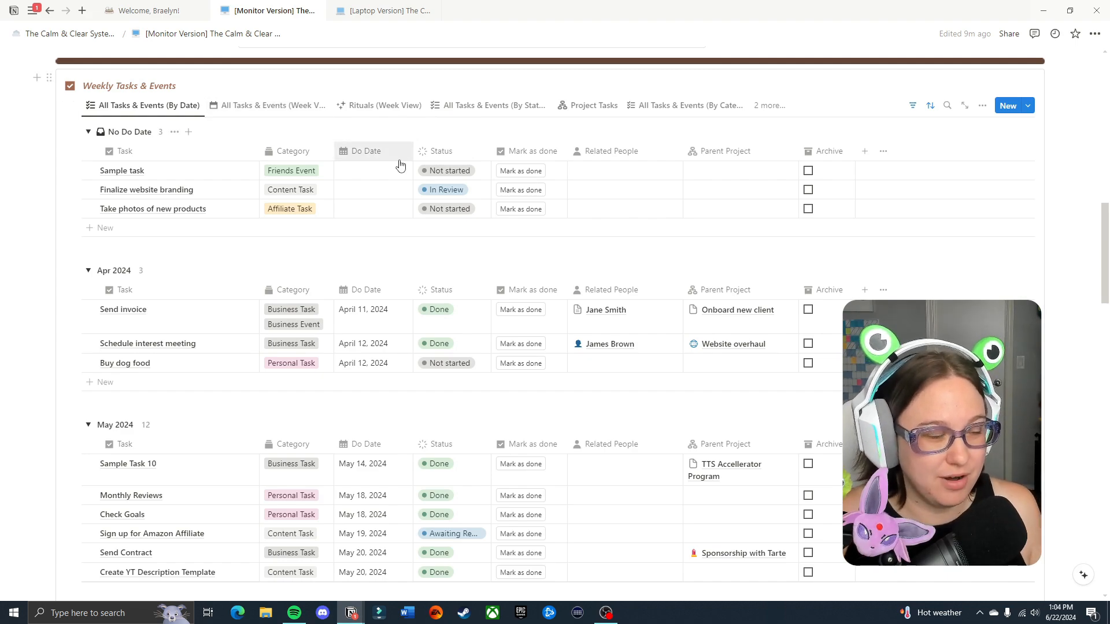
{"action": "scroll", "scroll_direction": "down", "scroll_amount": 3}
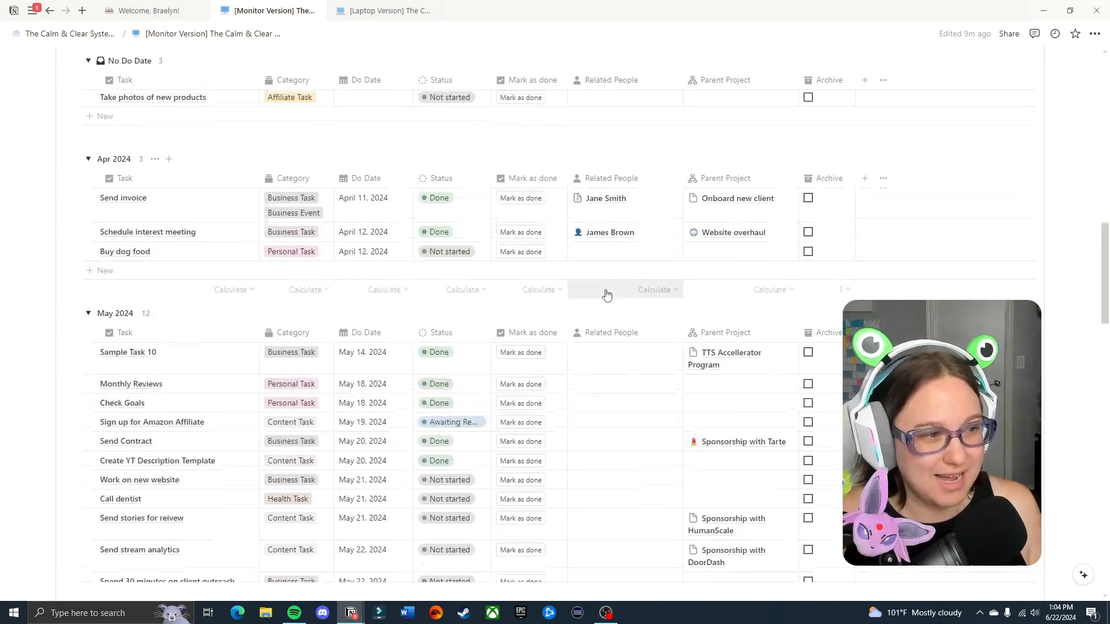
{"action": "scroll", "scroll_direction": "up", "scroll_amount": 3}
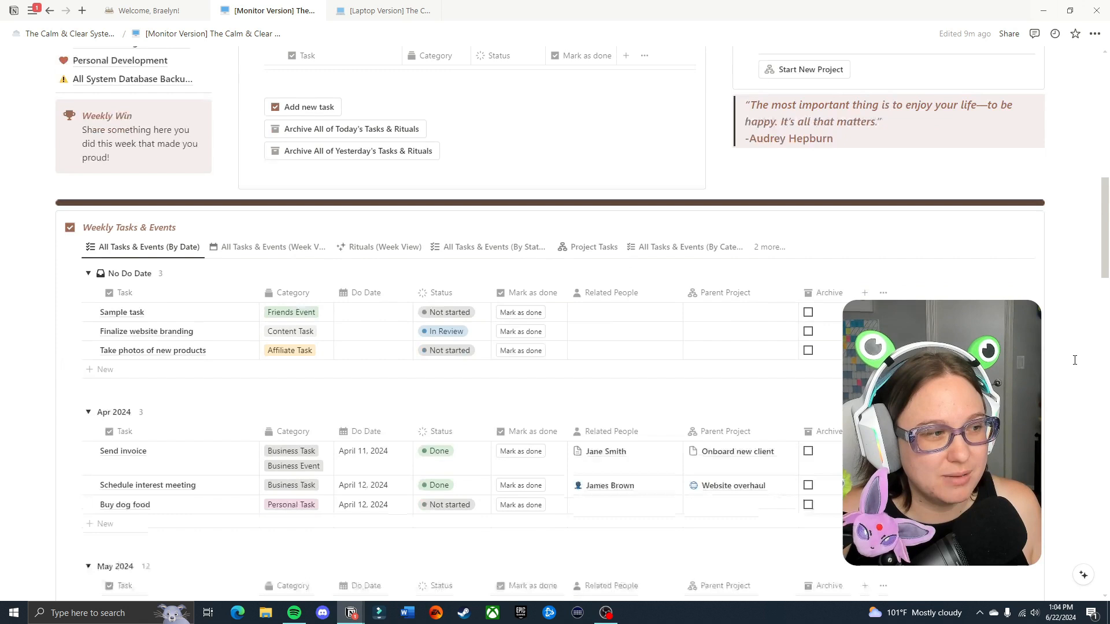
{"action": "scroll", "scroll_direction": "down", "scroll_amount": 3}
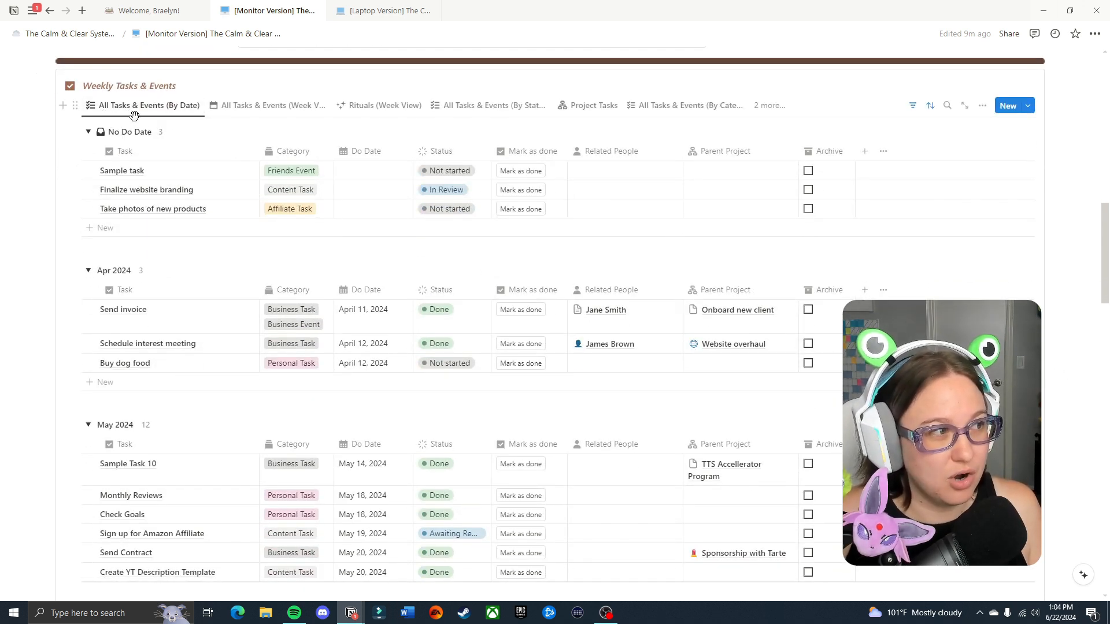
{"action": "mouse_move", "coordinate": [189, 246]}
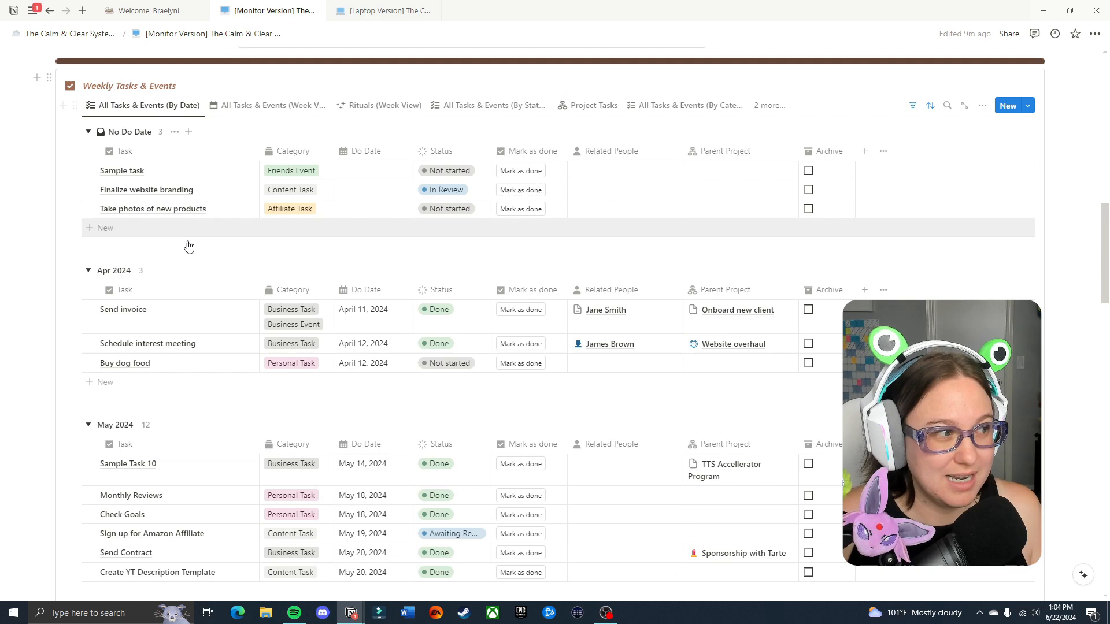
{"action": "scroll", "scroll_direction": "down", "scroll_amount": 3}
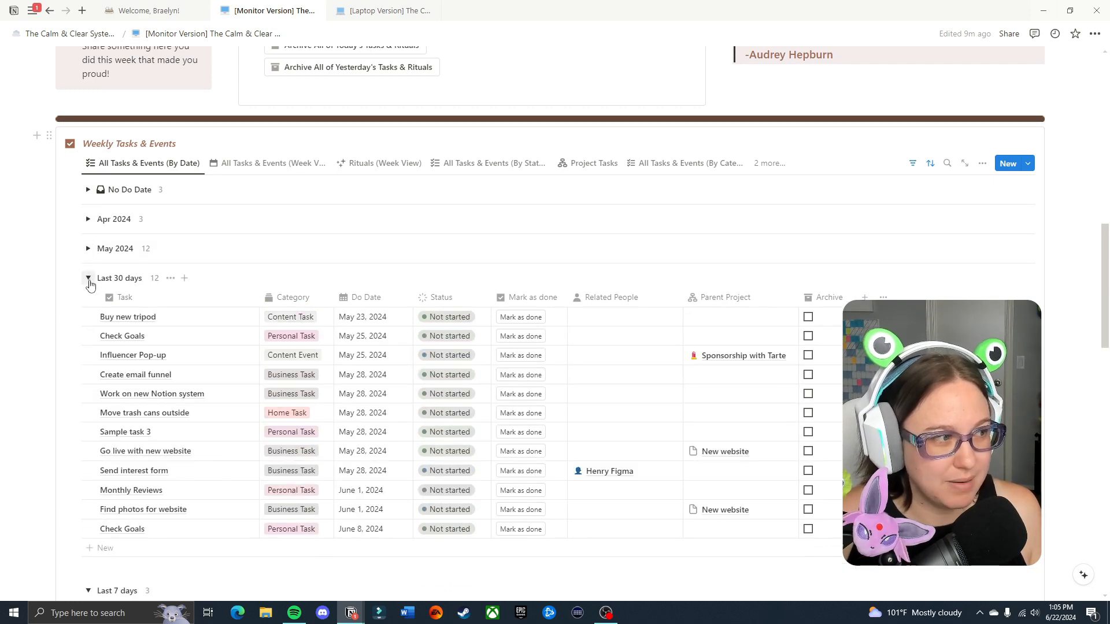
Switch to the All Tasks & Events week calendar for June 16–22
{"action": "left_click", "coordinate": [273, 163]}
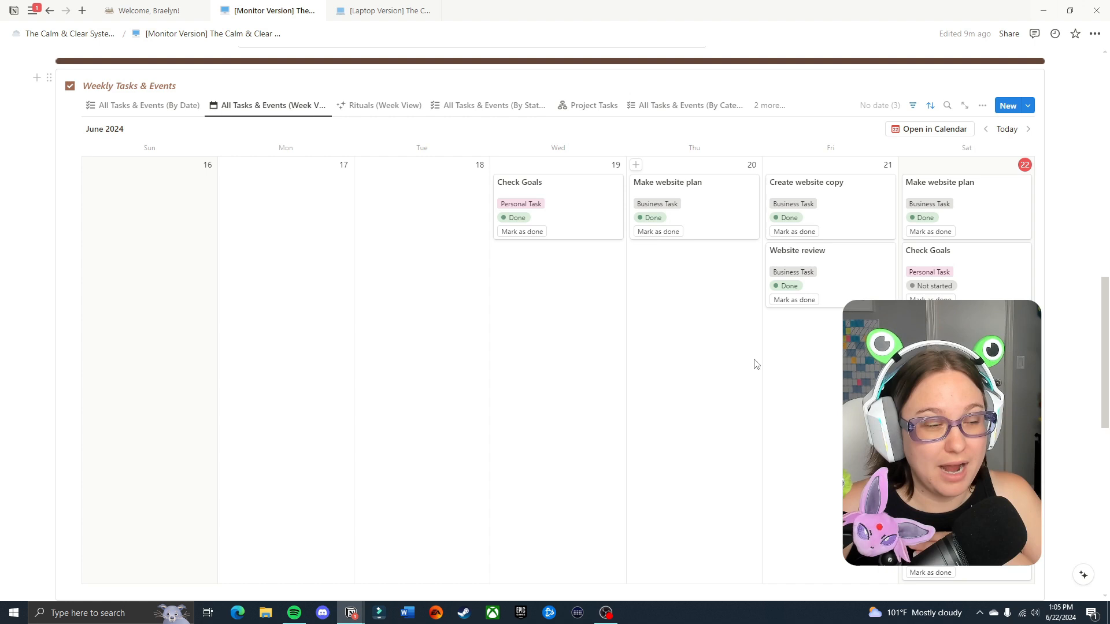
{"action": "mouse_move", "coordinate": [755, 332]}
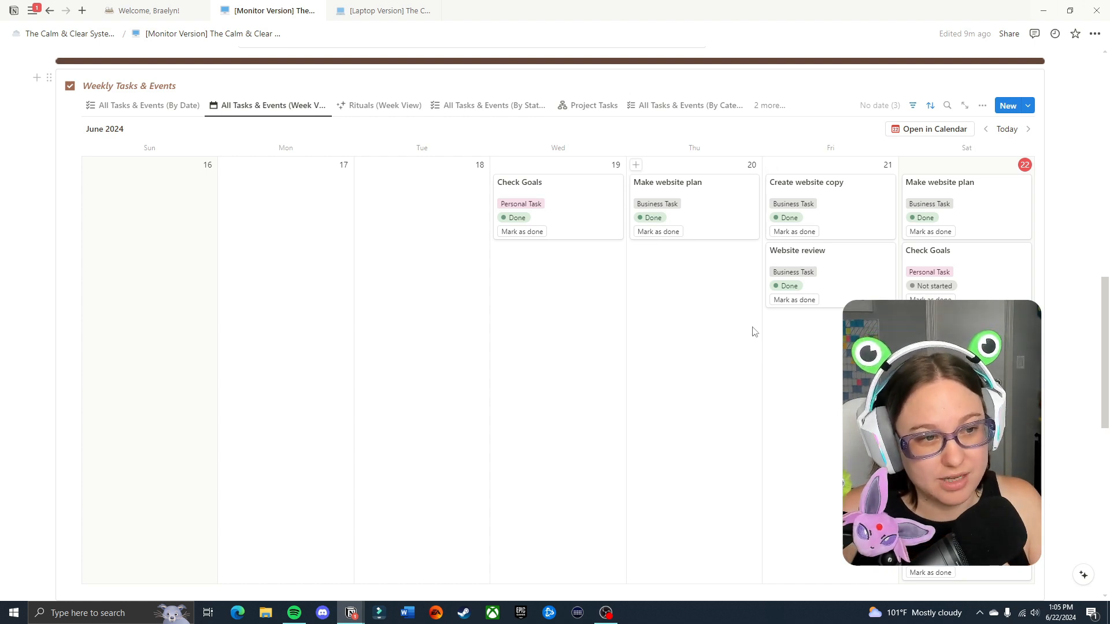
{"action": "mouse_move", "coordinate": [582, 339]}
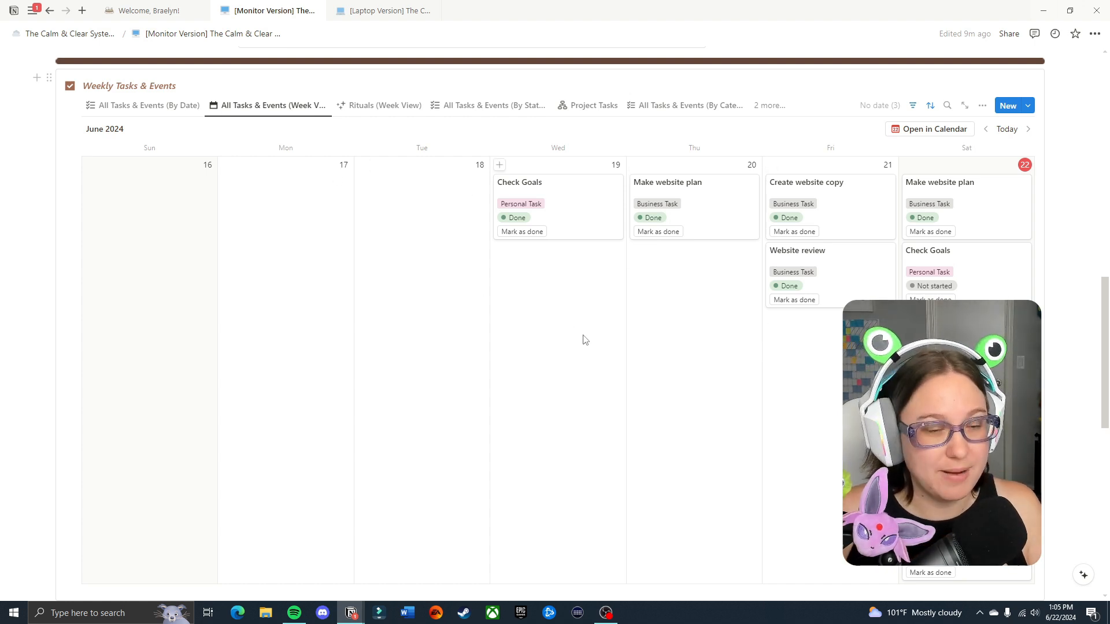
{"action": "scroll", "scroll_direction": "down", "scroll_amount": 3}
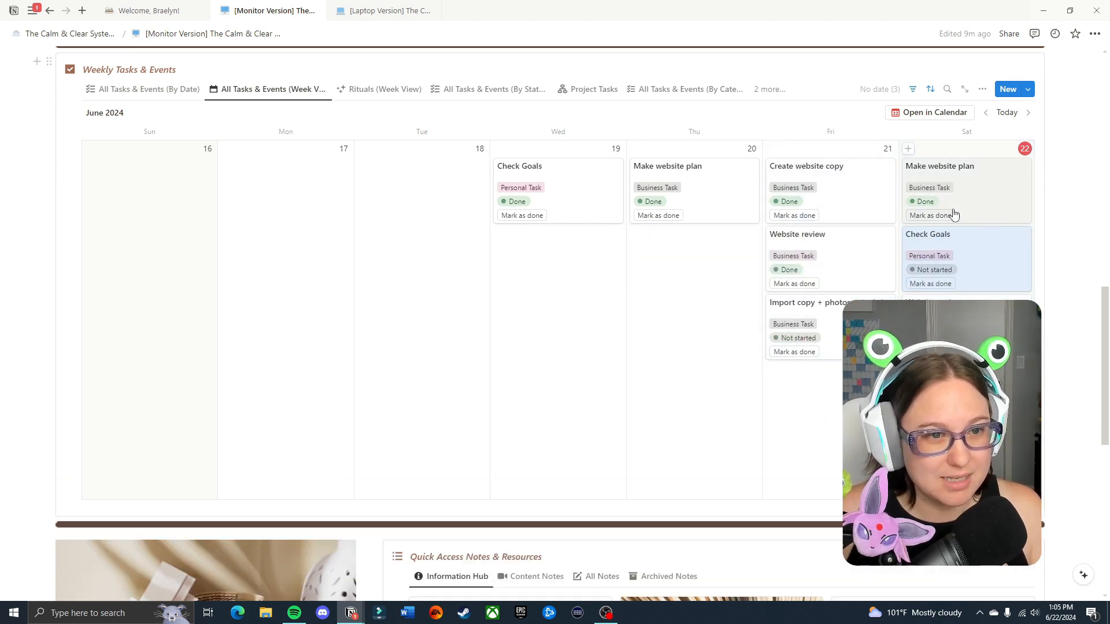
{"action": "mouse_move", "coordinate": [736, 345]}
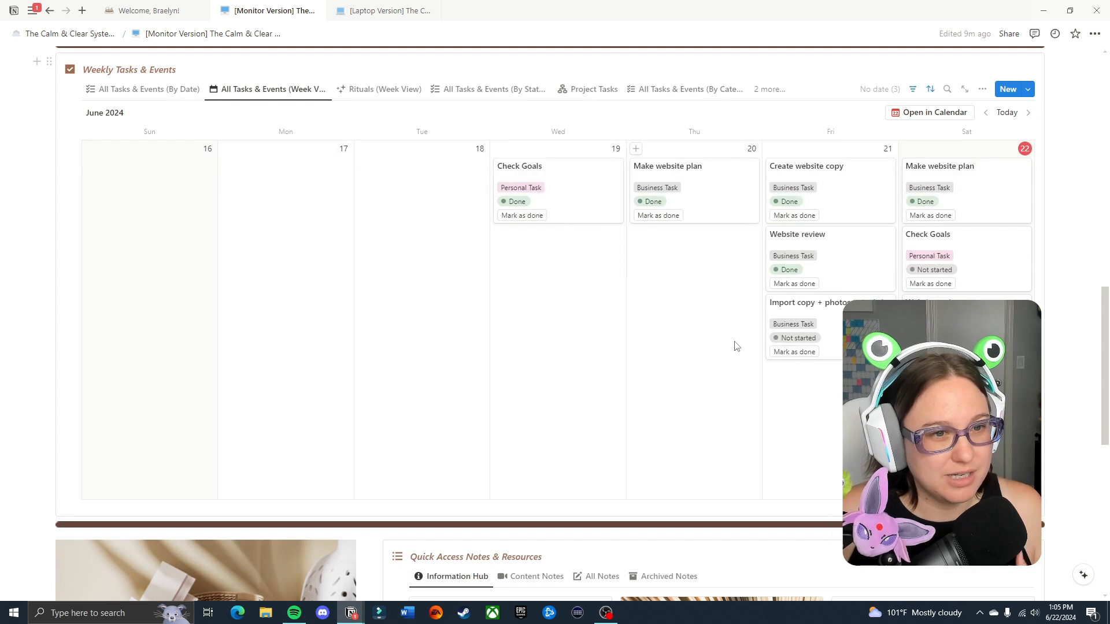
{"action": "mouse_move", "coordinate": [592, 276]}
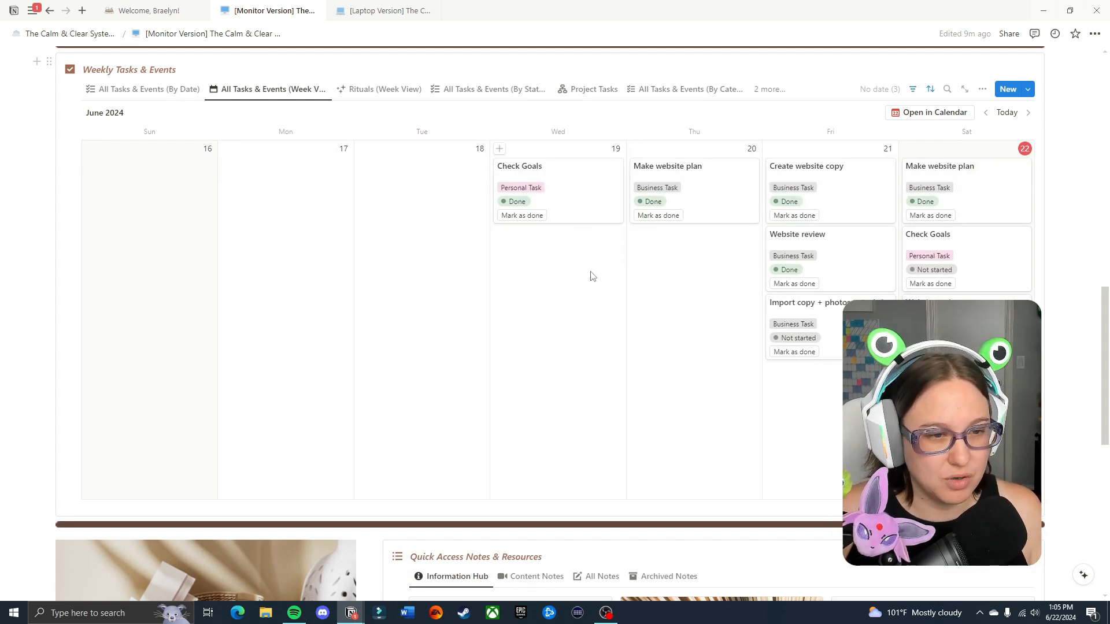
{"action": "mouse_move", "coordinate": [386, 89]}
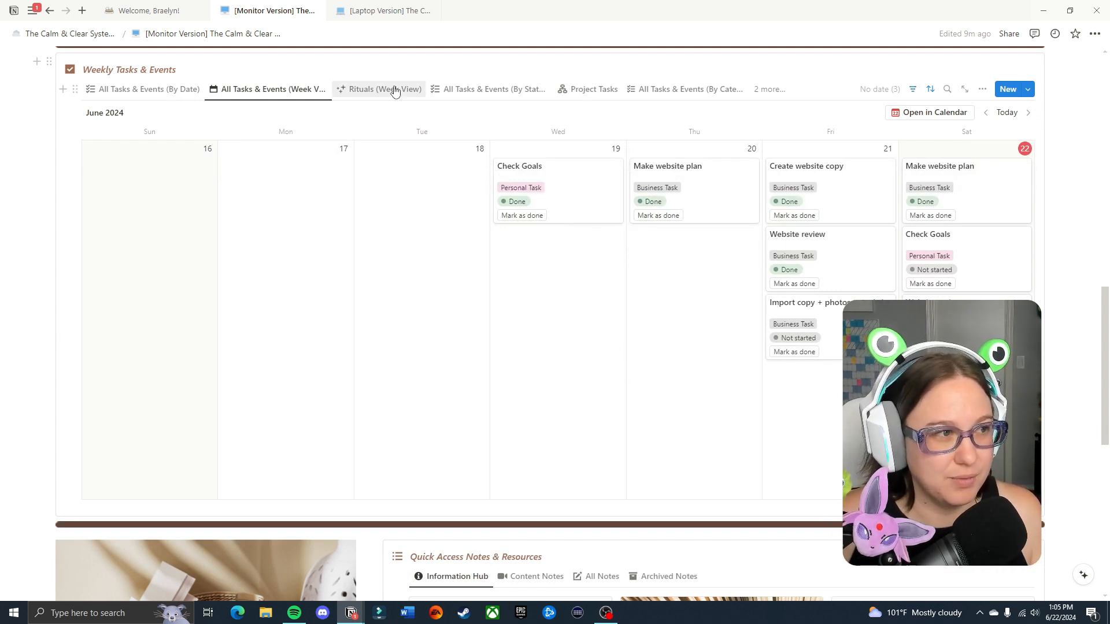
Show the Rituals week view with Daily Ritual tasks on May 20 and 24
{"action": "left_click", "coordinate": [384, 90]}
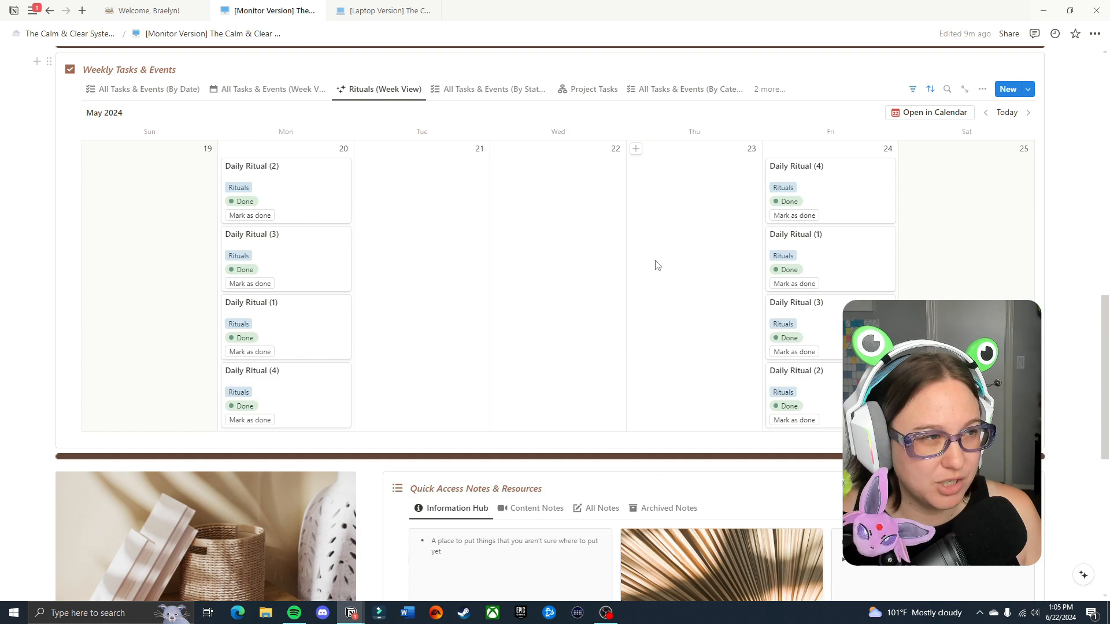
{"action": "mouse_move", "coordinate": [69, 223]}
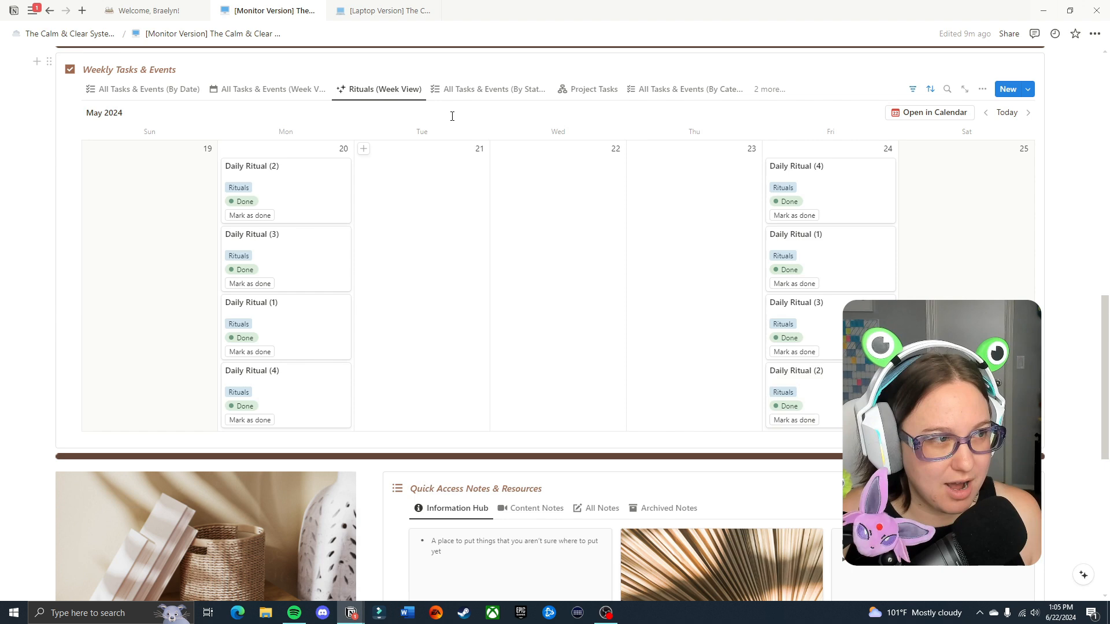
{"action": "mouse_move", "coordinate": [490, 89]}
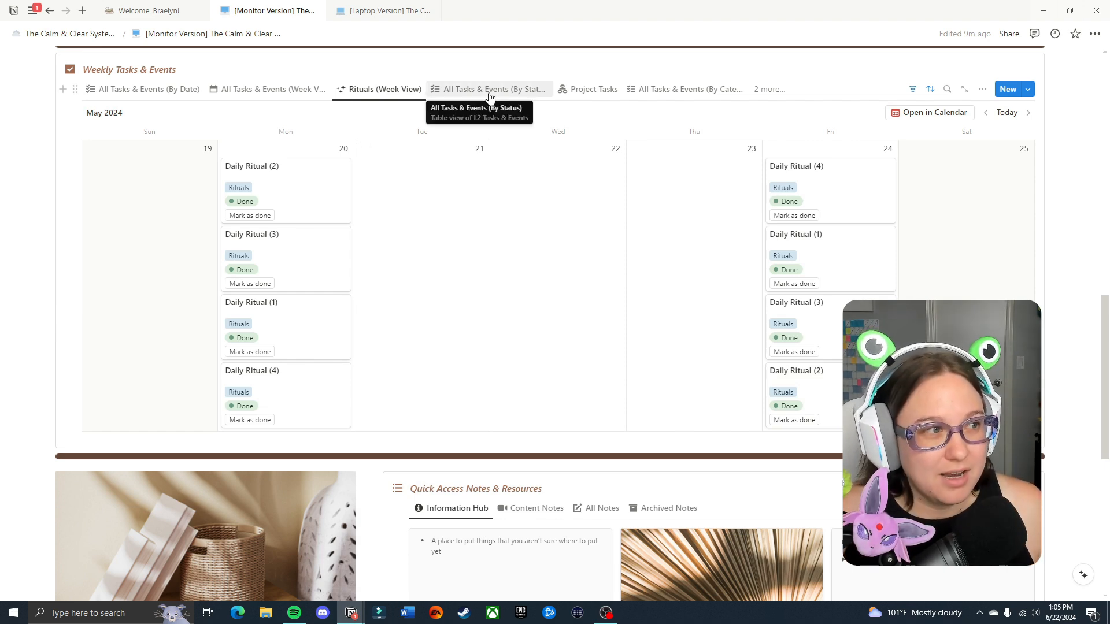
In the By Status view, archive the completed Check Goals and Create YT Description Template tasks
{"action": "left_click", "coordinate": [492, 89]}
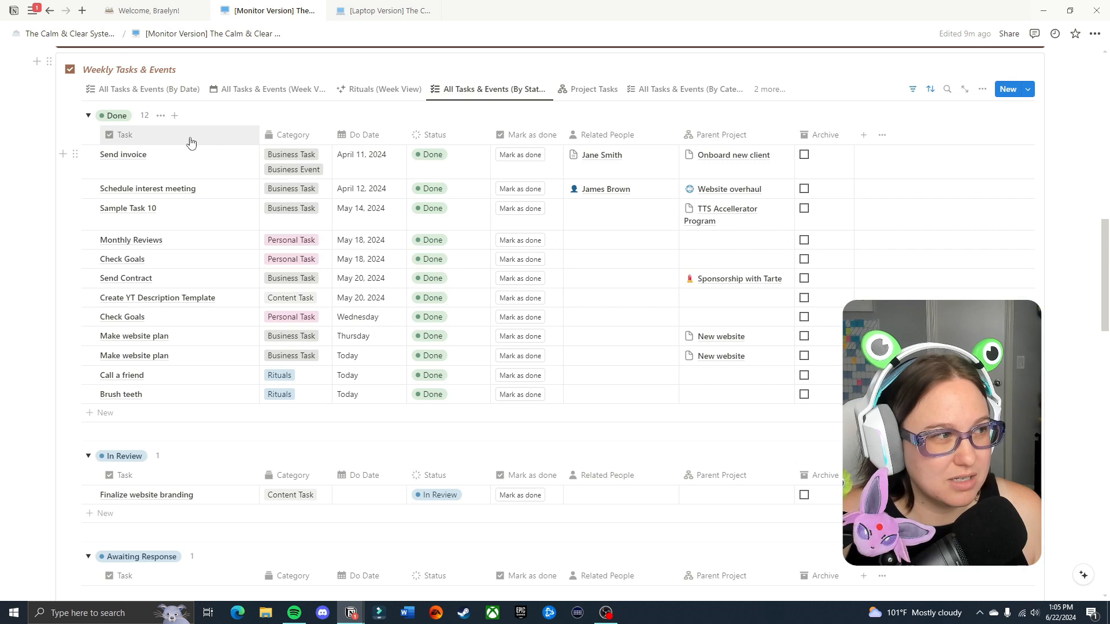
{"action": "mouse_move", "coordinate": [795, 414]}
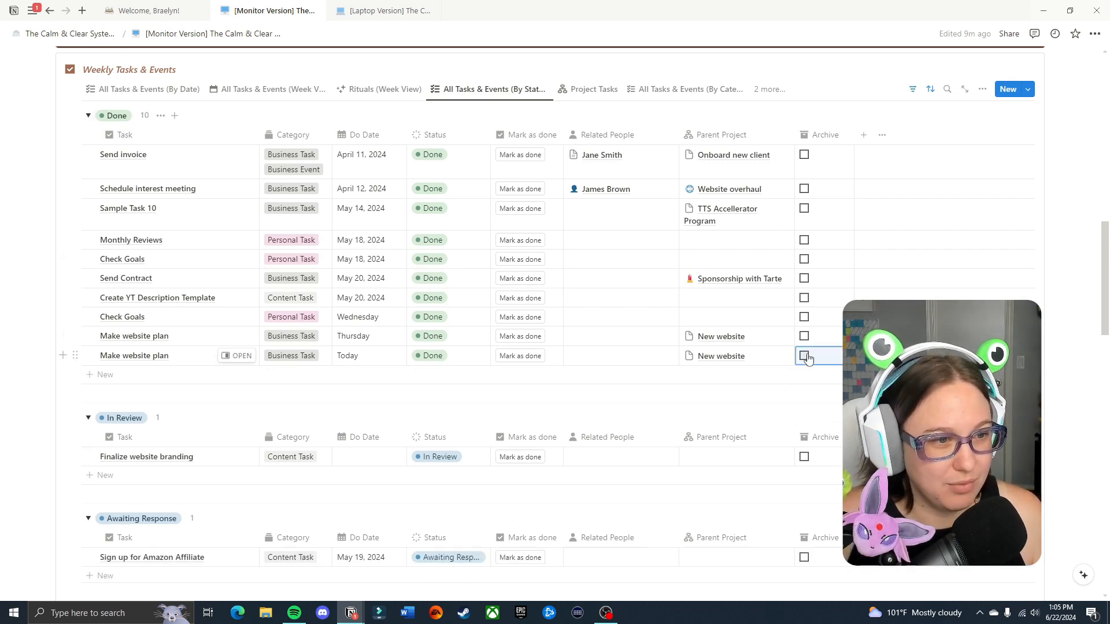
{"action": "left_click", "coordinate": [805, 355]}
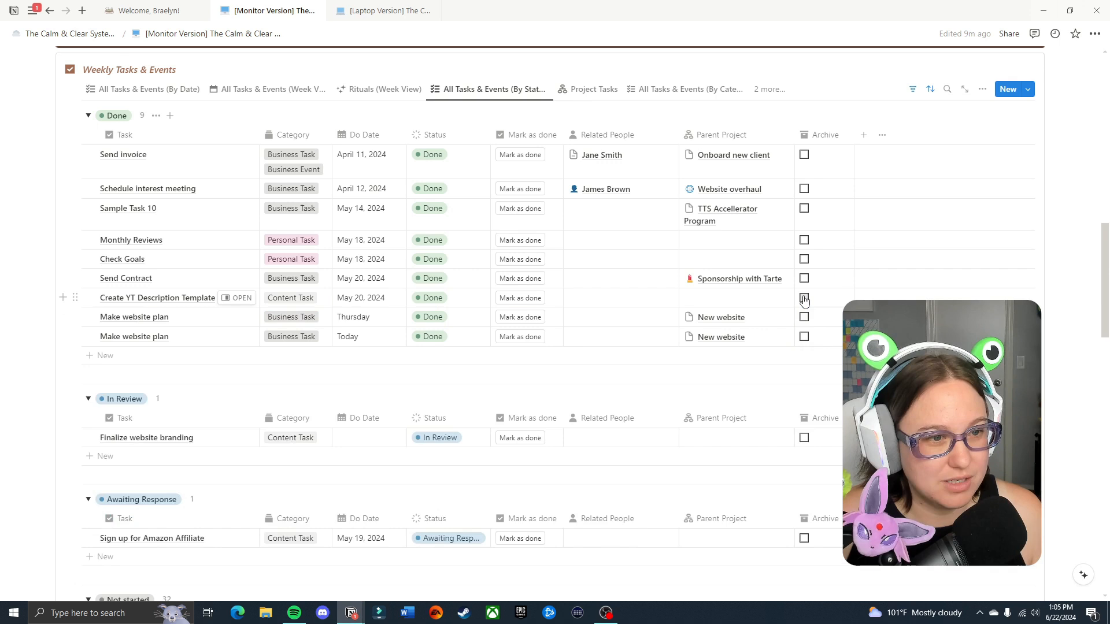
{"action": "left_click", "coordinate": [805, 299]}
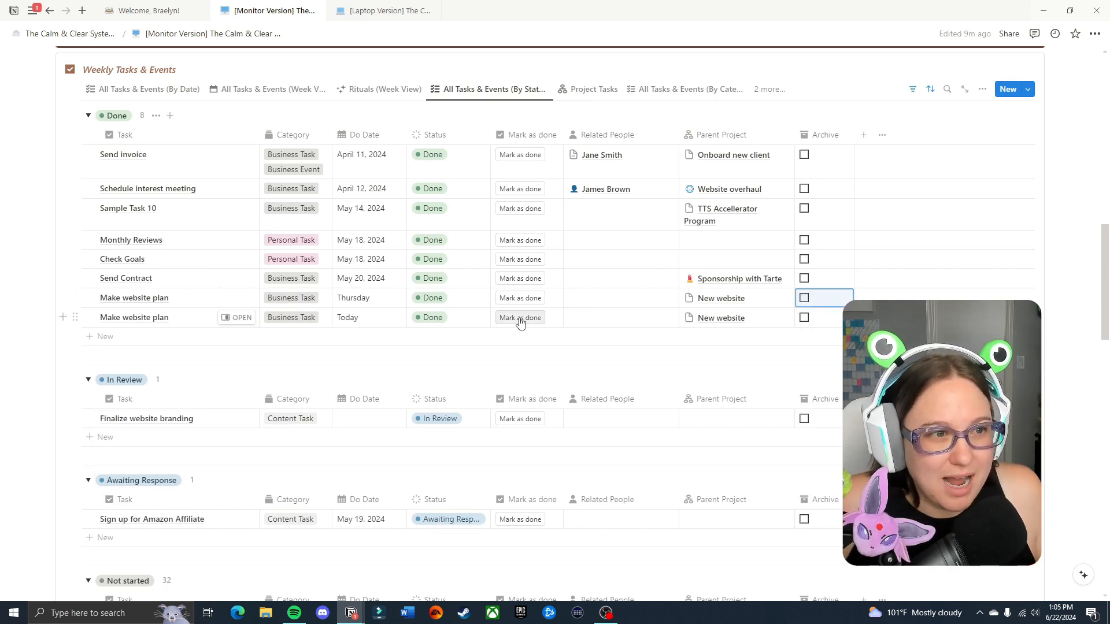
{"action": "mouse_move", "coordinate": [428, 208]}
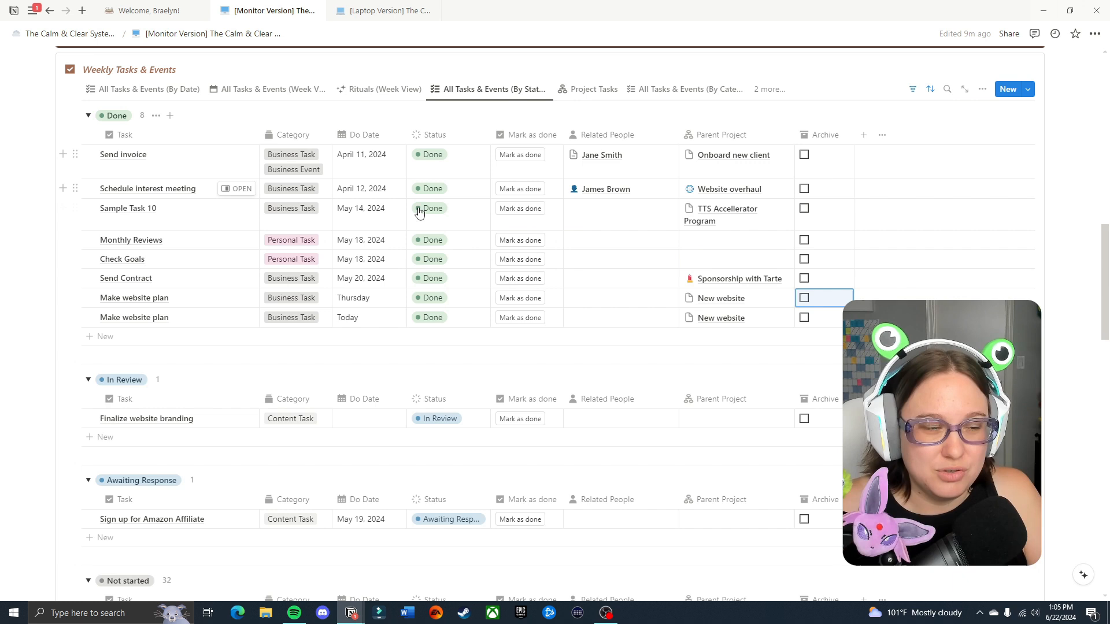
{"action": "mouse_move", "coordinate": [430, 236]}
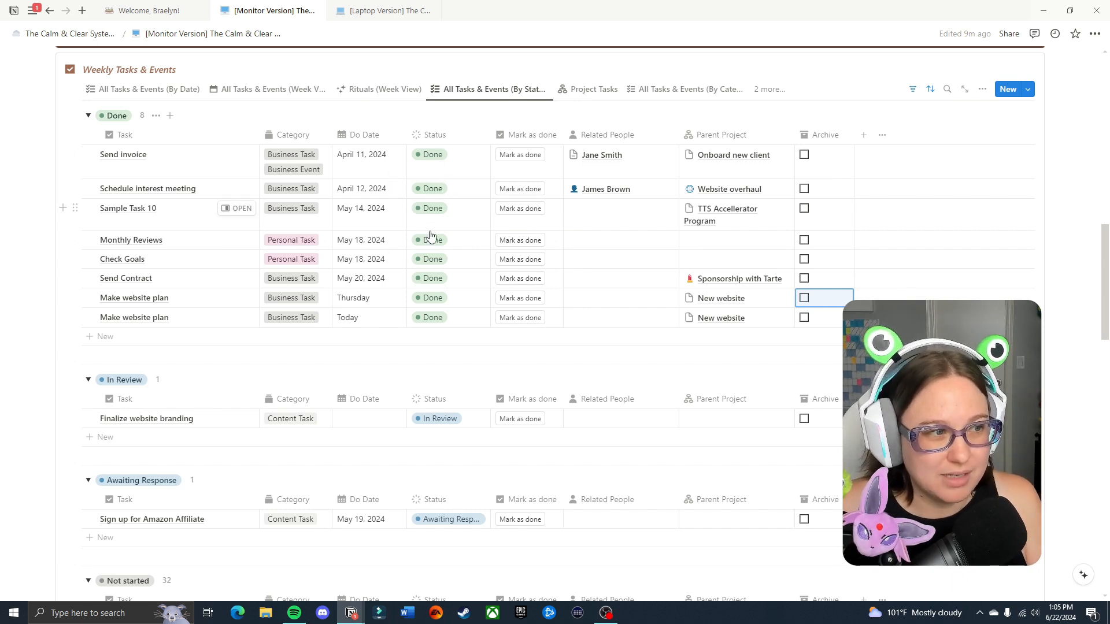
{"action": "mouse_move", "coordinate": [644, 209]}
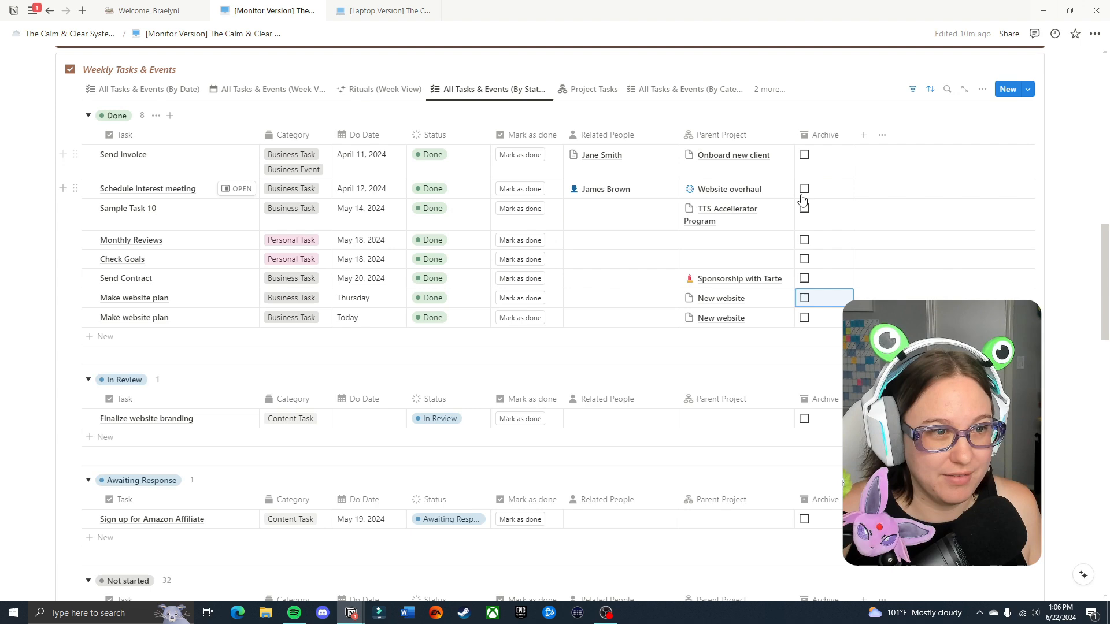
{"action": "mouse_move", "coordinate": [848, 235]}
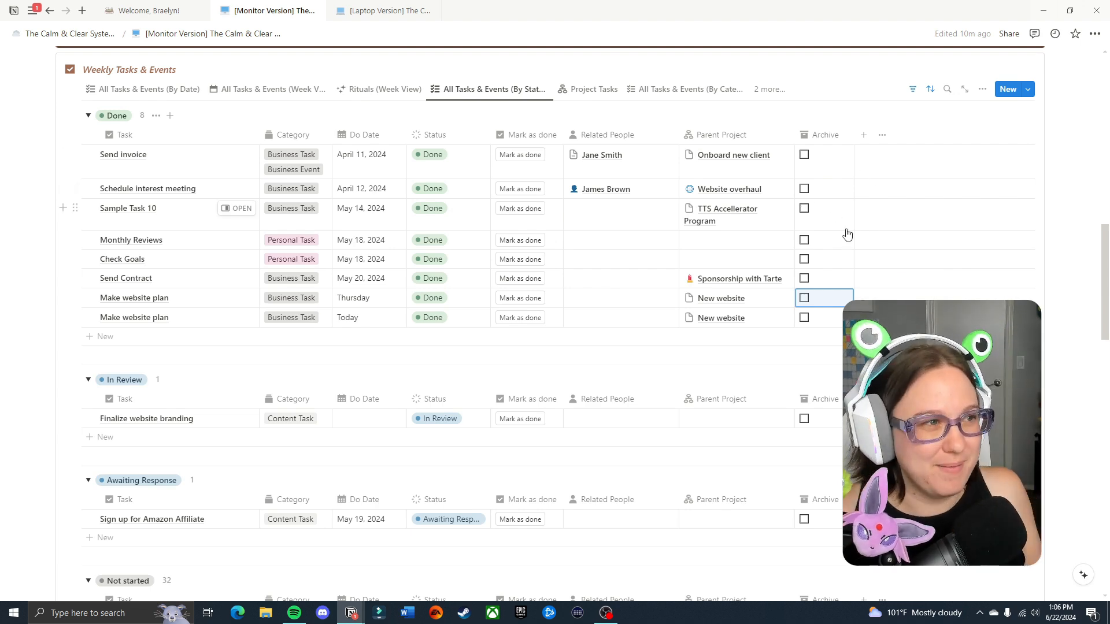
{"action": "scroll", "scroll_direction": "down", "scroll_amount": 3}
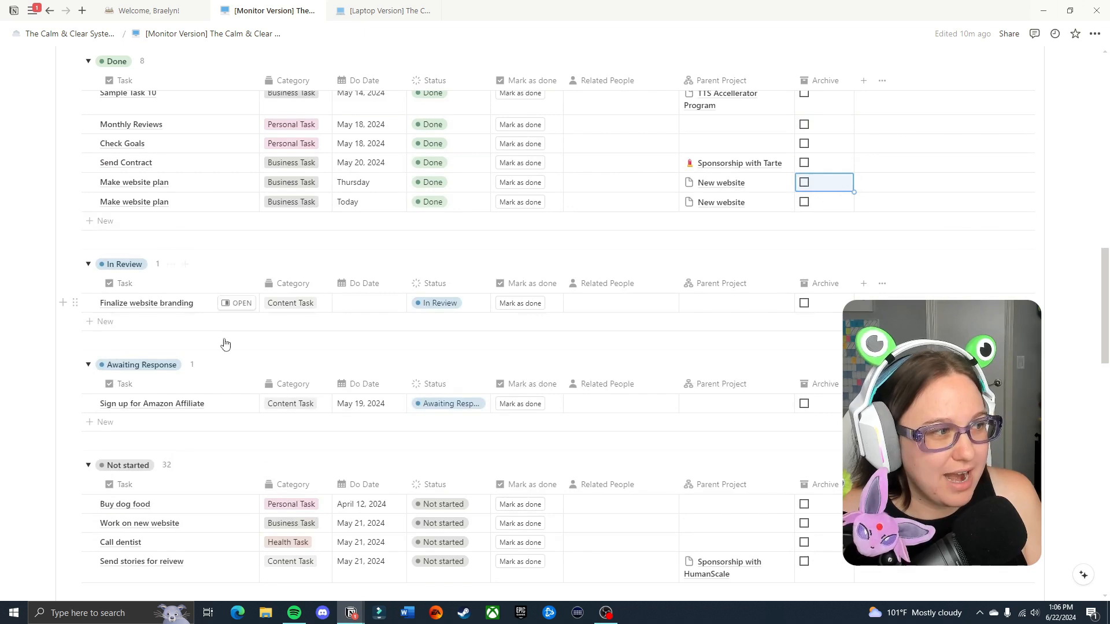
{"action": "scroll", "scroll_direction": "up", "scroll_amount": 3}
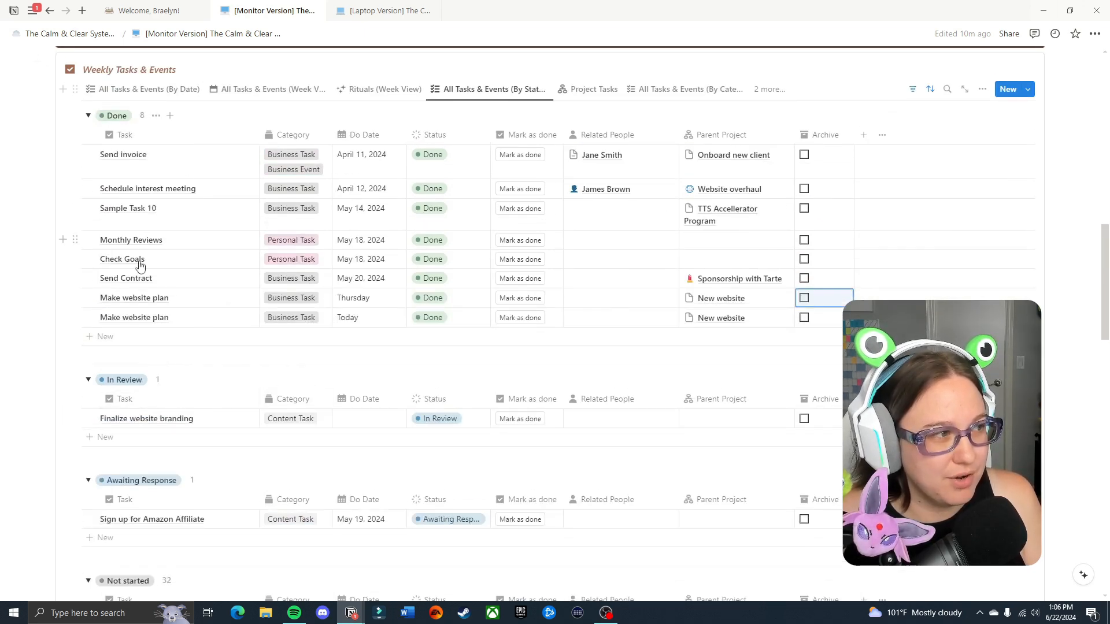
{"action": "mouse_move", "coordinate": [288, 95]}
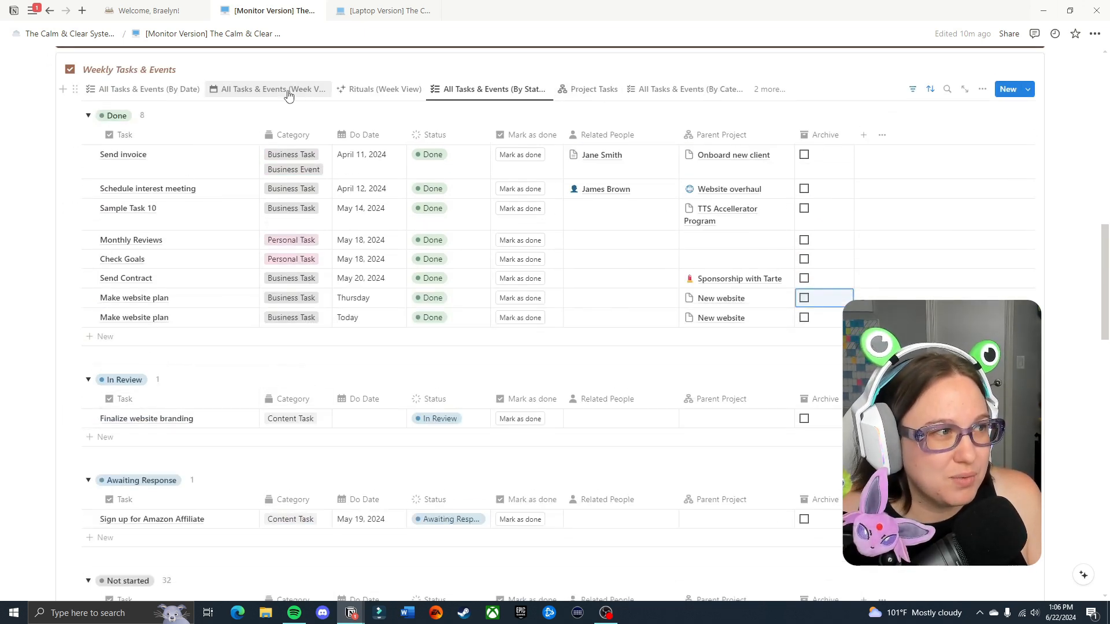
Mark Import copy + photos to website as done in Week View, then show the Project Tasks board
{"action": "left_click", "coordinate": [272, 89]}
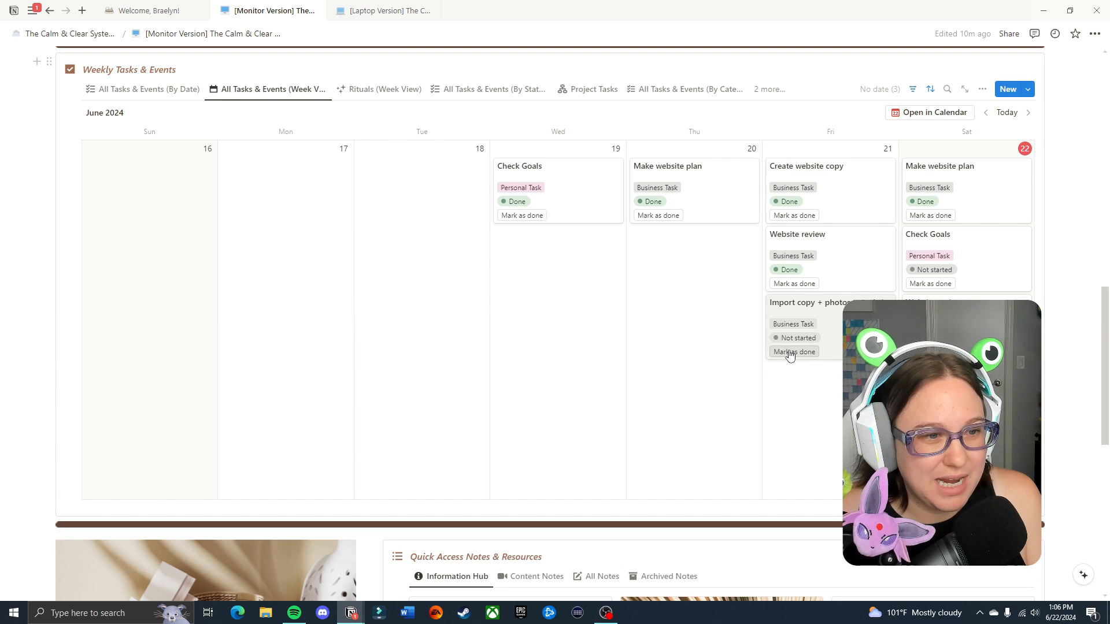
{"action": "left_click", "coordinate": [793, 352]}
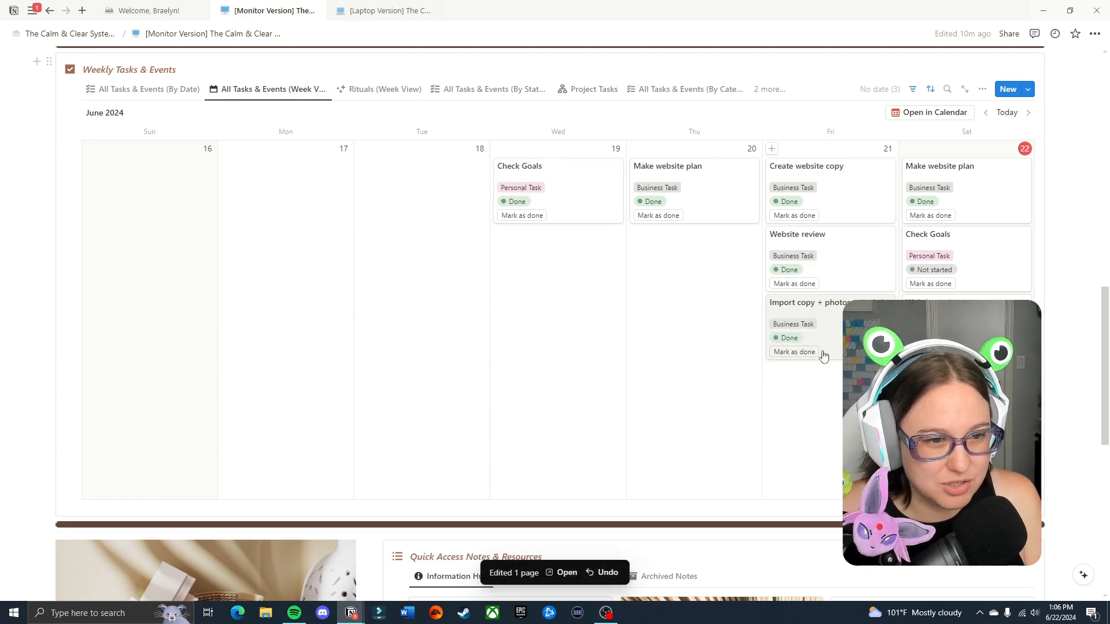
{"action": "scroll", "scroll_direction": "up", "scroll_amount": 3}
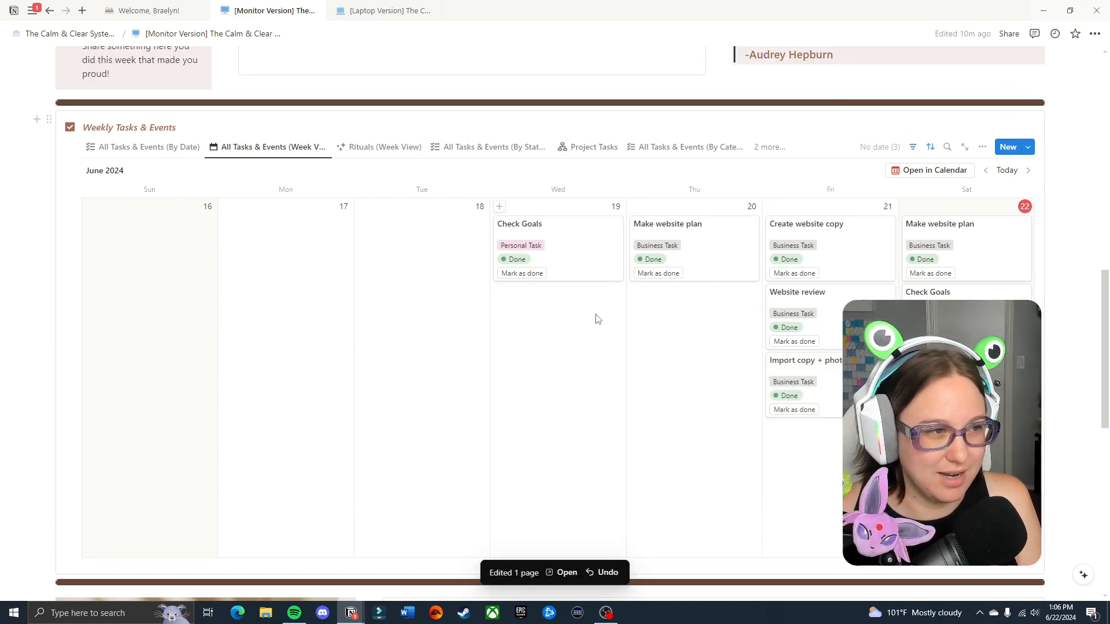
{"action": "left_click", "coordinate": [592, 147]}
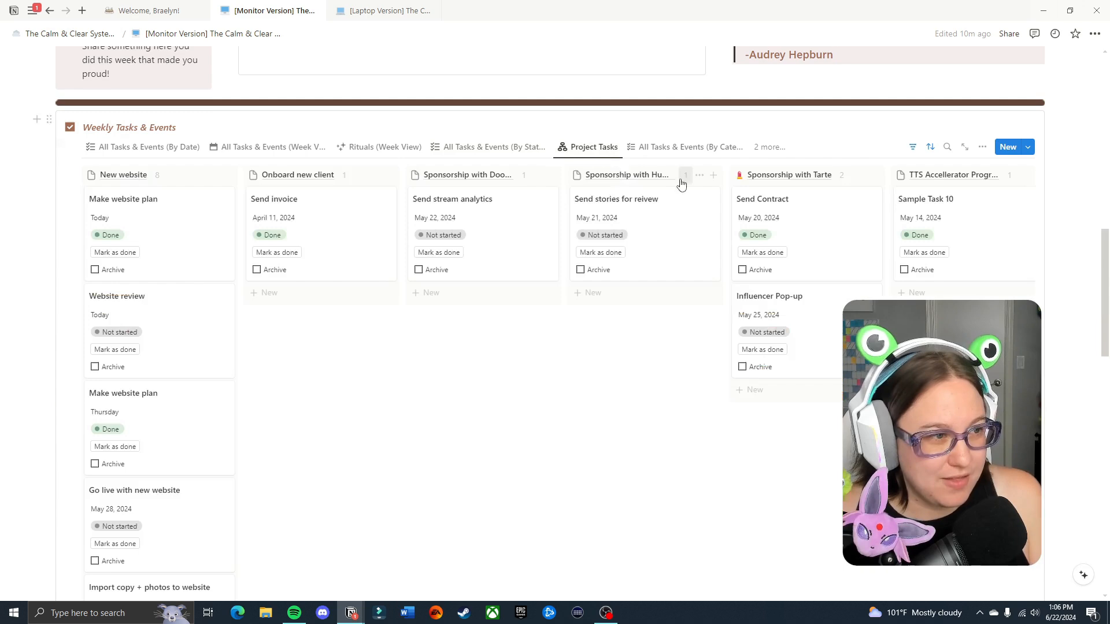
{"action": "mouse_move", "coordinate": [611, 358]}
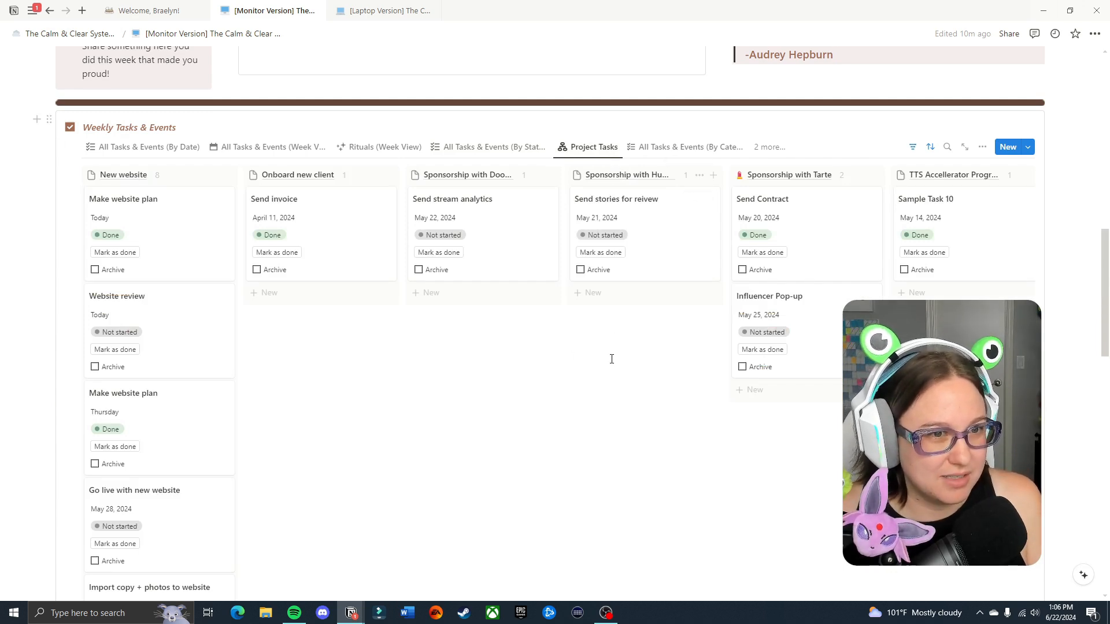
{"action": "scroll", "scroll_direction": "down", "scroll_amount": 3}
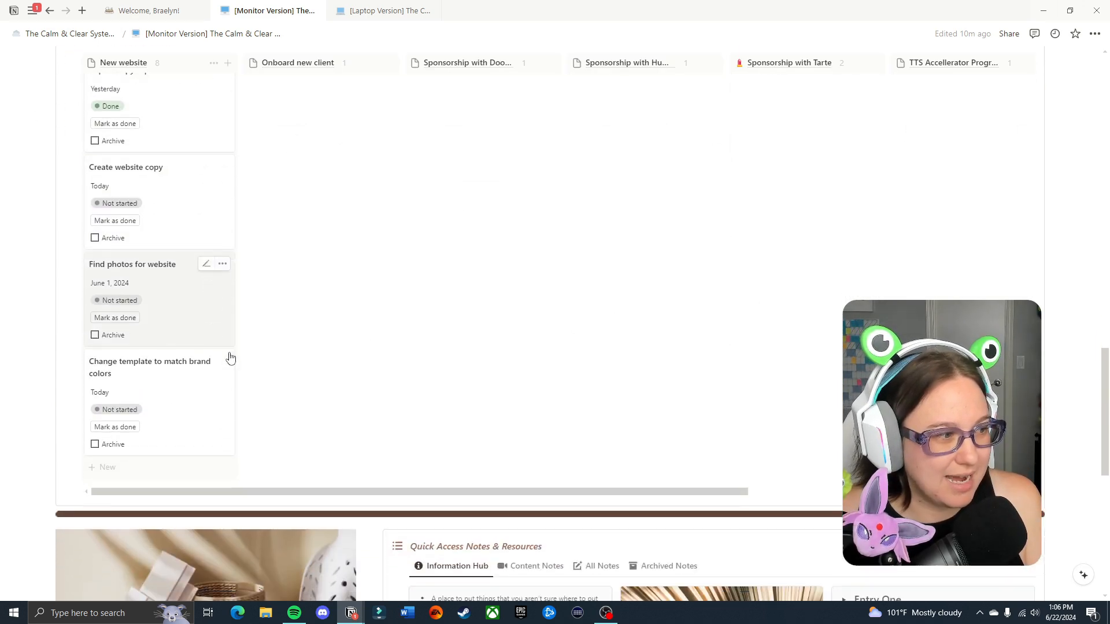
{"action": "scroll", "scroll_direction": "up", "scroll_amount": 3}
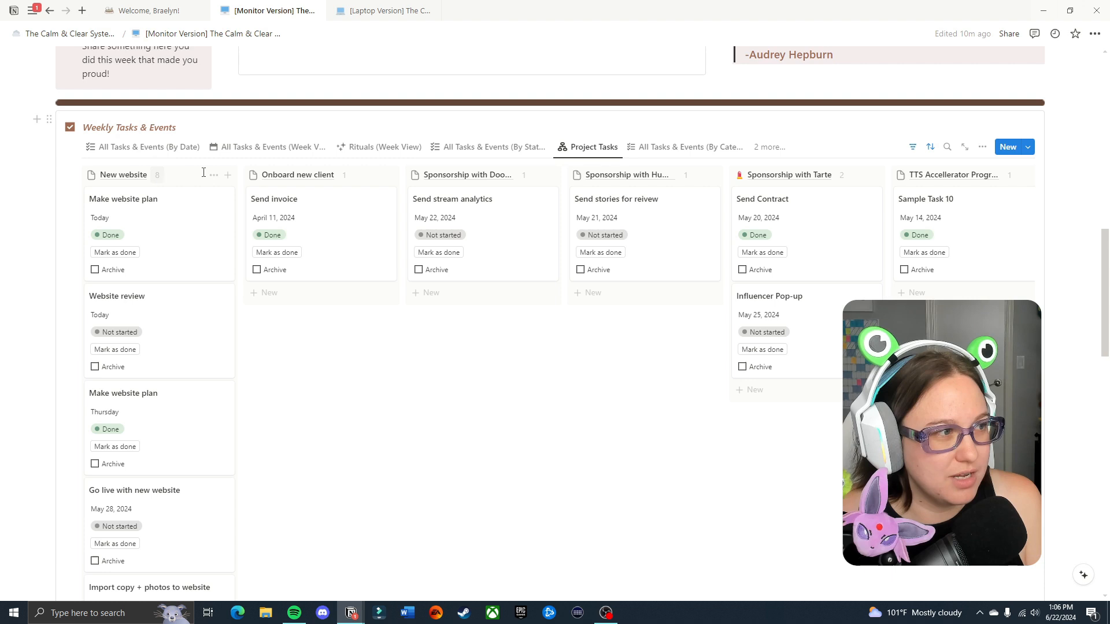
{"action": "mouse_move", "coordinate": [797, 319]}
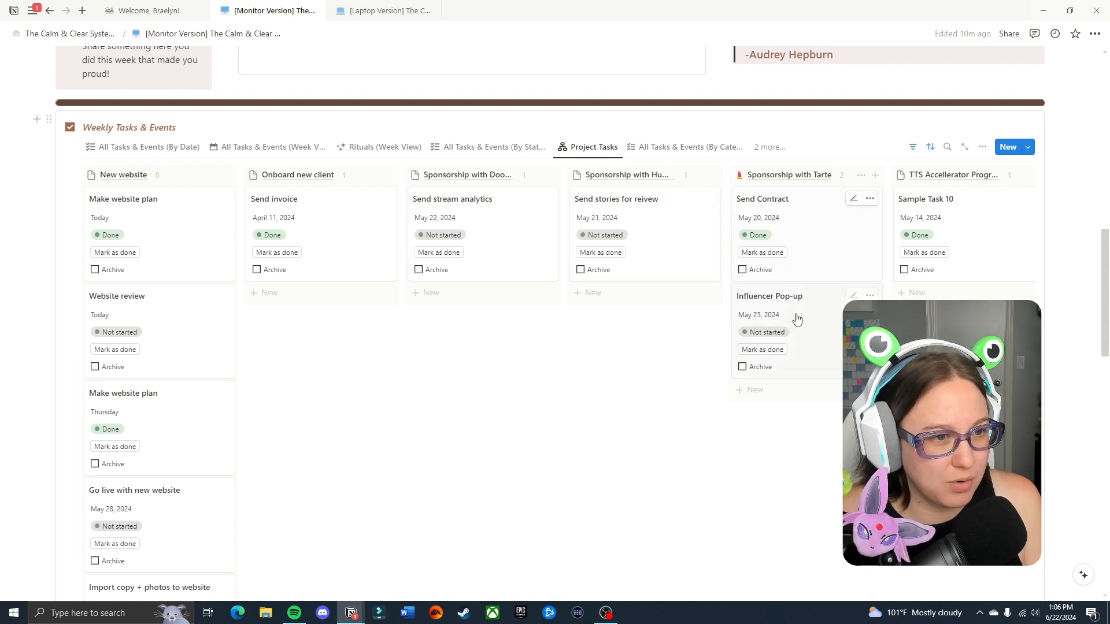
{"action": "mouse_move", "coordinate": [479, 452]}
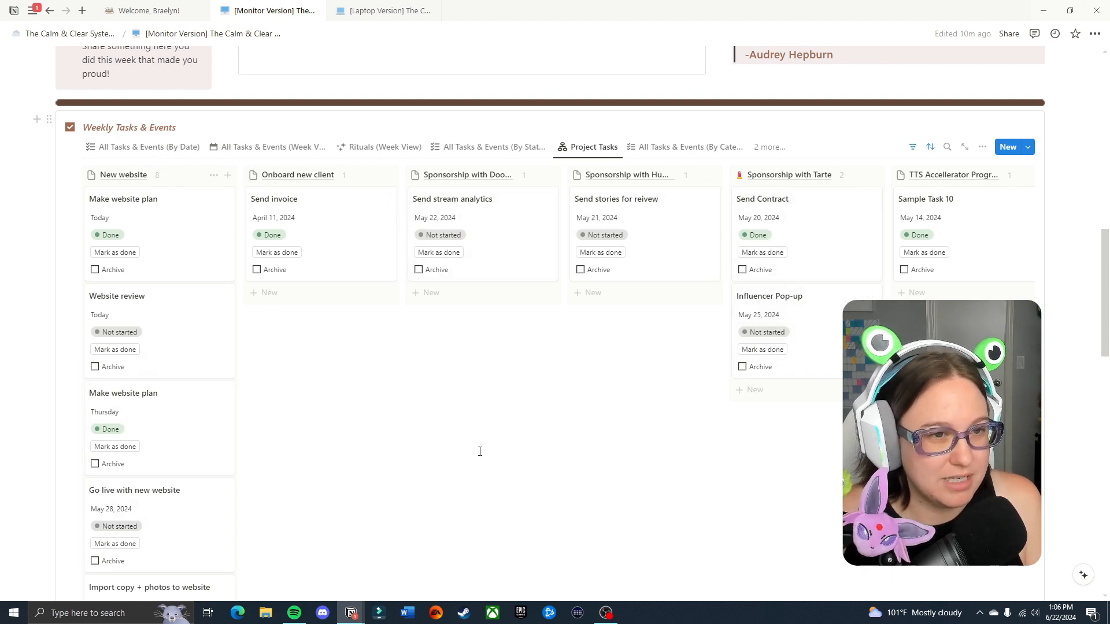
{"action": "scroll", "scroll_direction": "down", "scroll_amount": 3}
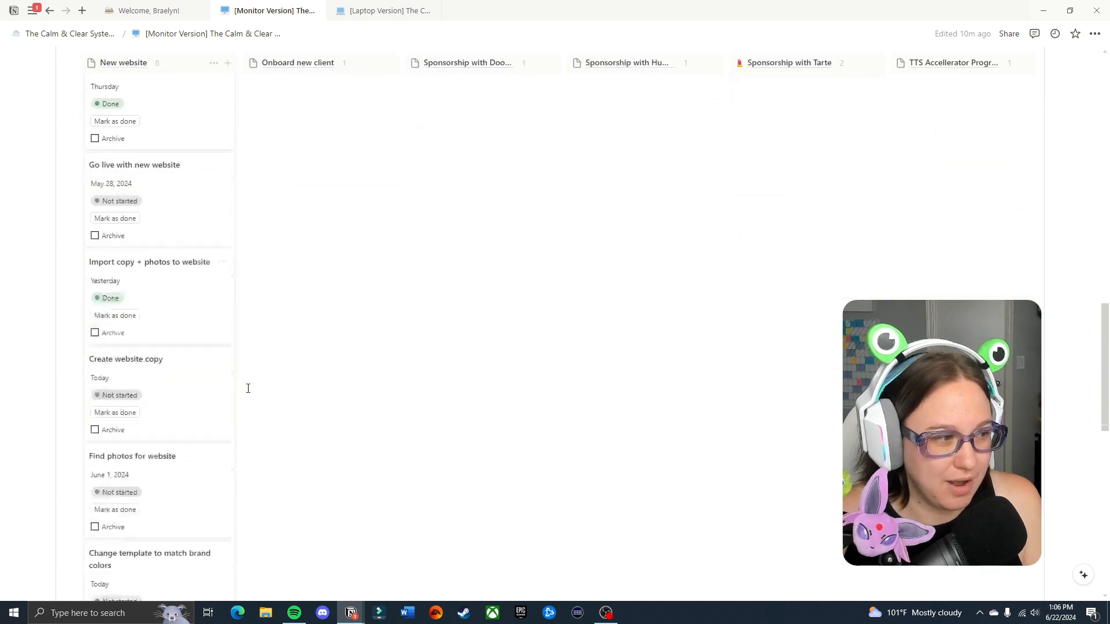
{"action": "scroll", "scroll_direction": "down", "scroll_amount": 3}
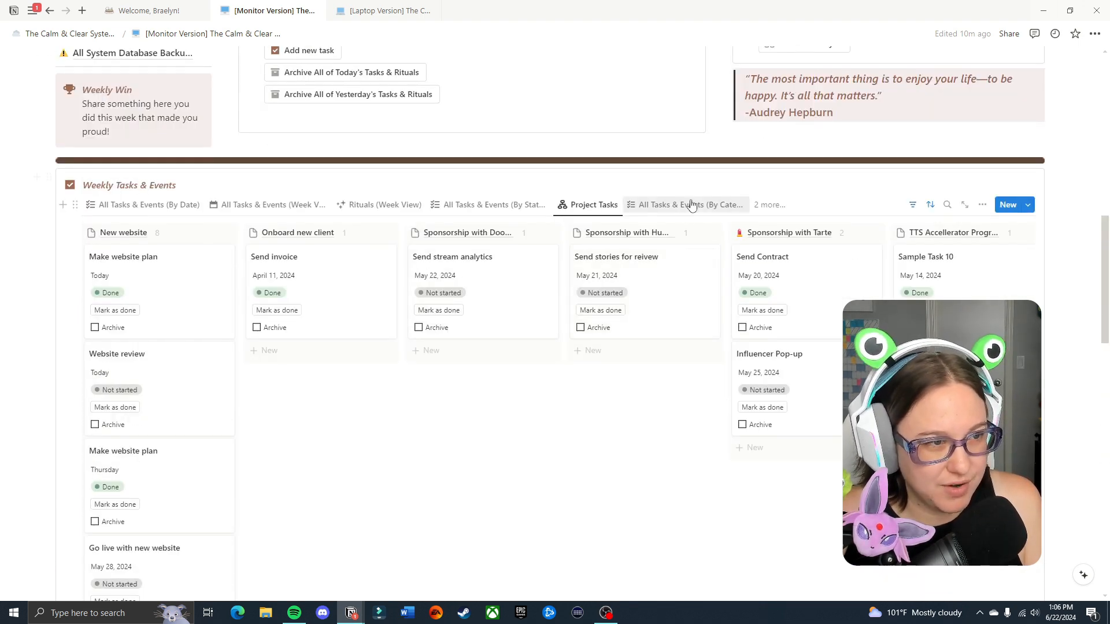
Switch to the 'All Tasks & Events (By Category)' view and scroll through the Rituals to Personal Task groups
{"action": "left_click", "coordinate": [691, 205]}
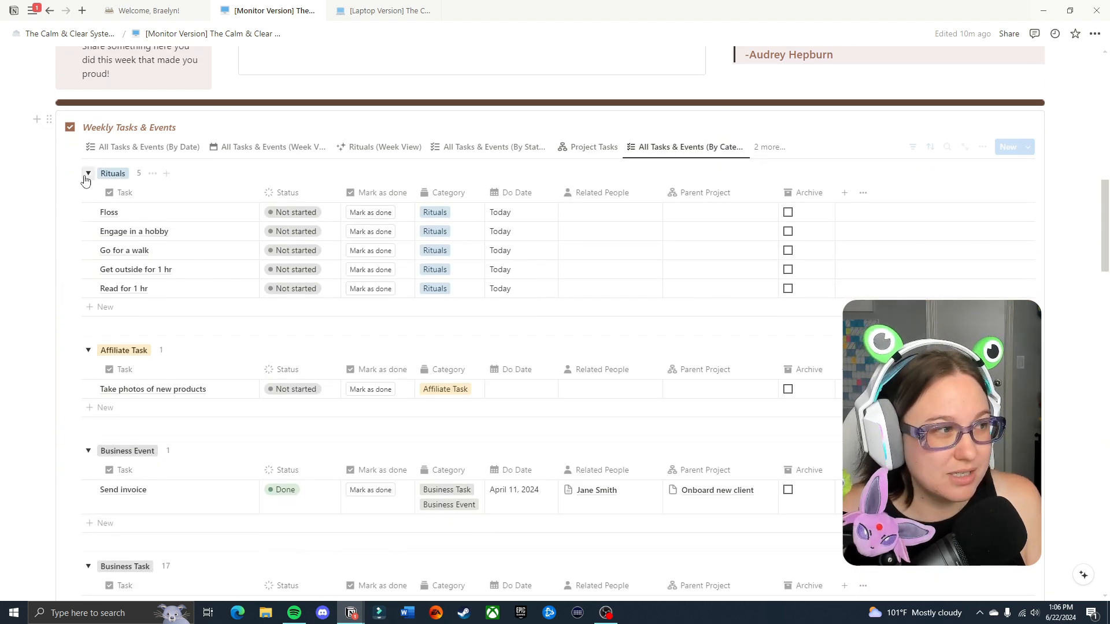
{"action": "scroll", "scroll_direction": "down", "scroll_amount": 3}
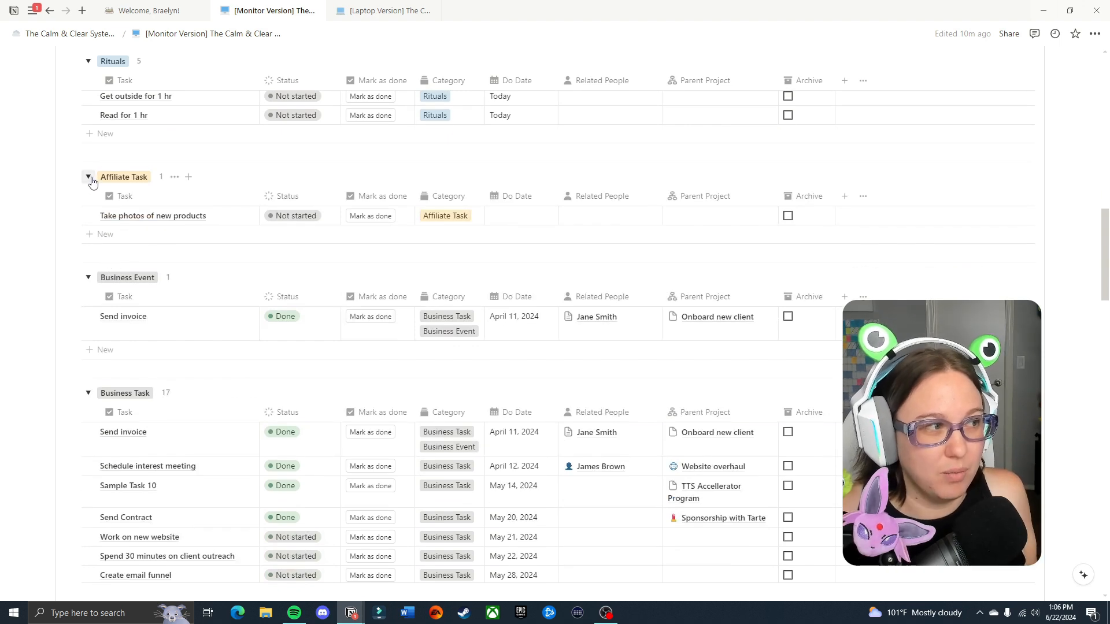
{"action": "scroll", "scroll_direction": "down", "scroll_amount": 3}
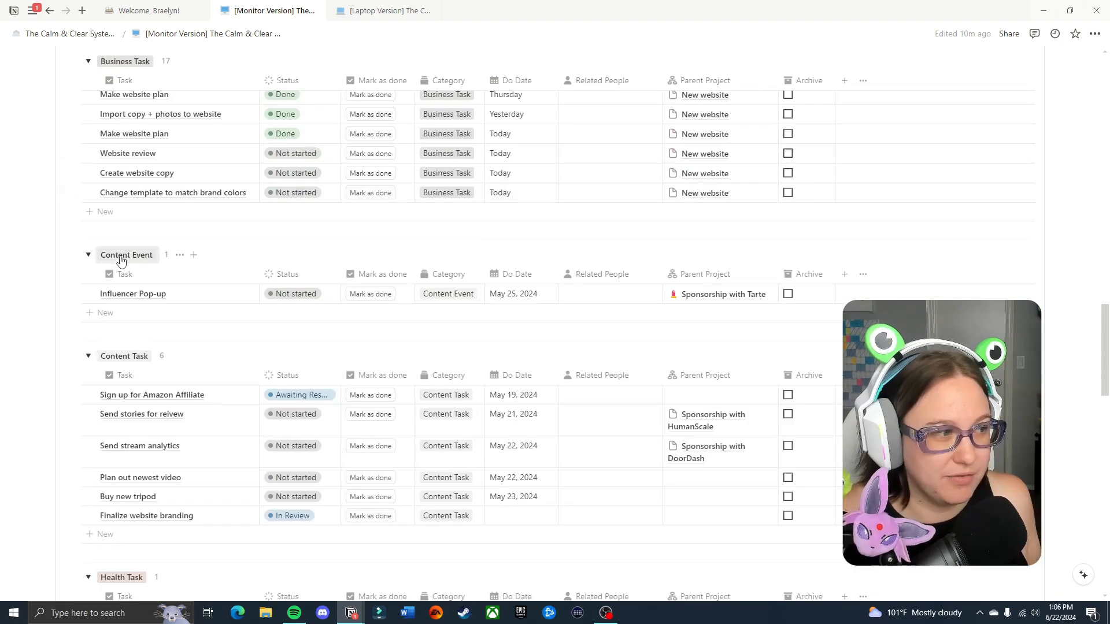
{"action": "scroll", "scroll_direction": "down", "scroll_amount": 3}
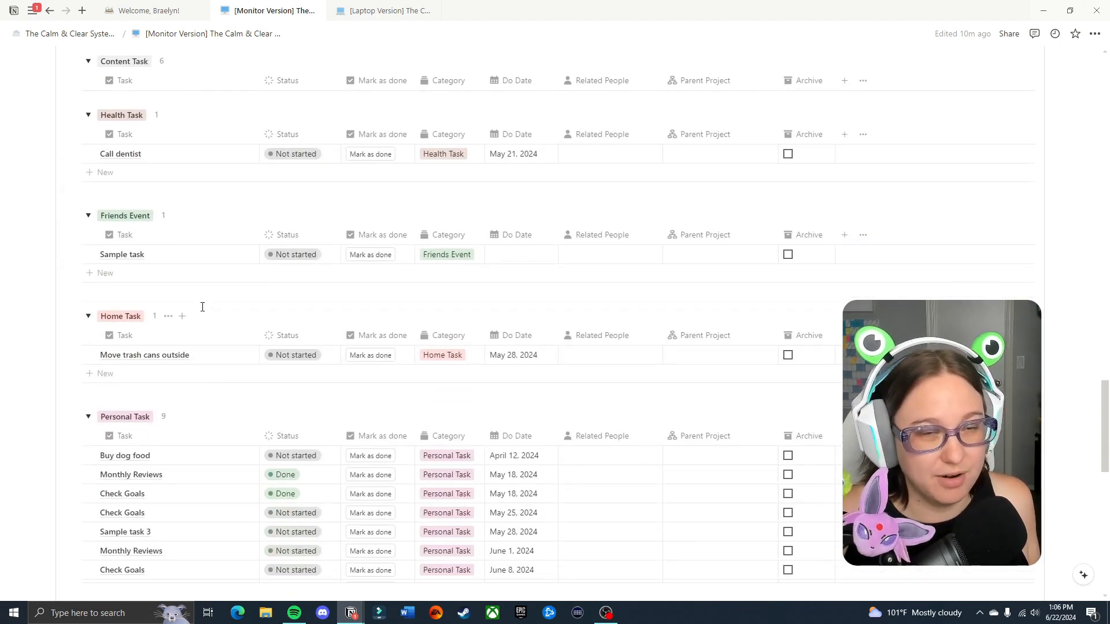
{"action": "scroll", "scroll_direction": "up", "scroll_amount": 3}
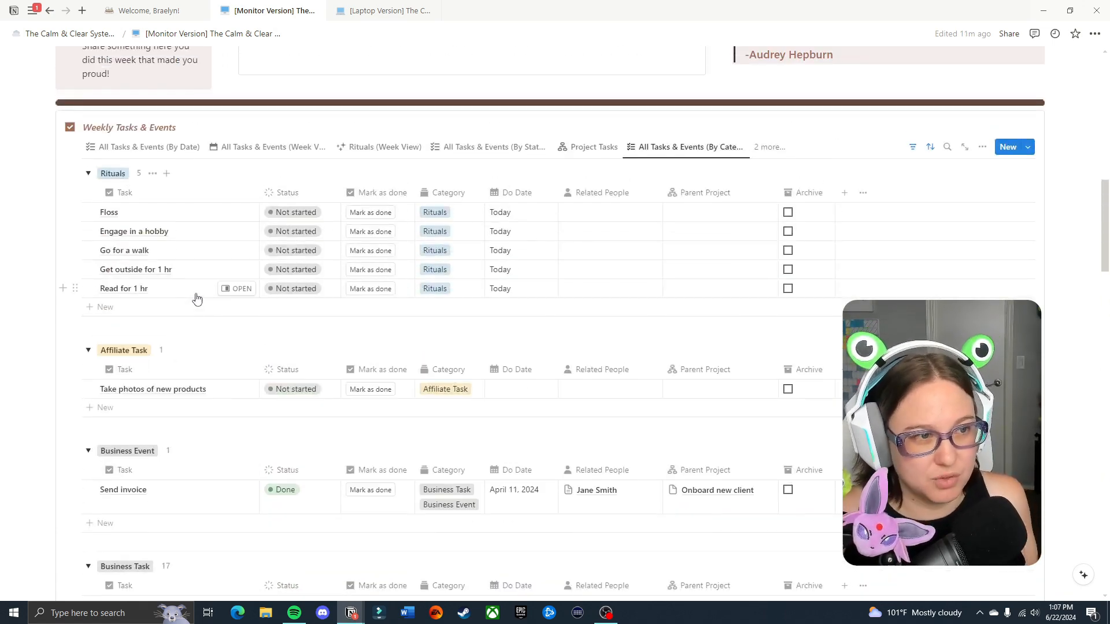
Switch the tasks database to the Archived Tasks & Events view via '2 more…'
{"action": "left_click", "coordinate": [769, 147]}
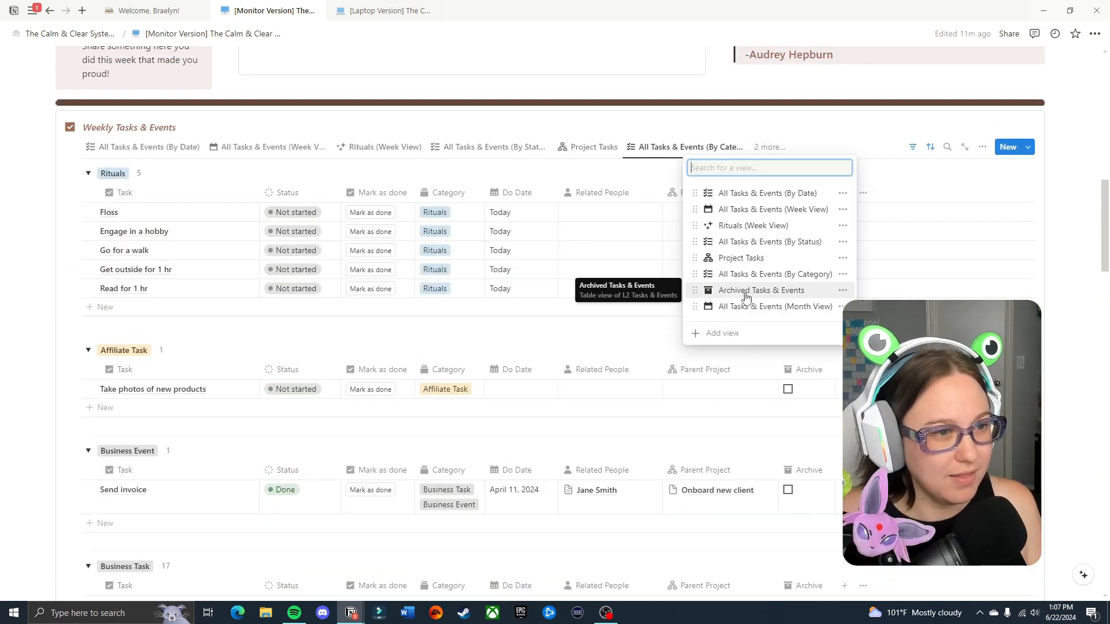
{"action": "left_click", "coordinate": [761, 291]}
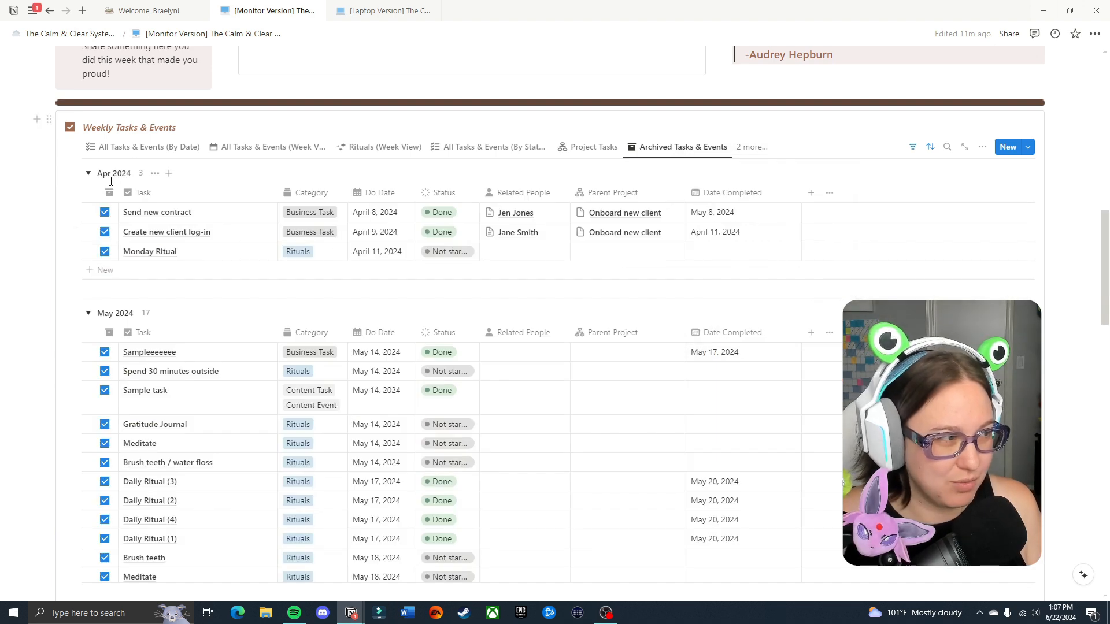
Collapse the Apr 2024, May 2024, Last 30 days and Last 7 days archived groups
{"action": "left_click", "coordinate": [88, 173]}
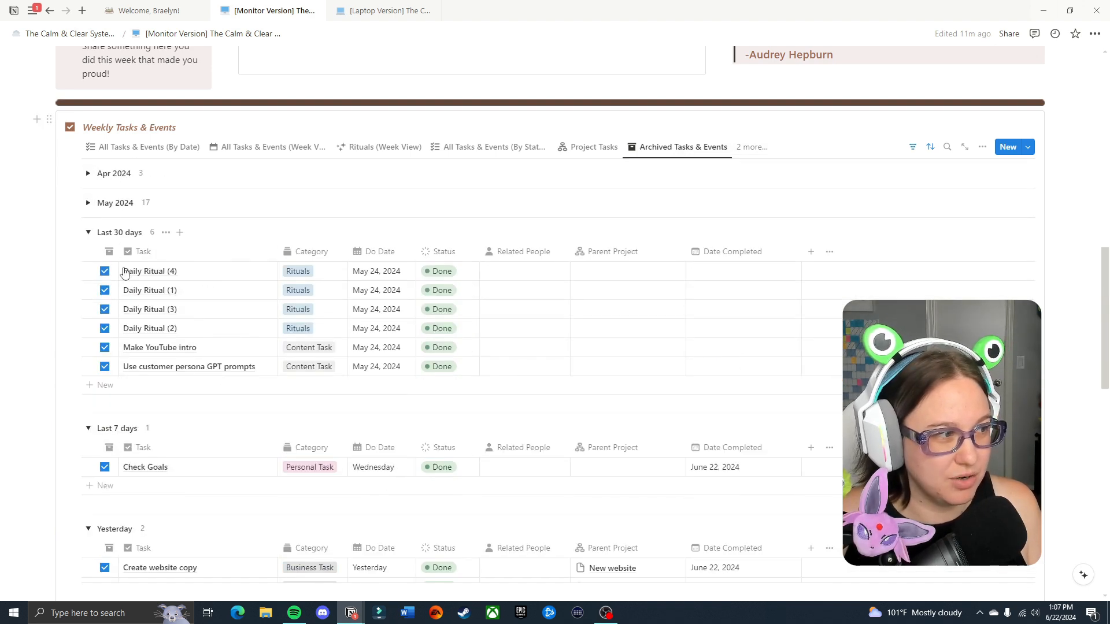
{"action": "left_click", "coordinate": [88, 233]}
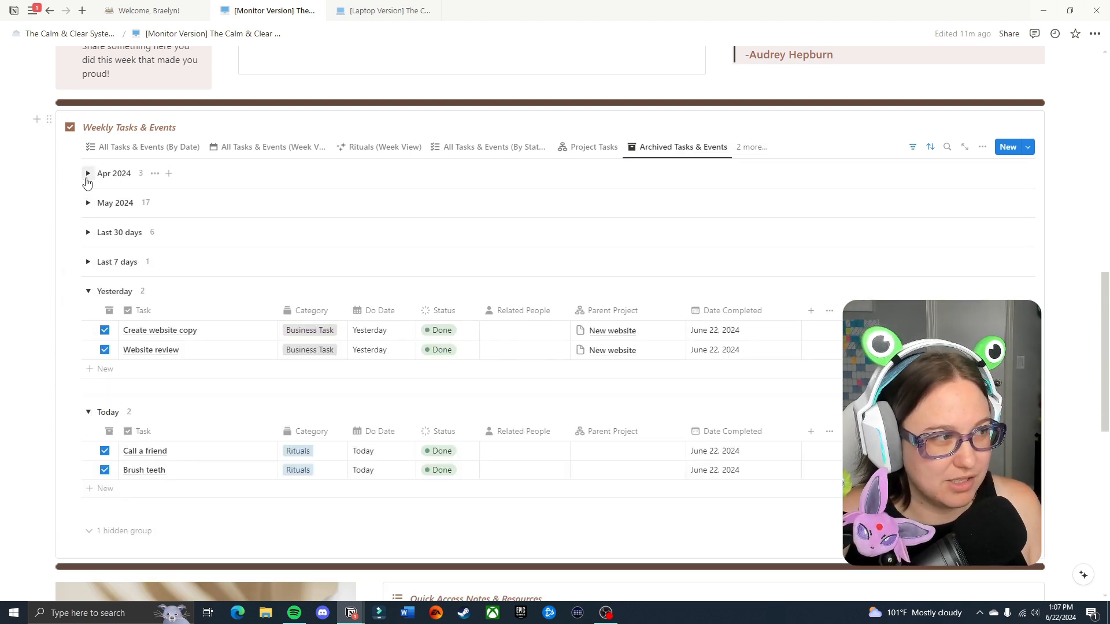
{"action": "left_click", "coordinate": [88, 173]}
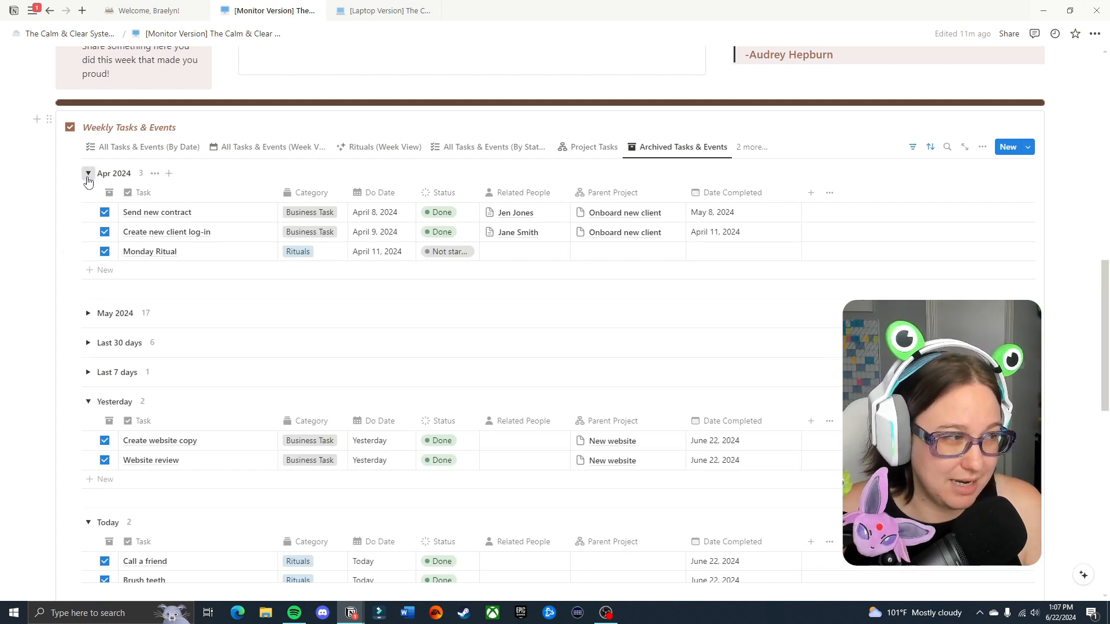
{"action": "left_click", "coordinate": [749, 147]}
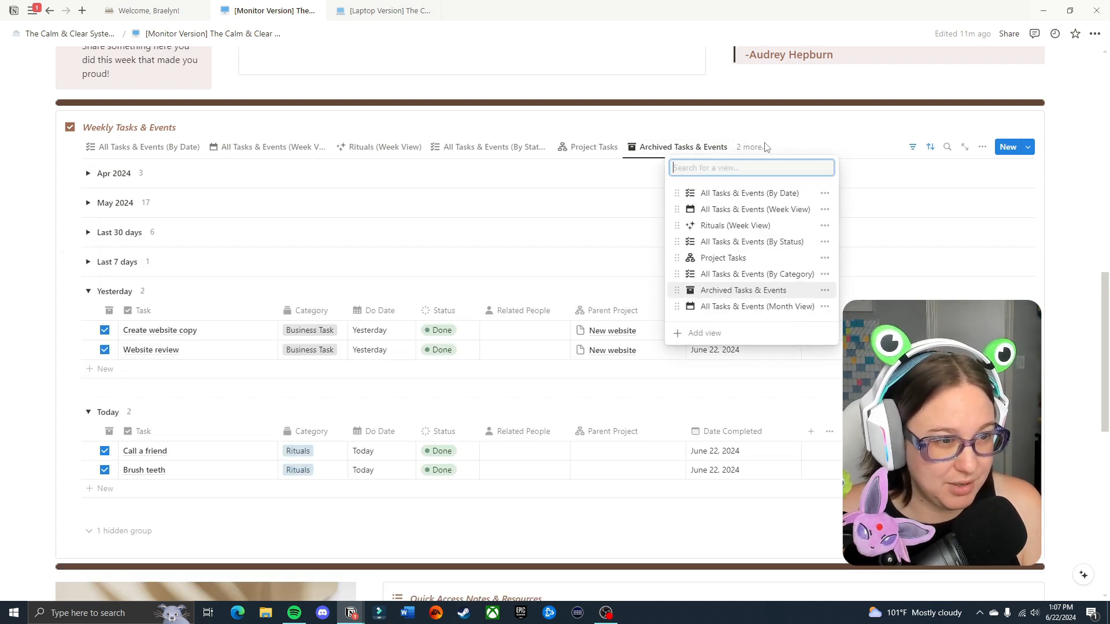
Show the month calendar of all tasks and scroll through it
{"action": "left_click", "coordinate": [755, 306]}
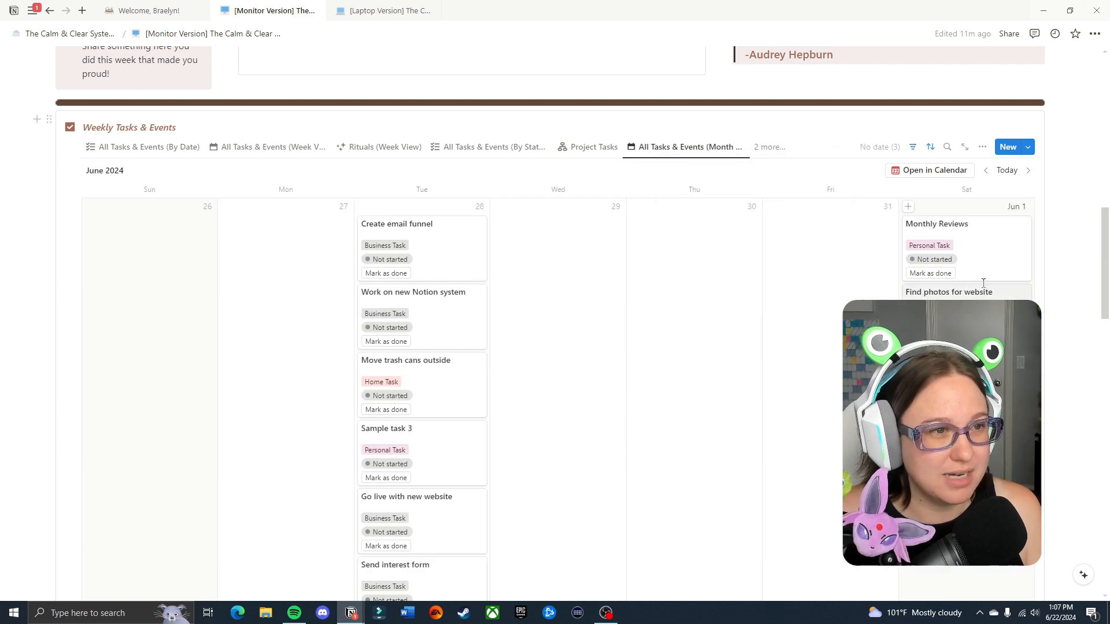
{"action": "scroll", "scroll_direction": "down", "scroll_amount": 3}
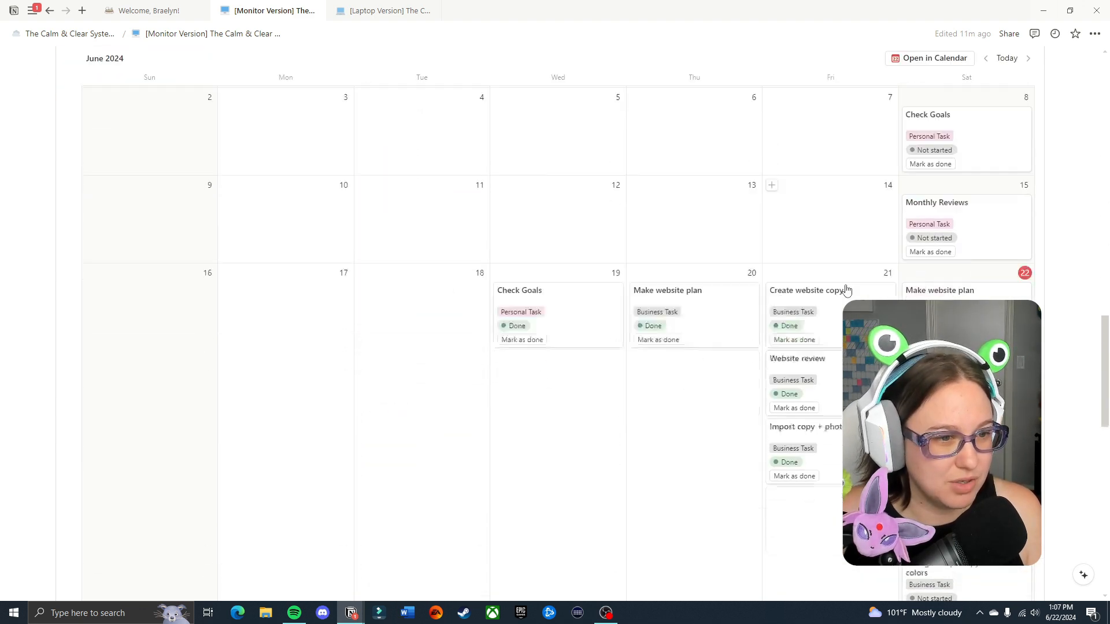
{"action": "scroll", "scroll_direction": "down", "scroll_amount": 3}
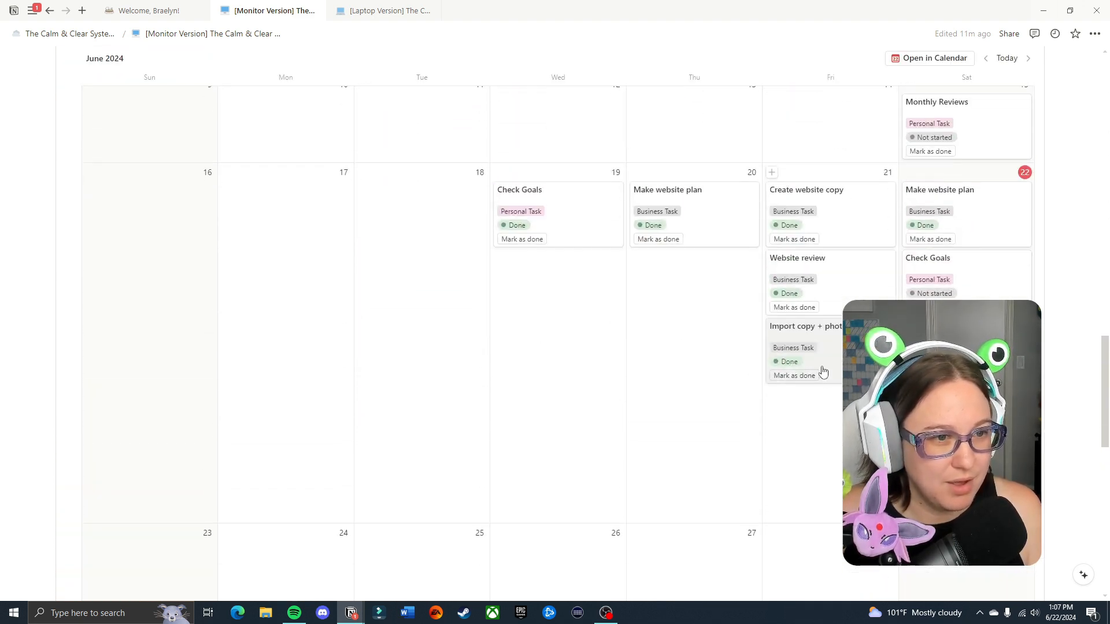
{"action": "scroll", "scroll_direction": "up", "scroll_amount": 3}
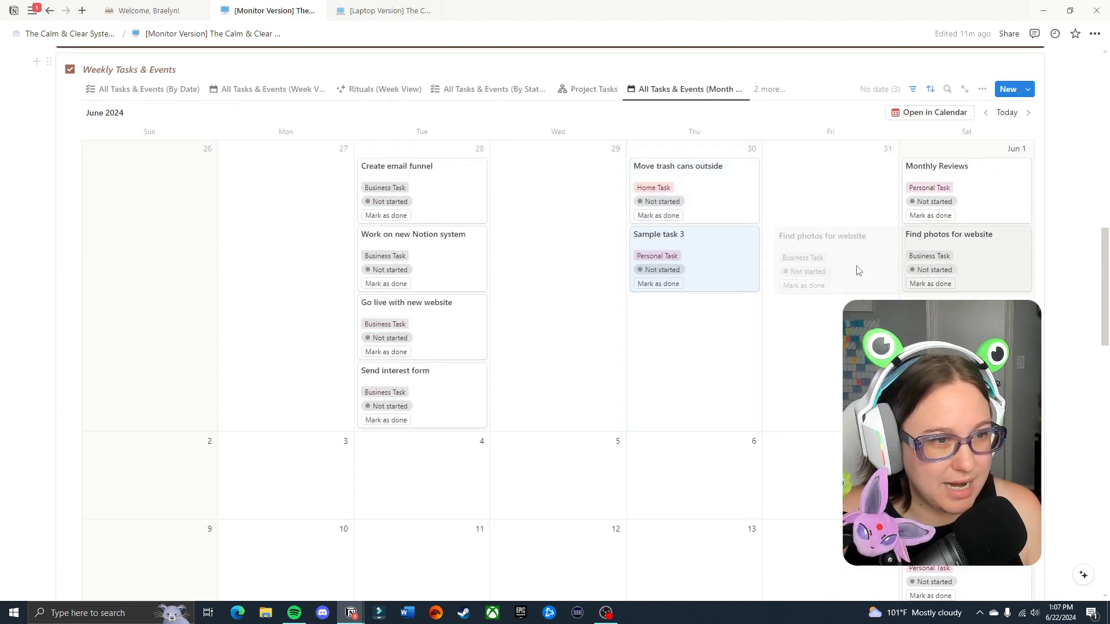
{"action": "scroll", "scroll_direction": "down", "scroll_amount": 3}
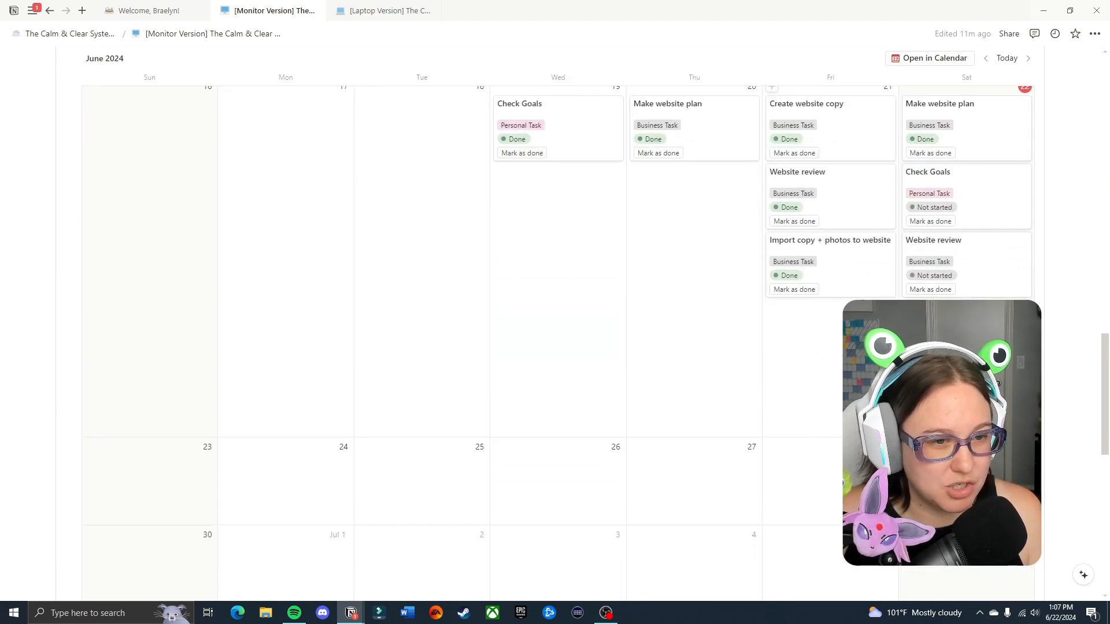
{"action": "scroll", "scroll_direction": "down", "scroll_amount": 3}
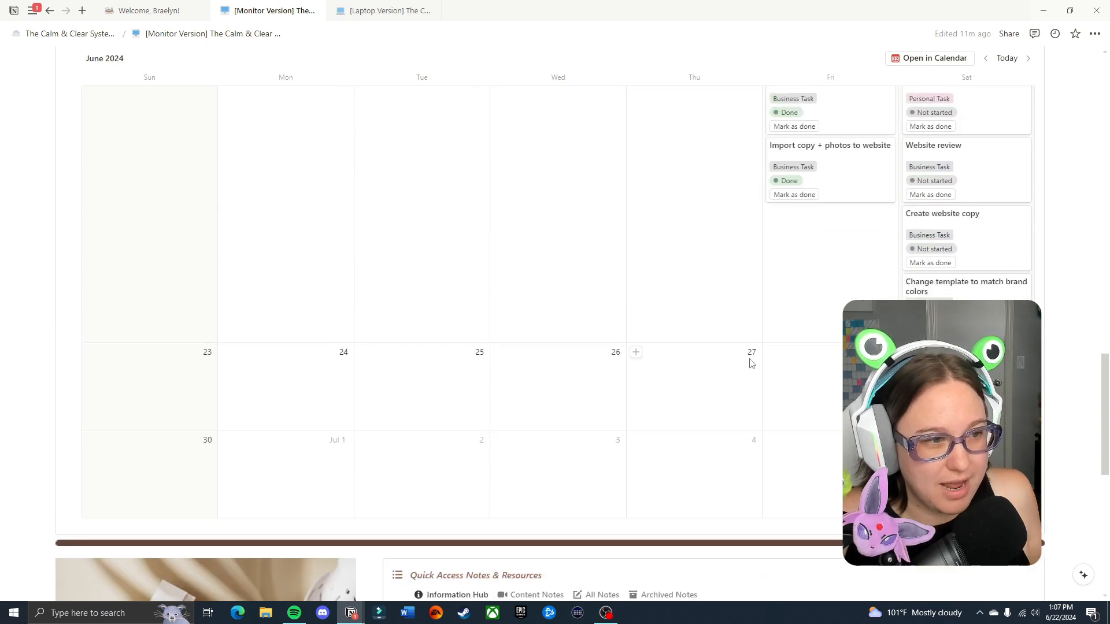
{"action": "scroll", "scroll_direction": "up", "scroll_amount": 3}
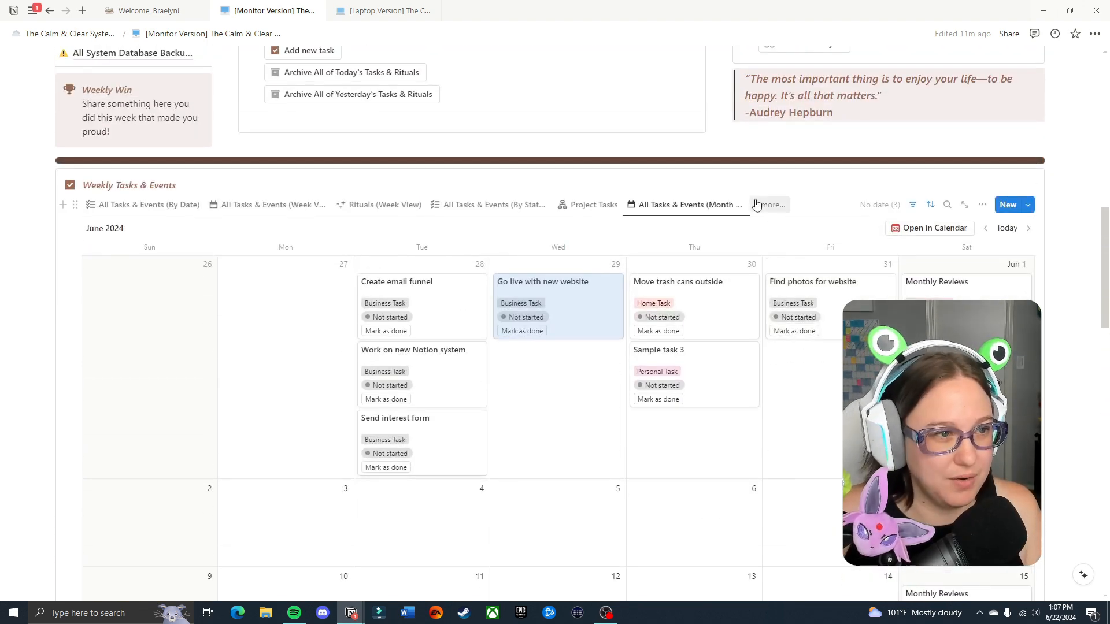
Return to the All Tasks & Events week calendar showing June 16–22 via '2 more…'
{"action": "left_click", "coordinate": [768, 205]}
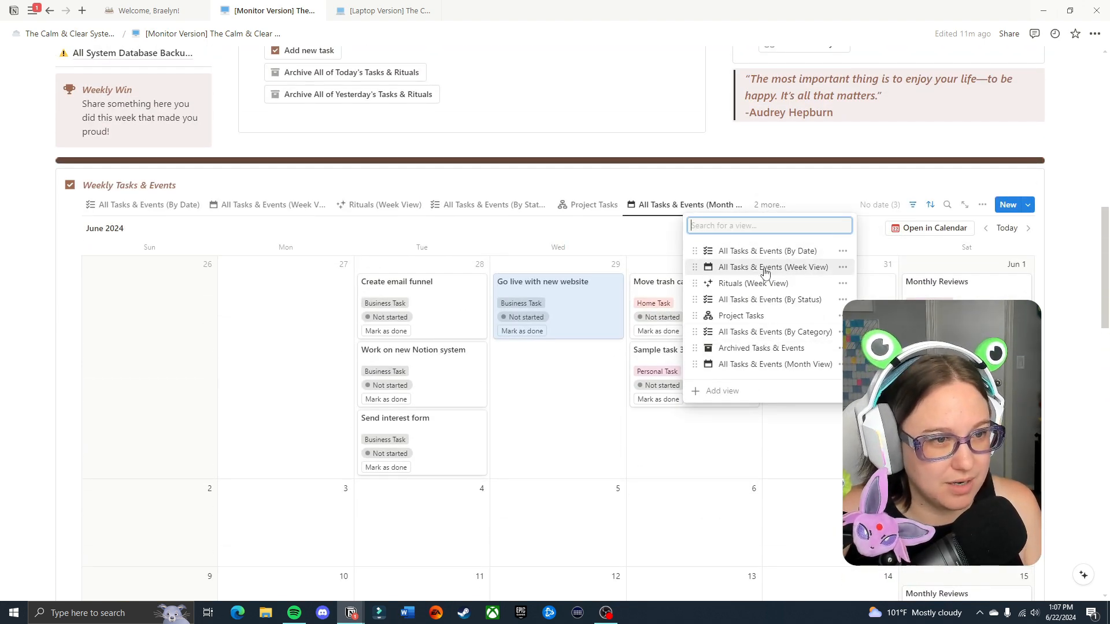
{"action": "left_click", "coordinate": [773, 267]}
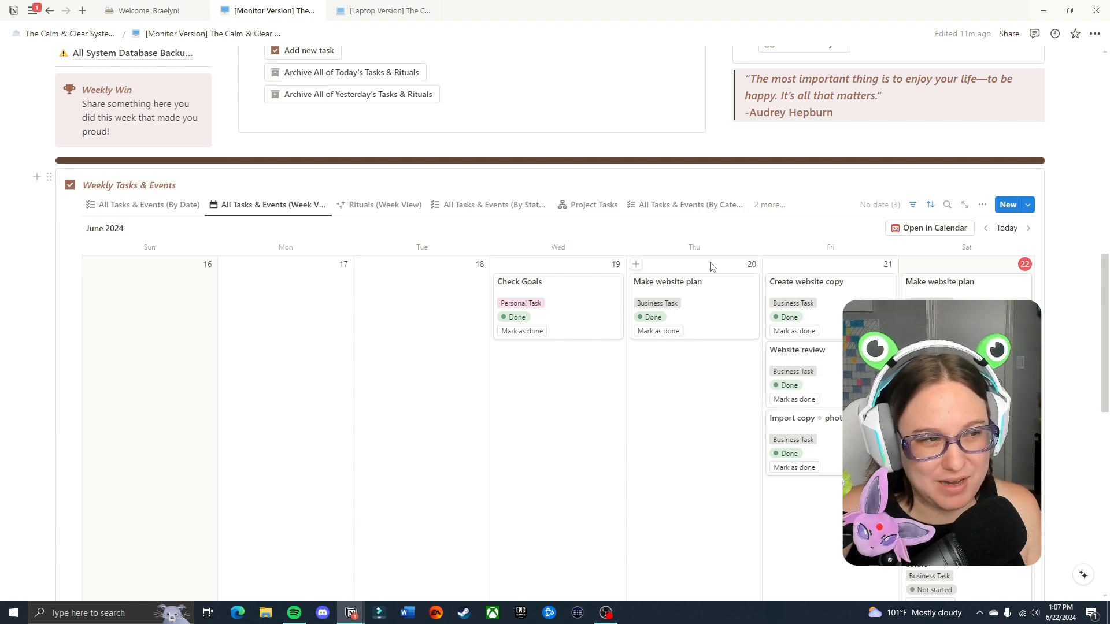
{"action": "scroll", "scroll_direction": "down", "scroll_amount": 3}
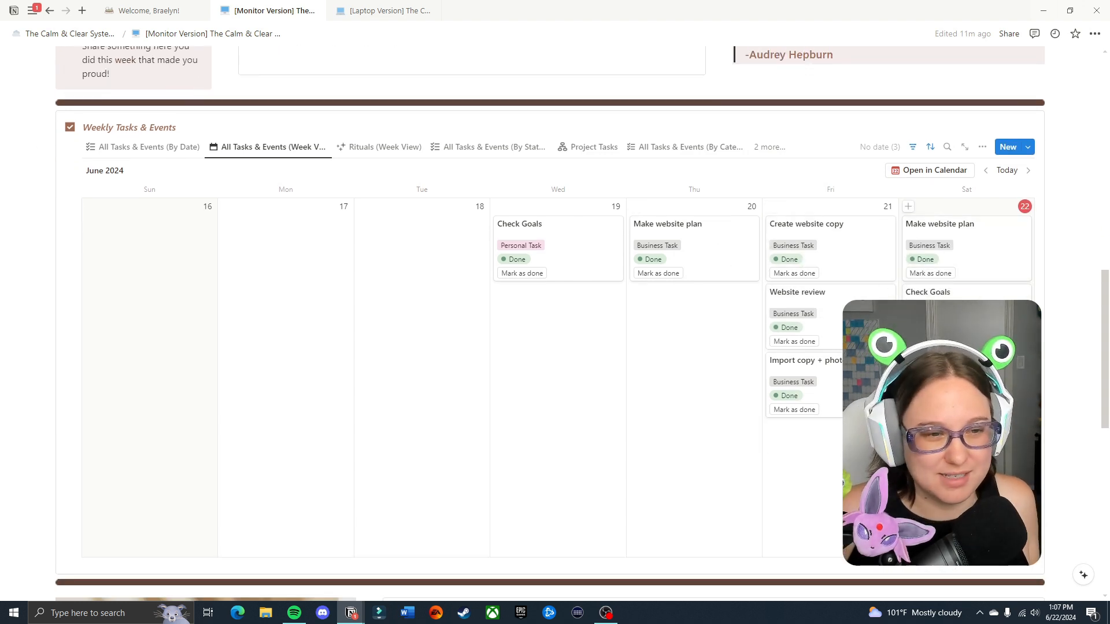
Scroll down to the Quick Access Notes & Resources gallery with its Information Hub cards
{"action": "scroll", "scroll_direction": "down", "scroll_amount": 3}
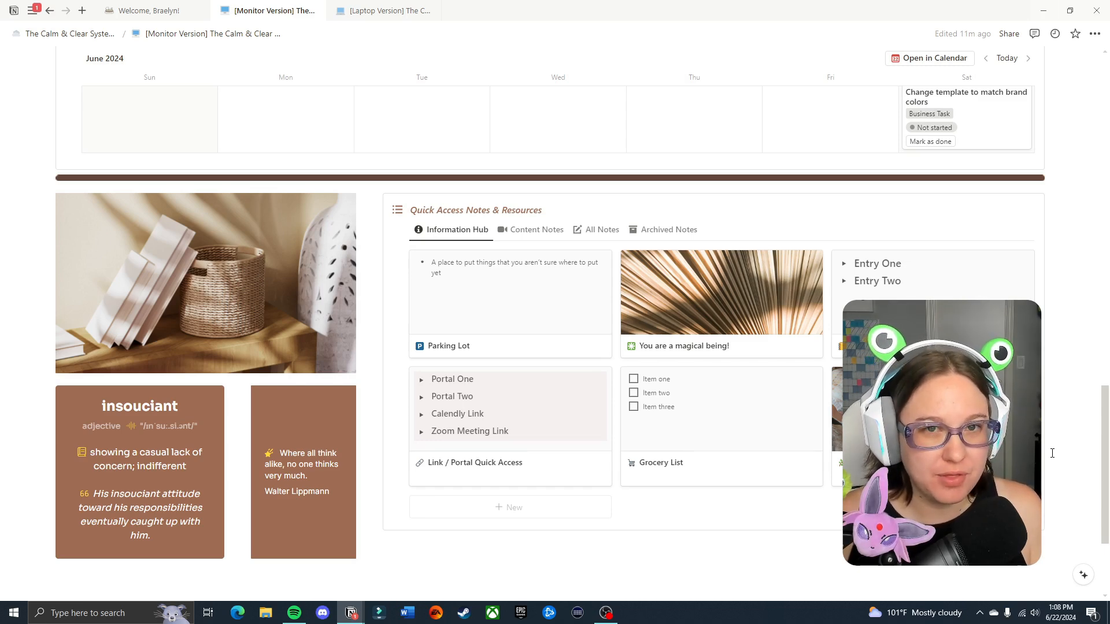
{"action": "mouse_move", "coordinate": [1097, 324]}
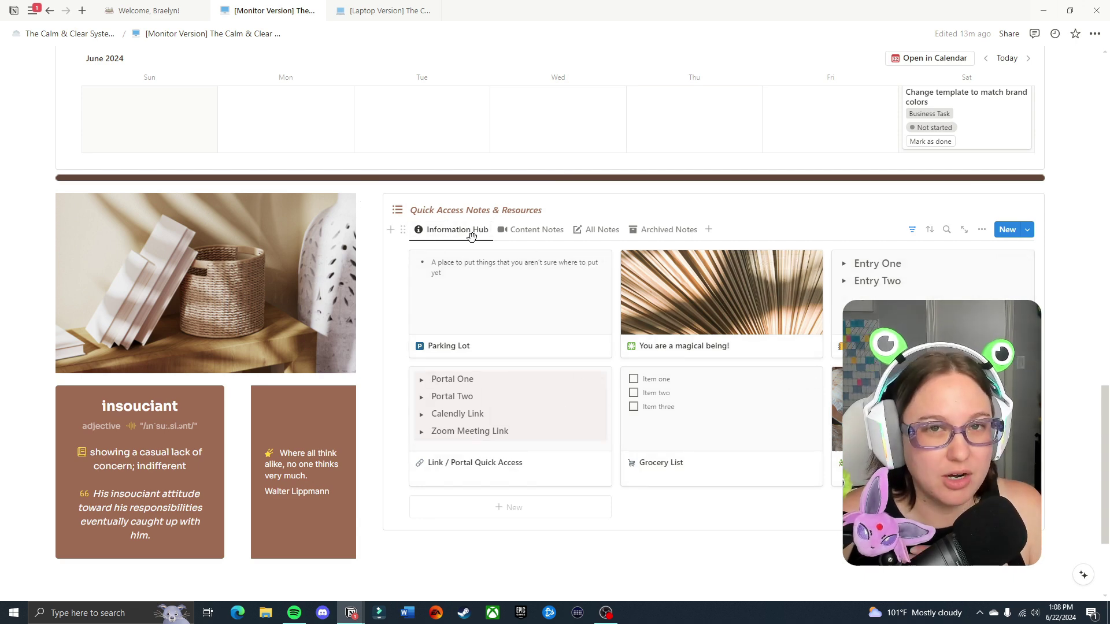
{"action": "mouse_move", "coordinate": [535, 229]}
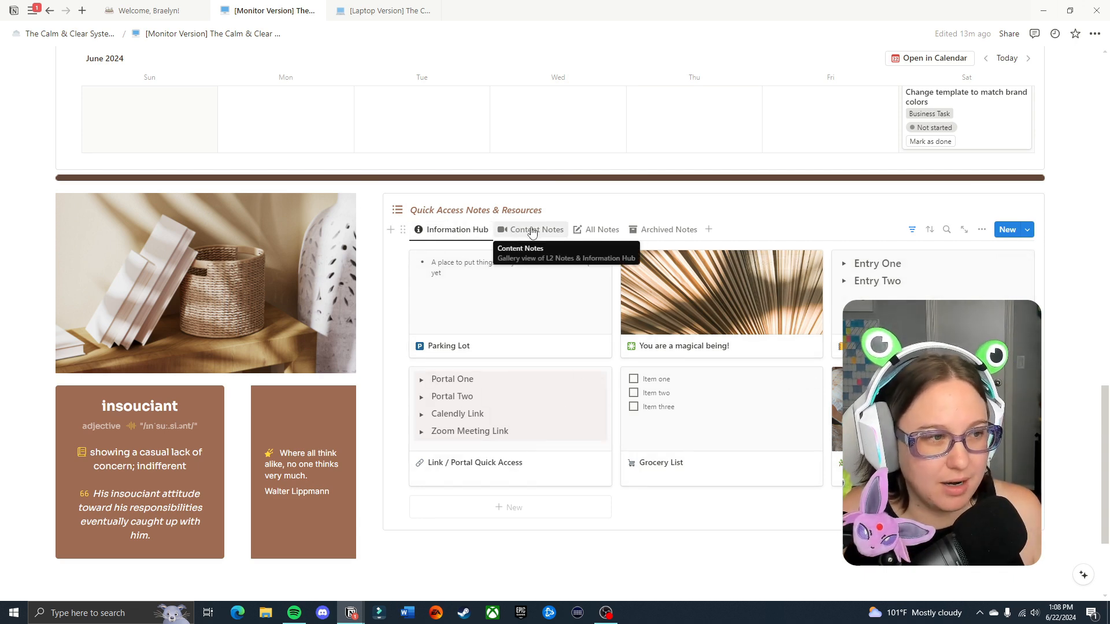
Browse the Content Notes tab and the Chat GPT Prompts note, then return to the Information Hub gallery
{"action": "left_click", "coordinate": [535, 229]}
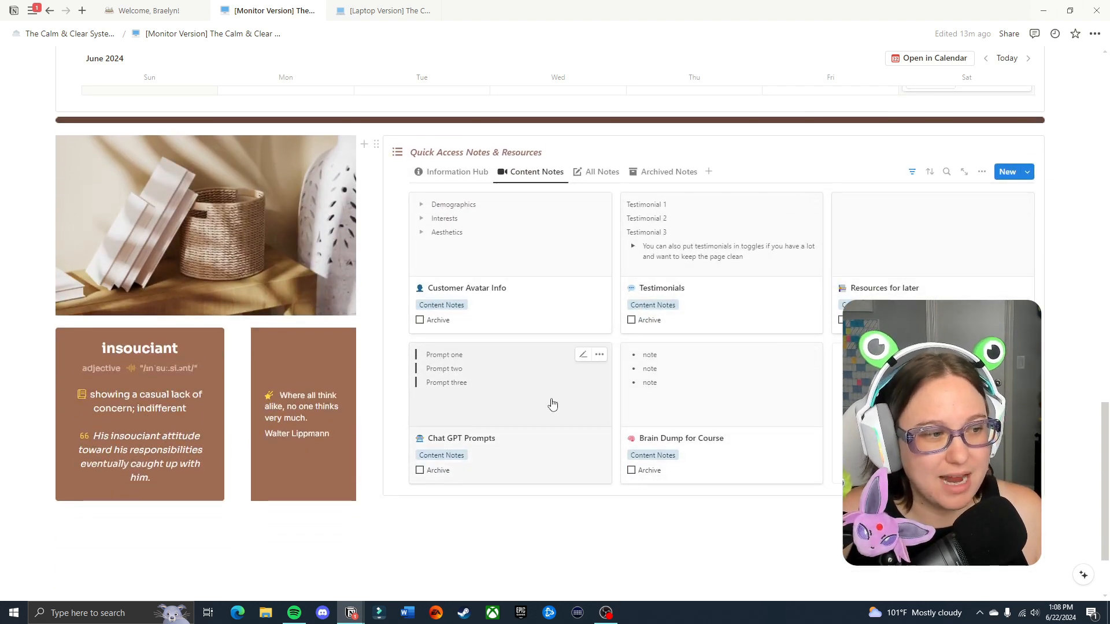
{"action": "left_click", "coordinate": [462, 438]}
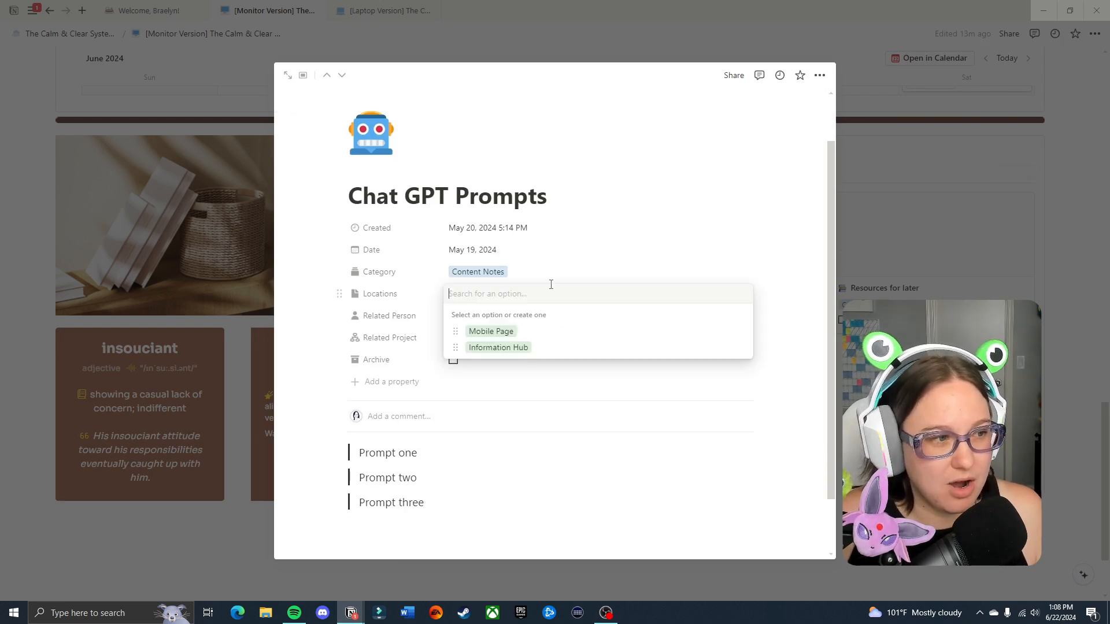
{"action": "mouse_move", "coordinate": [551, 351]}
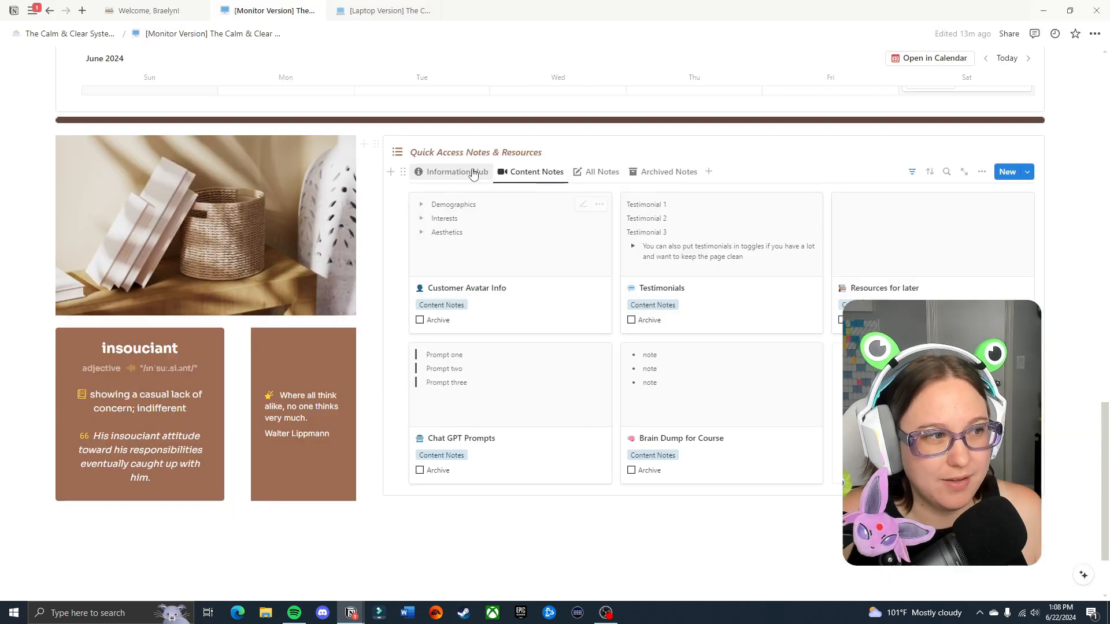
{"action": "left_click", "coordinate": [458, 171]}
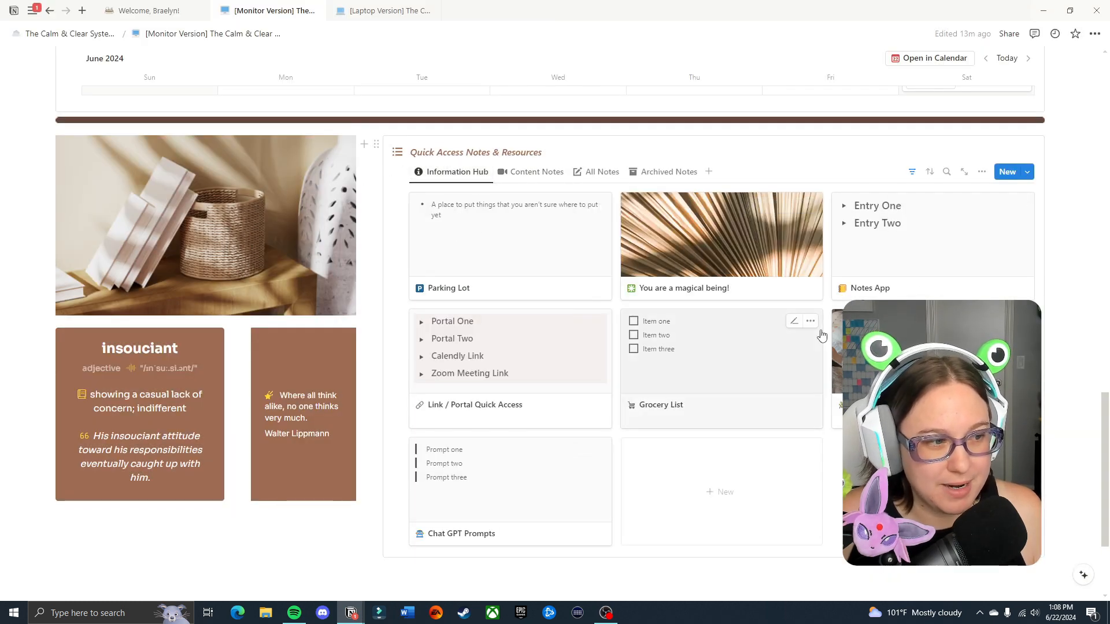
Drop the Parking Lot card from the Information Hub gallery, leaving 'You are a magical being!' first
{"action": "left_click", "coordinate": [449, 288]}
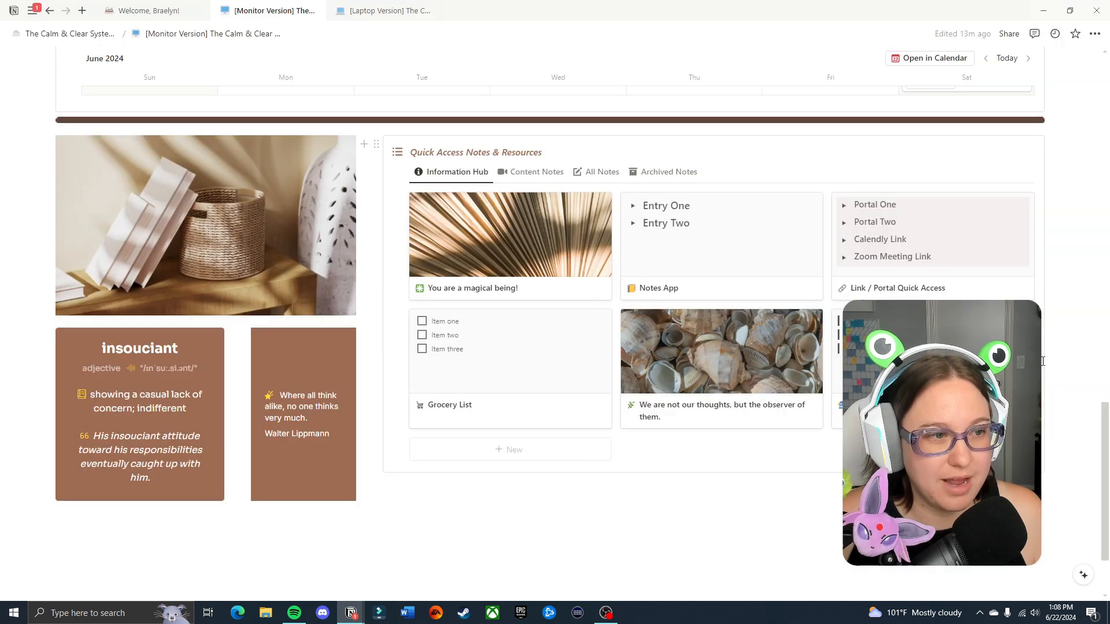
{"action": "mouse_move", "coordinate": [913, 275]}
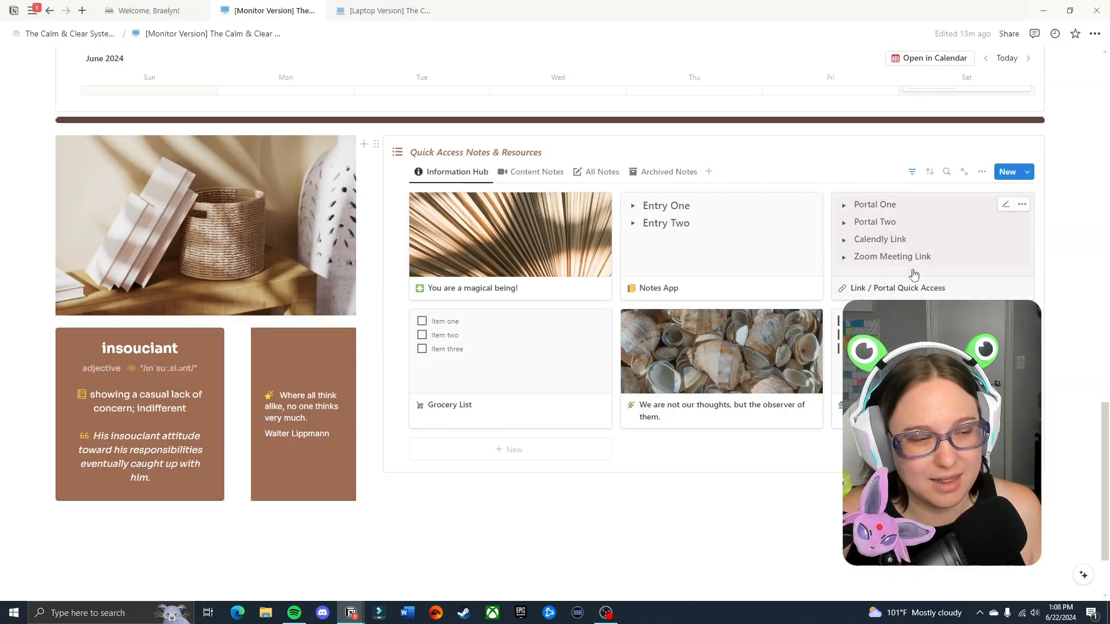
{"action": "mouse_move", "coordinate": [494, 243]}
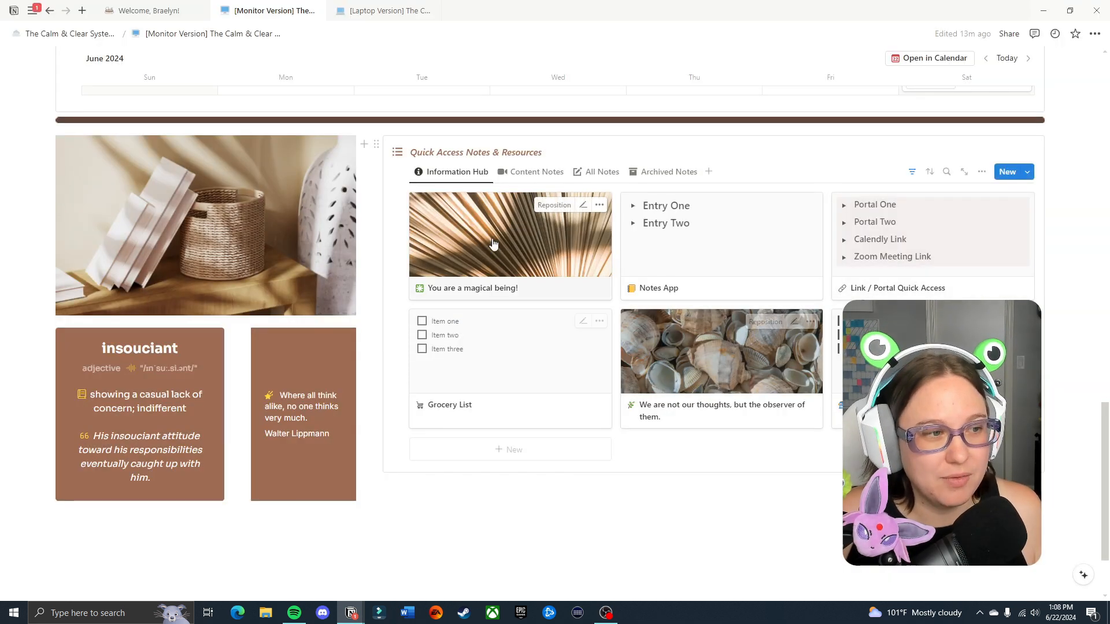
{"action": "mouse_move", "coordinate": [745, 362]}
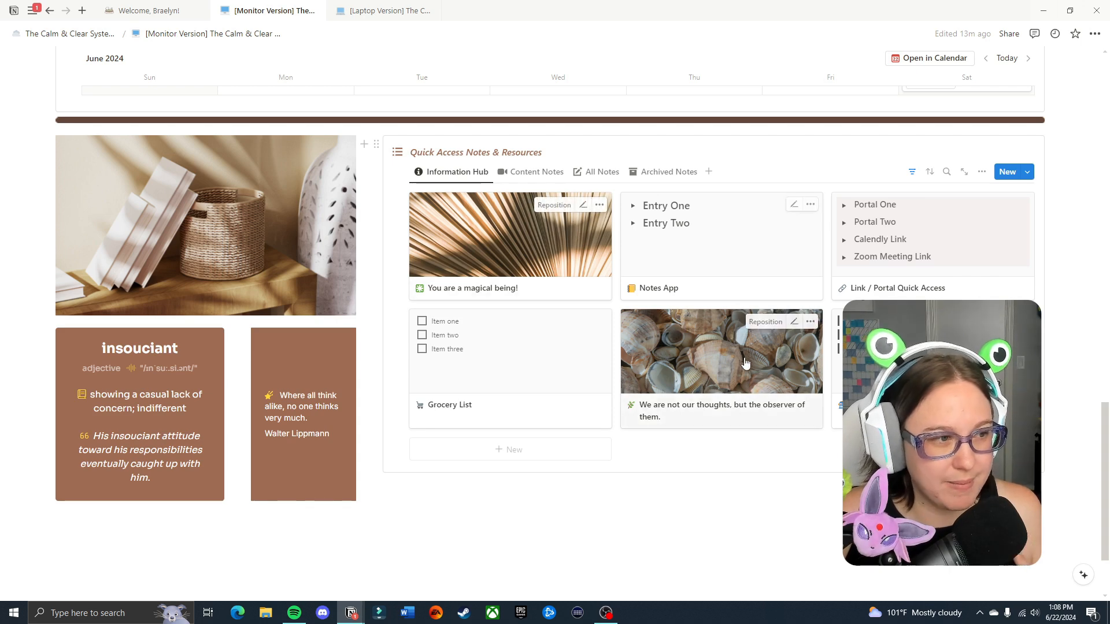
{"action": "mouse_move", "coordinate": [592, 227]}
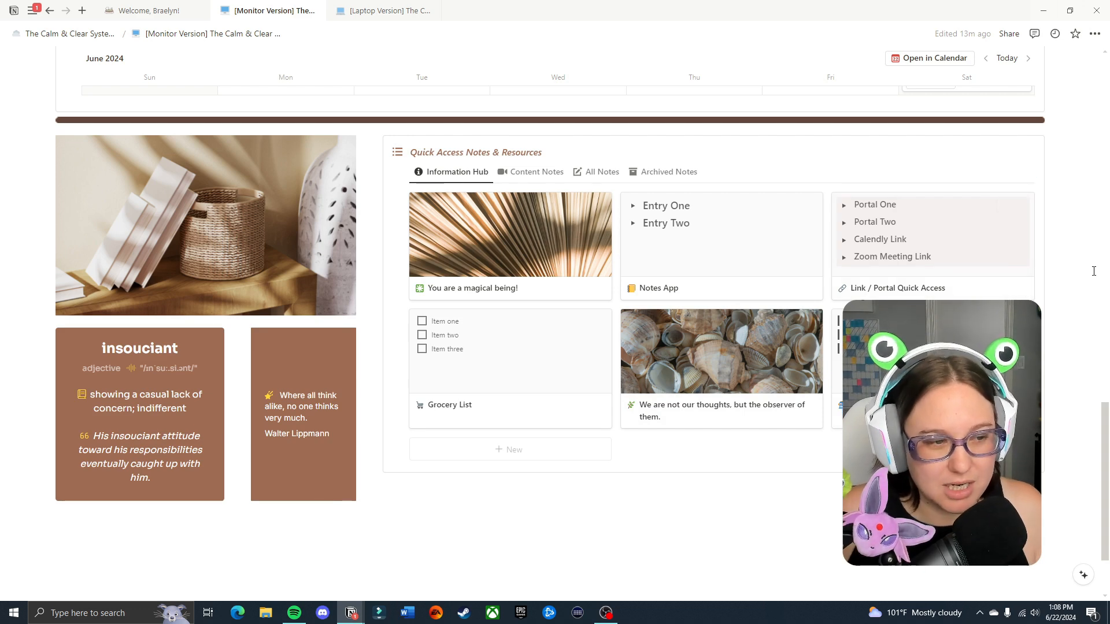
{"action": "mouse_move", "coordinate": [657, 279]}
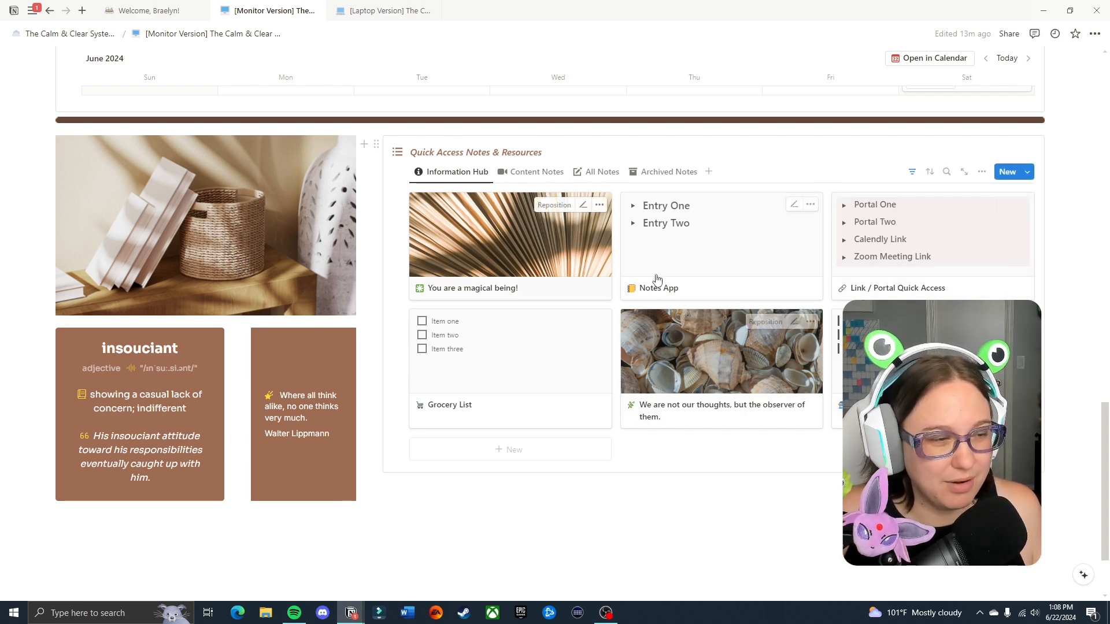
{"action": "mouse_move", "coordinate": [756, 327]}
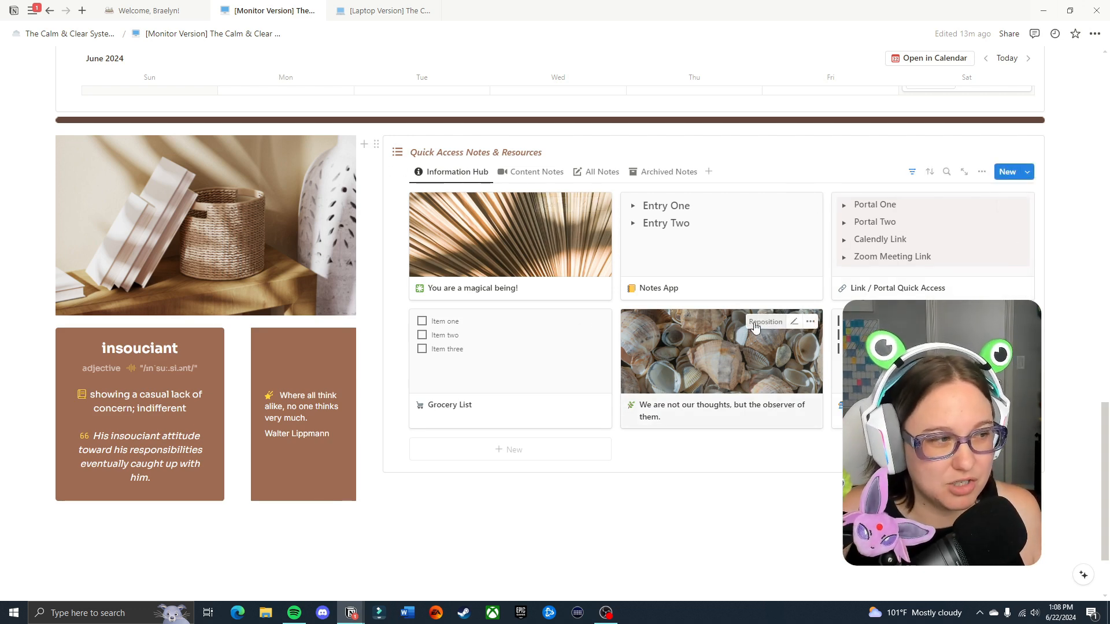
{"action": "mouse_move", "coordinate": [531, 267]}
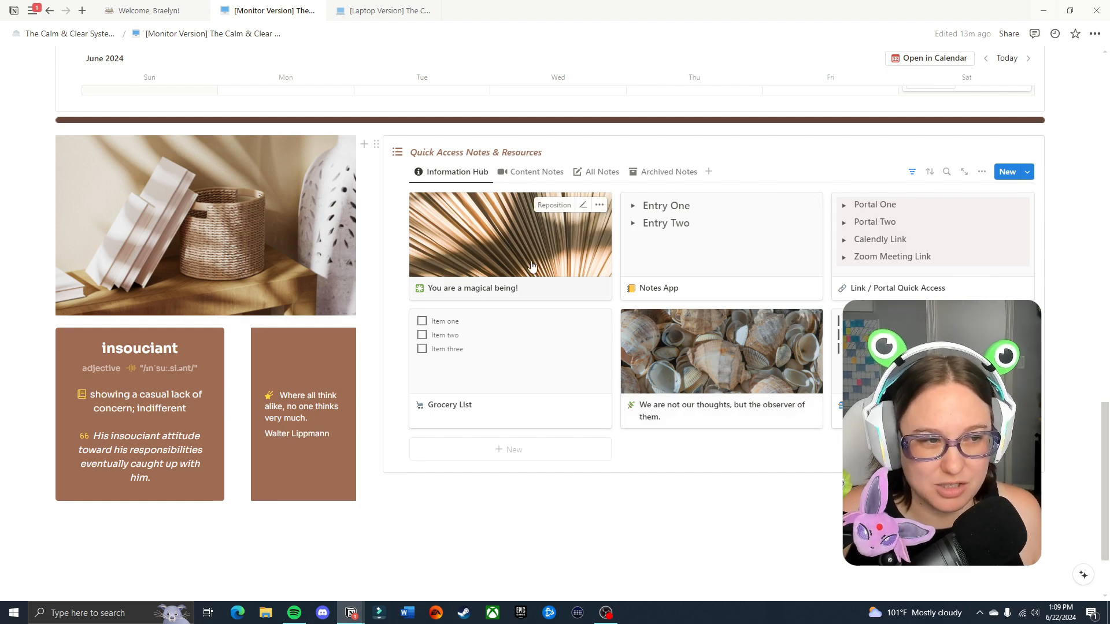
{"action": "left_click", "coordinate": [601, 171]}
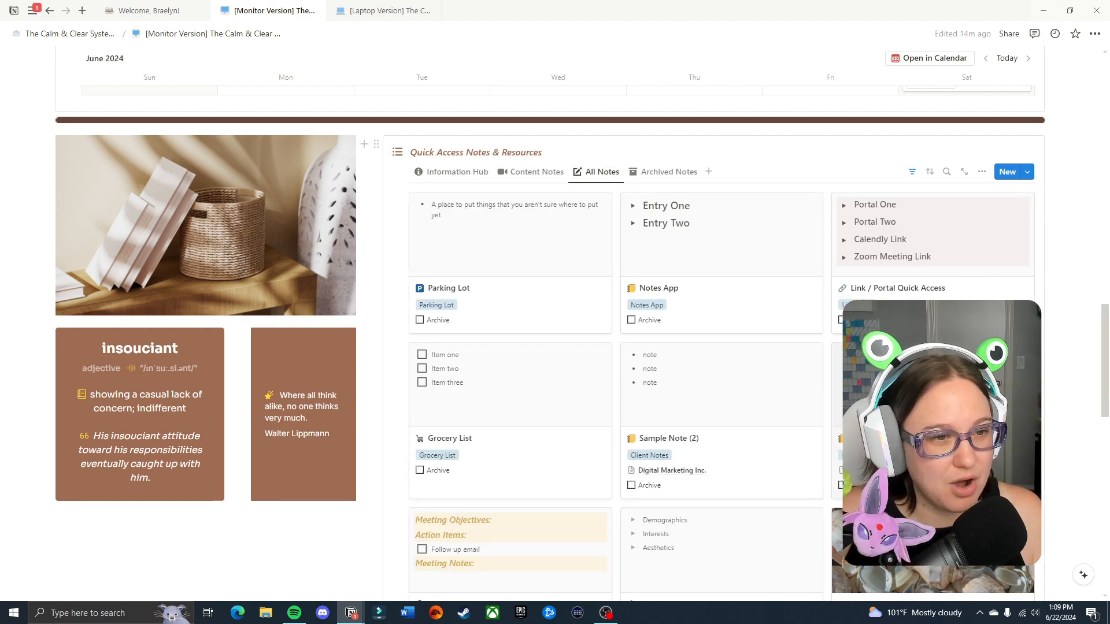
{"action": "scroll", "scroll_direction": "down", "scroll_amount": 3}
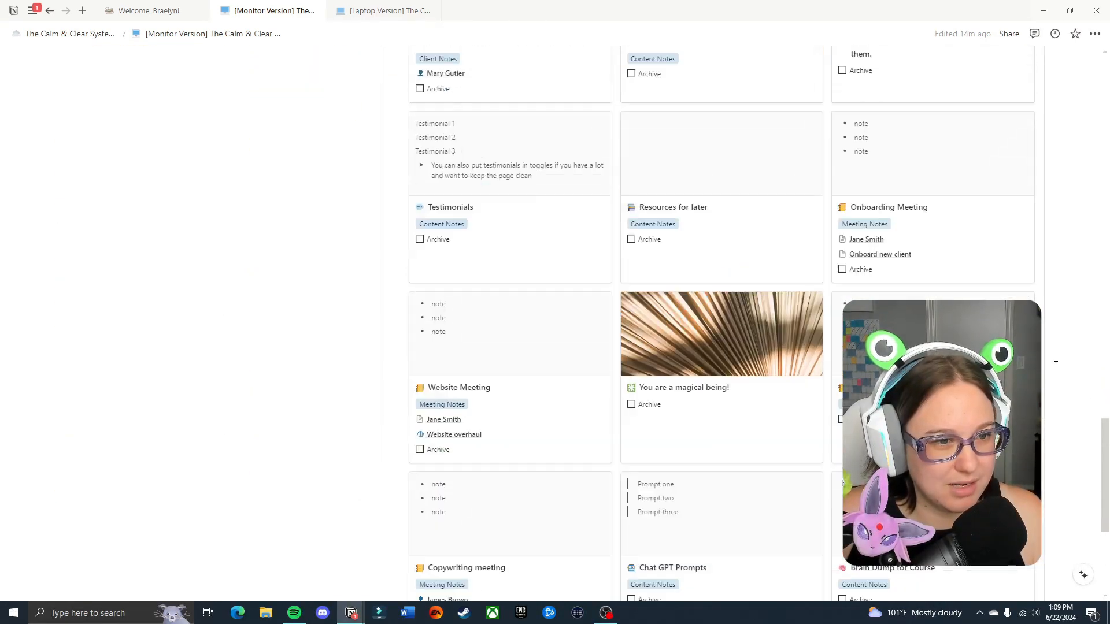
{"action": "scroll", "scroll_direction": "up", "scroll_amount": 3}
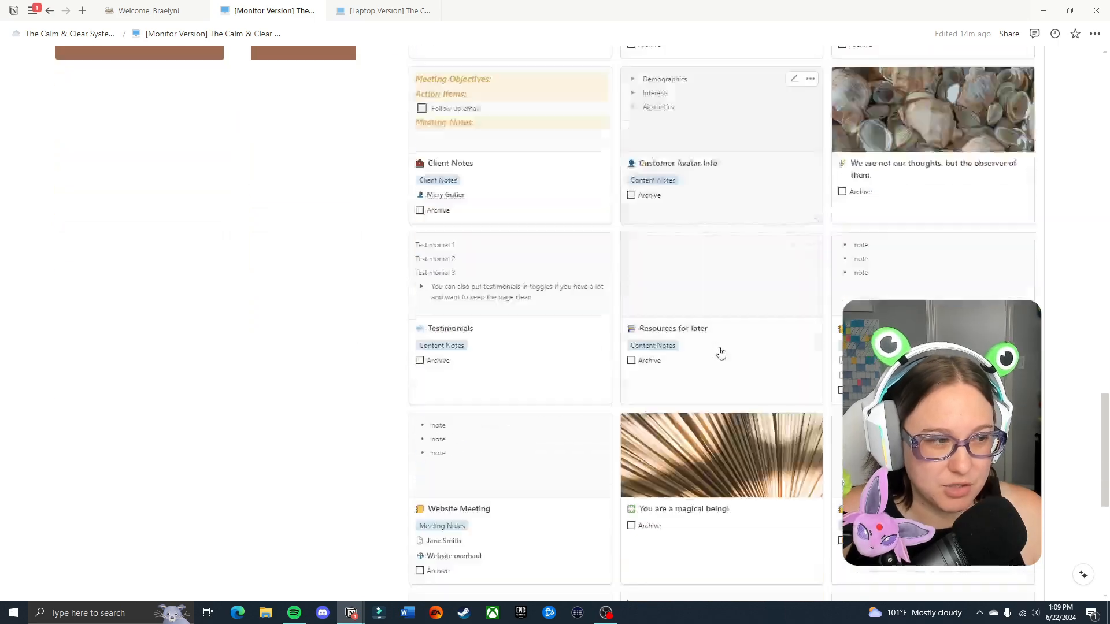
{"action": "scroll", "scroll_direction": "down", "scroll_amount": 3}
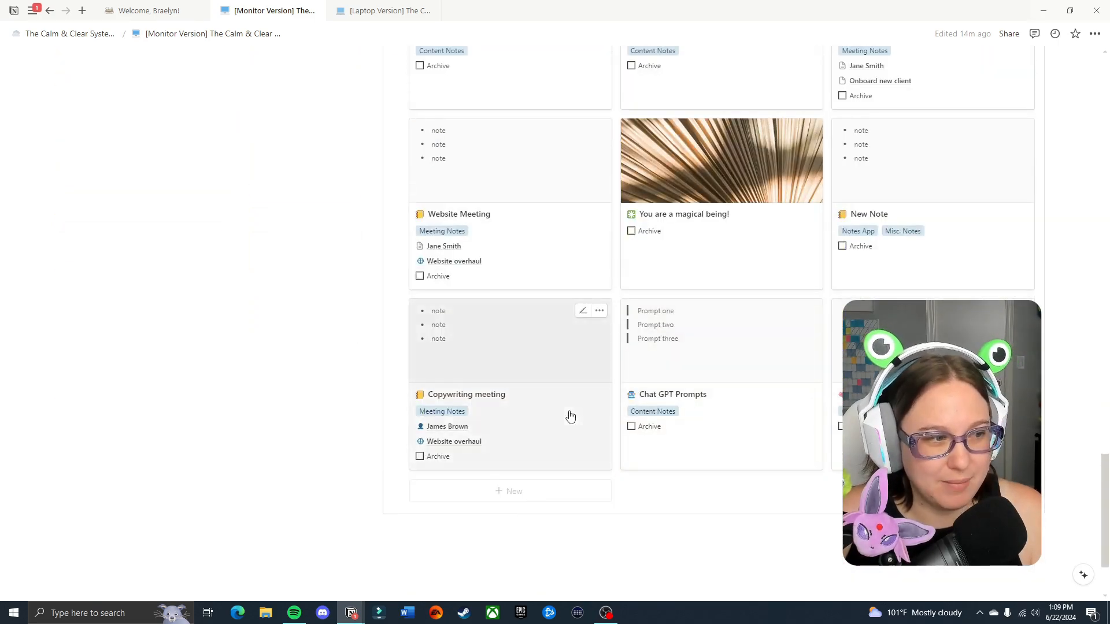
{"action": "left_click", "coordinate": [466, 395]}
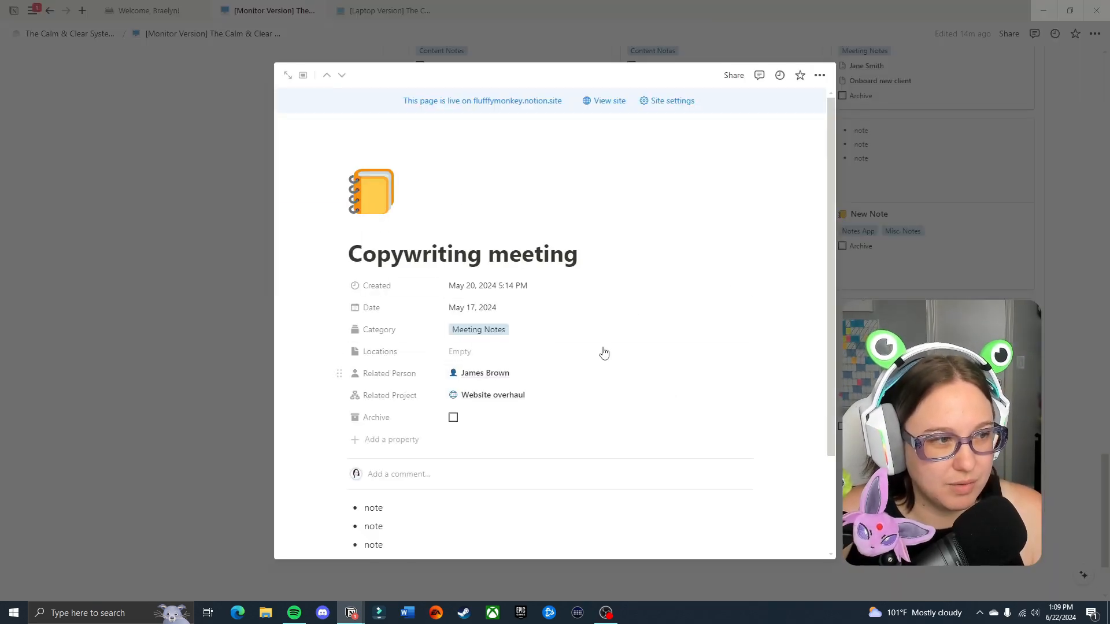
{"action": "left_click", "coordinate": [459, 352]}
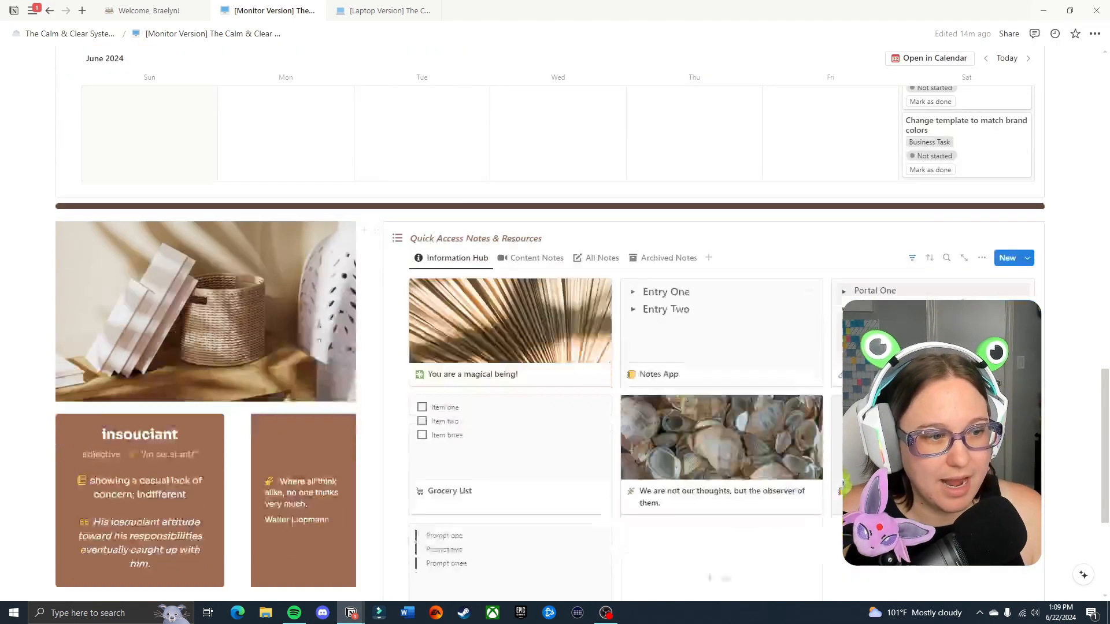
{"action": "scroll", "scroll_direction": "up", "scroll_amount": 3}
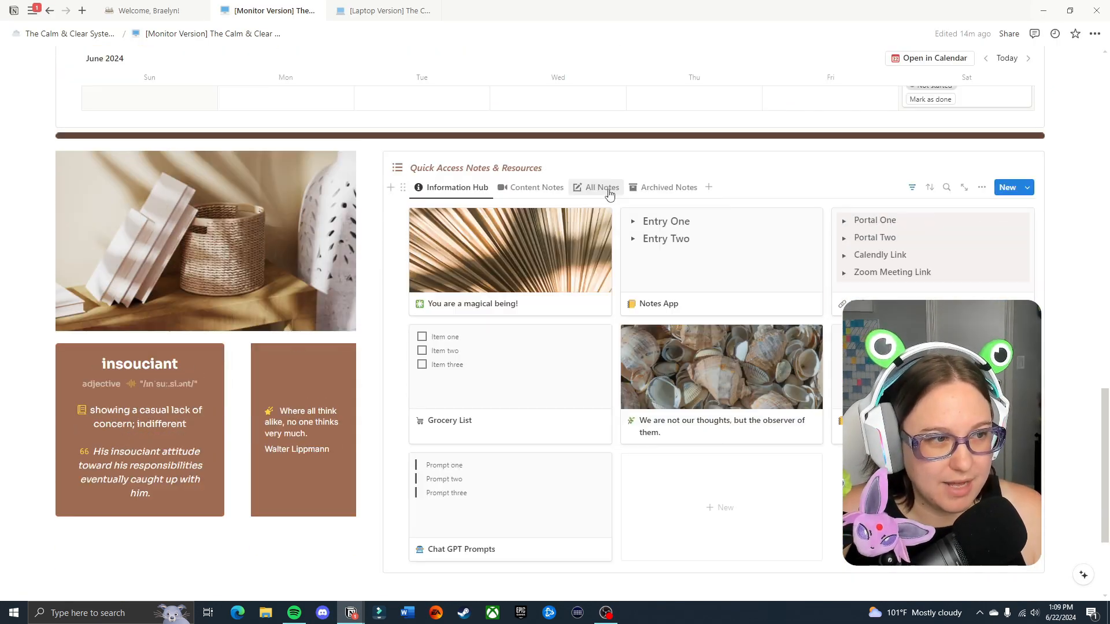
{"action": "left_click", "coordinate": [668, 188]}
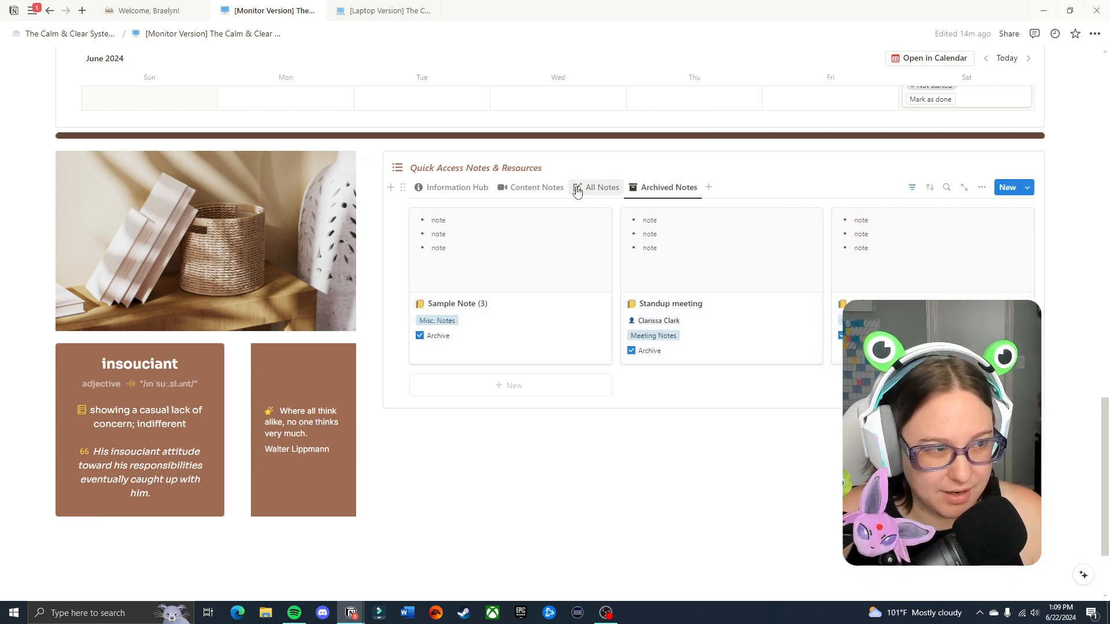
{"action": "left_click", "coordinate": [536, 187]}
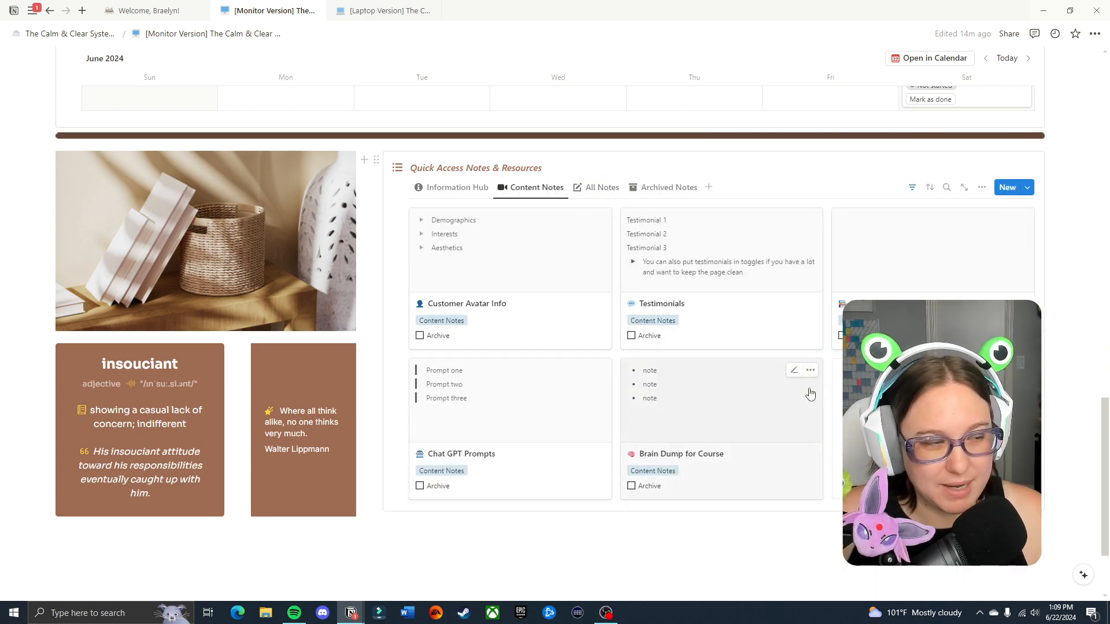
{"action": "mouse_move", "coordinate": [1065, 283]}
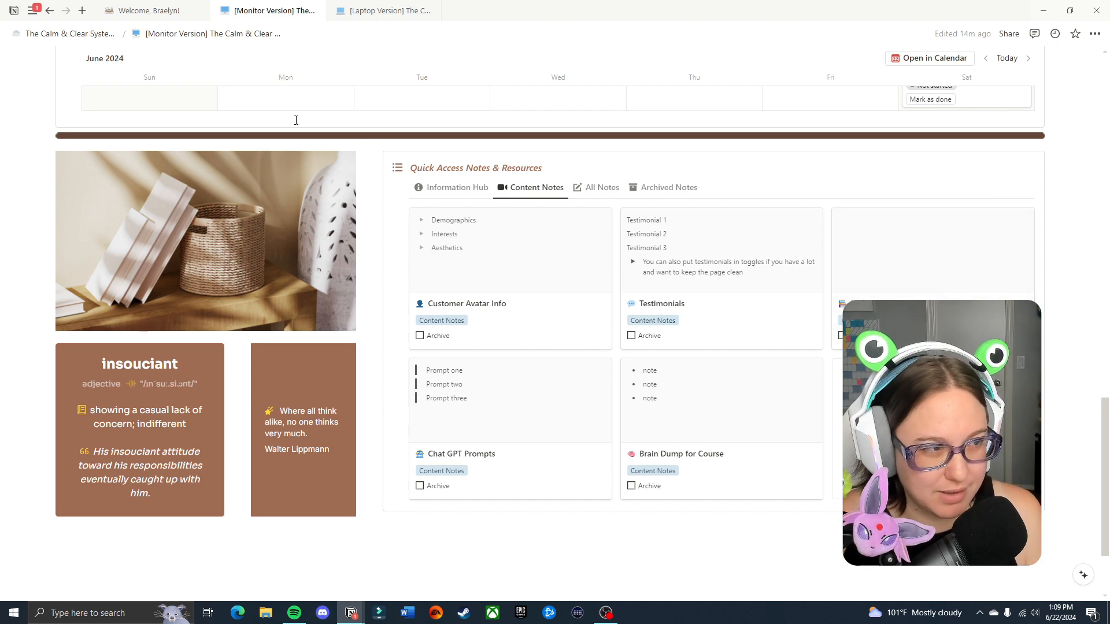
{"action": "left_click", "coordinate": [456, 187]}
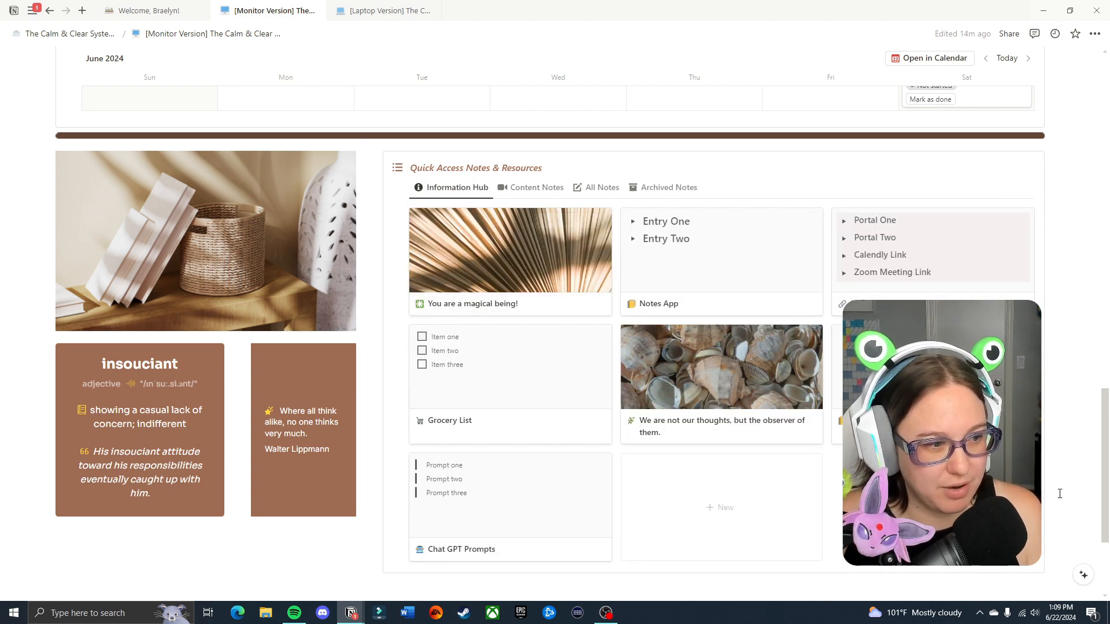
{"action": "left_click", "coordinate": [462, 548]}
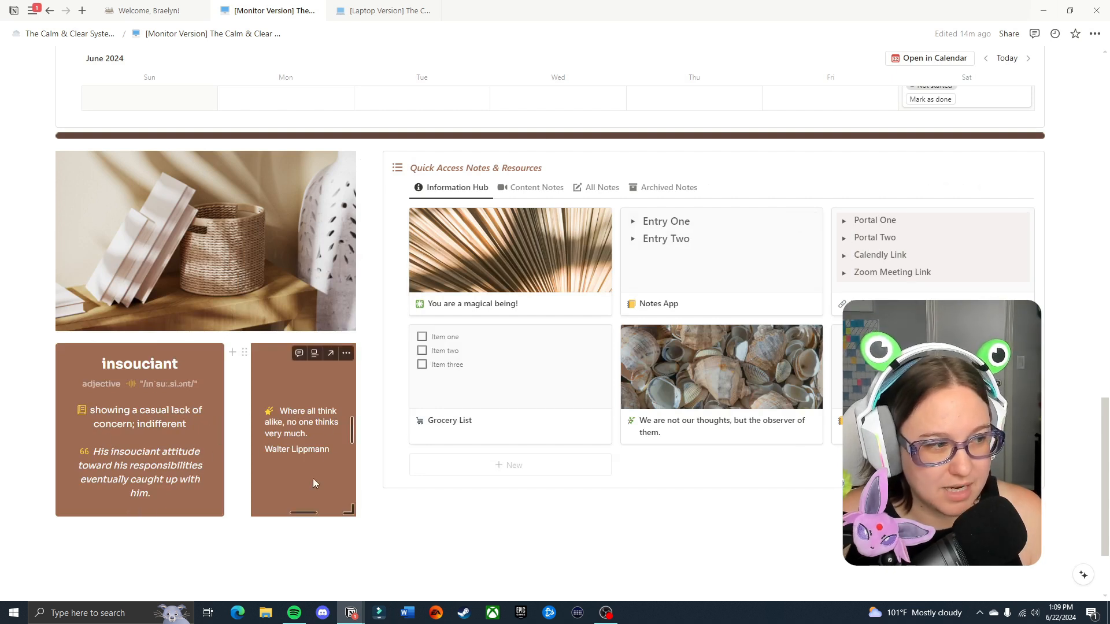
{"action": "mouse_move", "coordinate": [299, 452]}
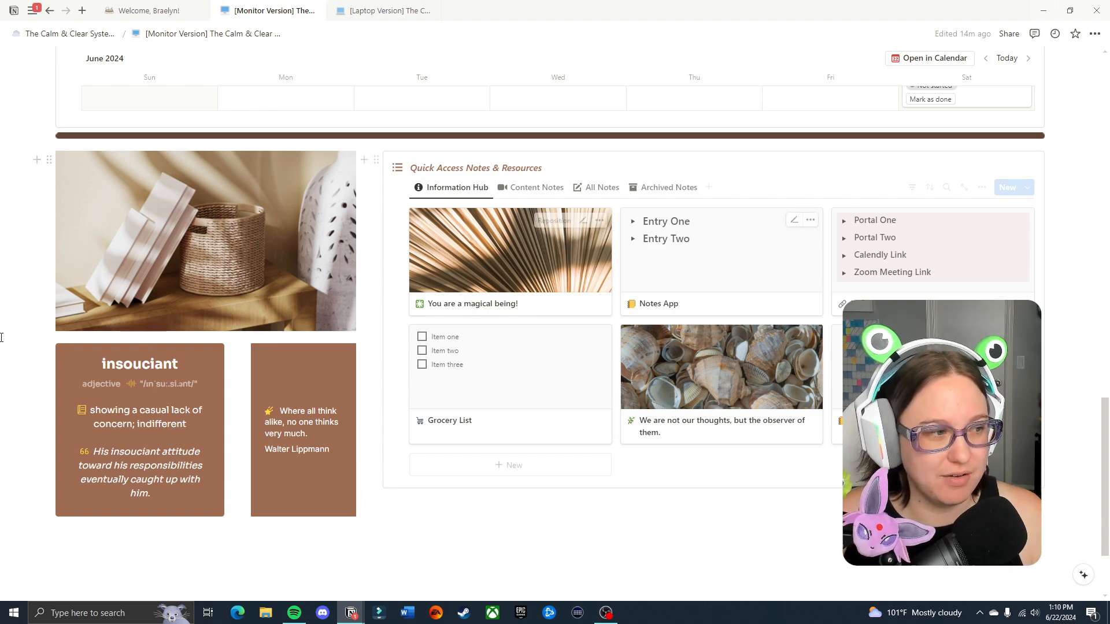
{"action": "mouse_move", "coordinate": [1046, 377]}
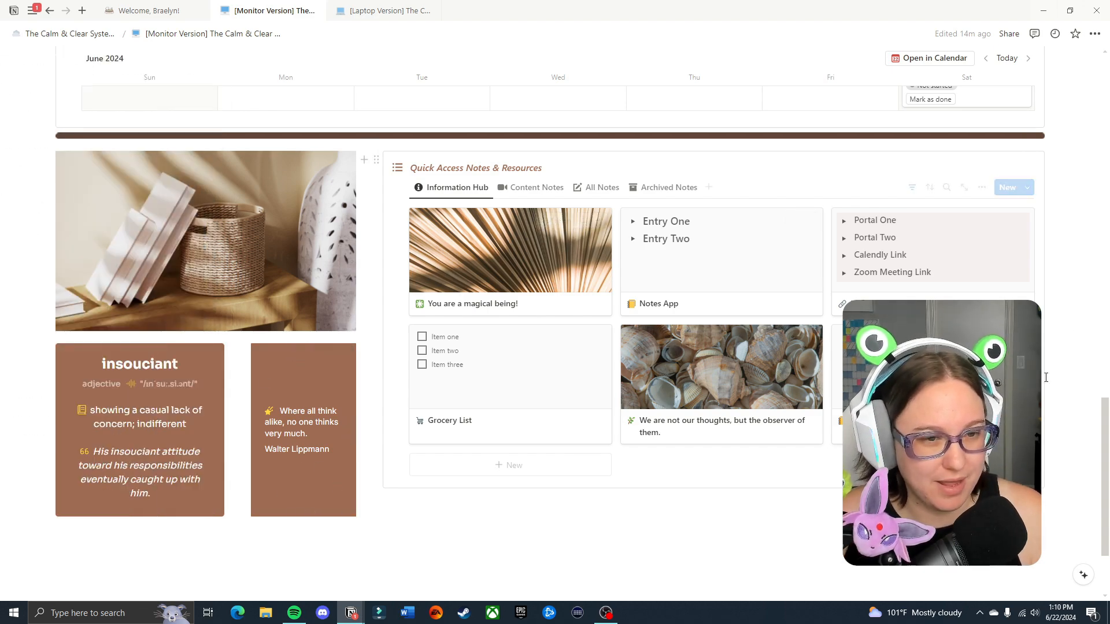
Scroll the dashboard back to the top showing Quick Snapshot and Projects & Sponsorships Overview
{"action": "scroll", "scroll_direction": "up", "scroll_amount": 3}
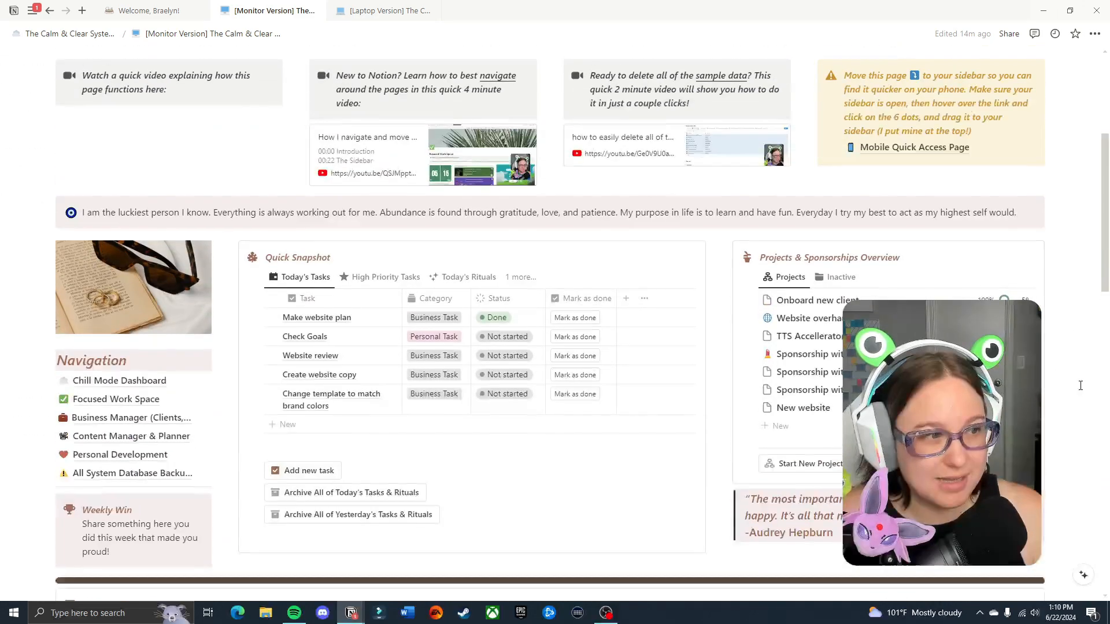
{"action": "scroll", "scroll_direction": "down", "scroll_amount": 3}
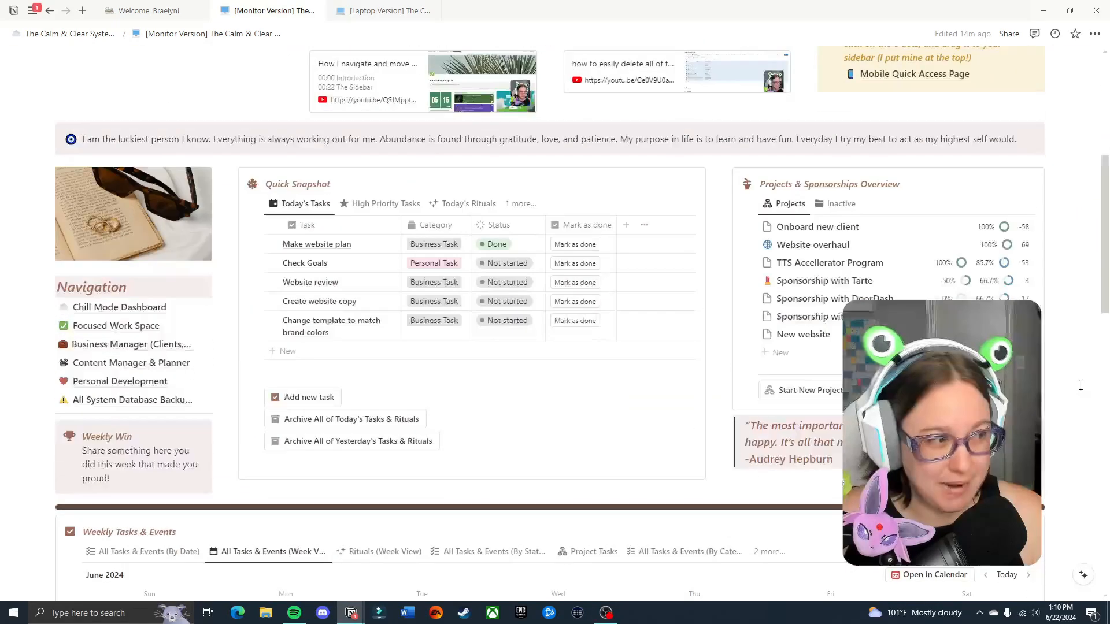
{"action": "scroll", "scroll_direction": "down", "scroll_amount": 3}
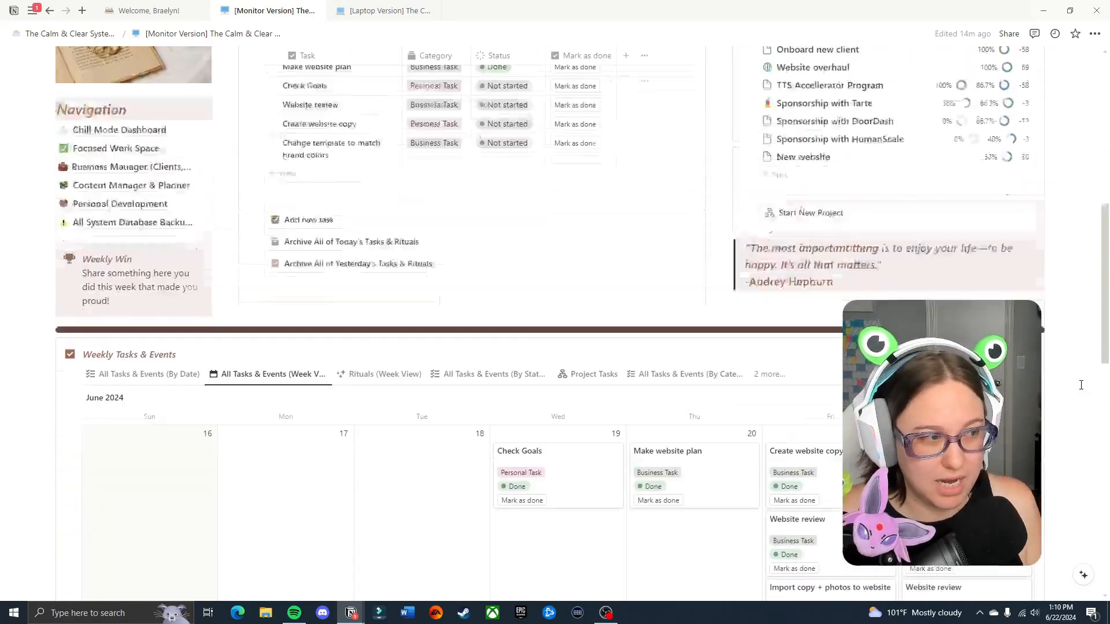
{"action": "scroll", "scroll_direction": "up", "scroll_amount": 3}
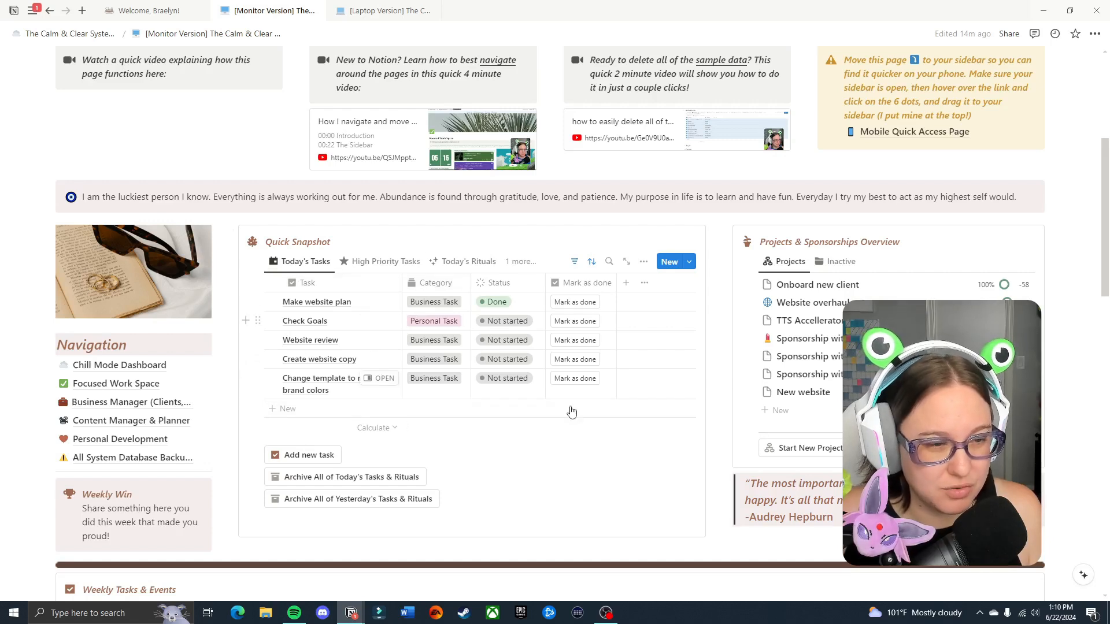
{"action": "scroll", "scroll_direction": "down", "scroll_amount": 3}
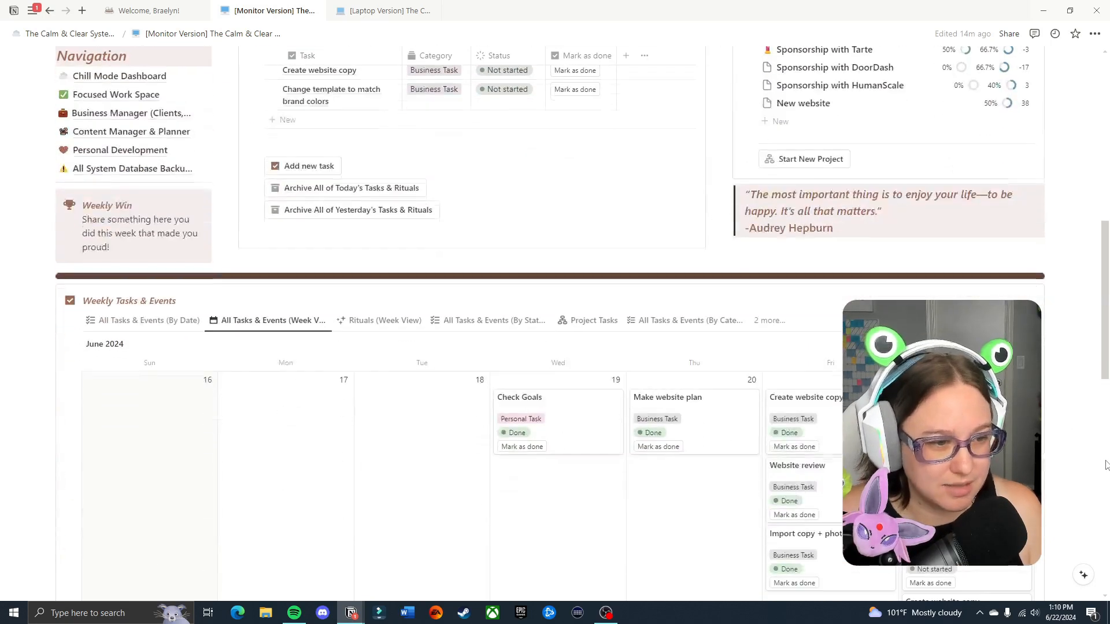
{"action": "scroll", "scroll_direction": "up", "scroll_amount": 3}
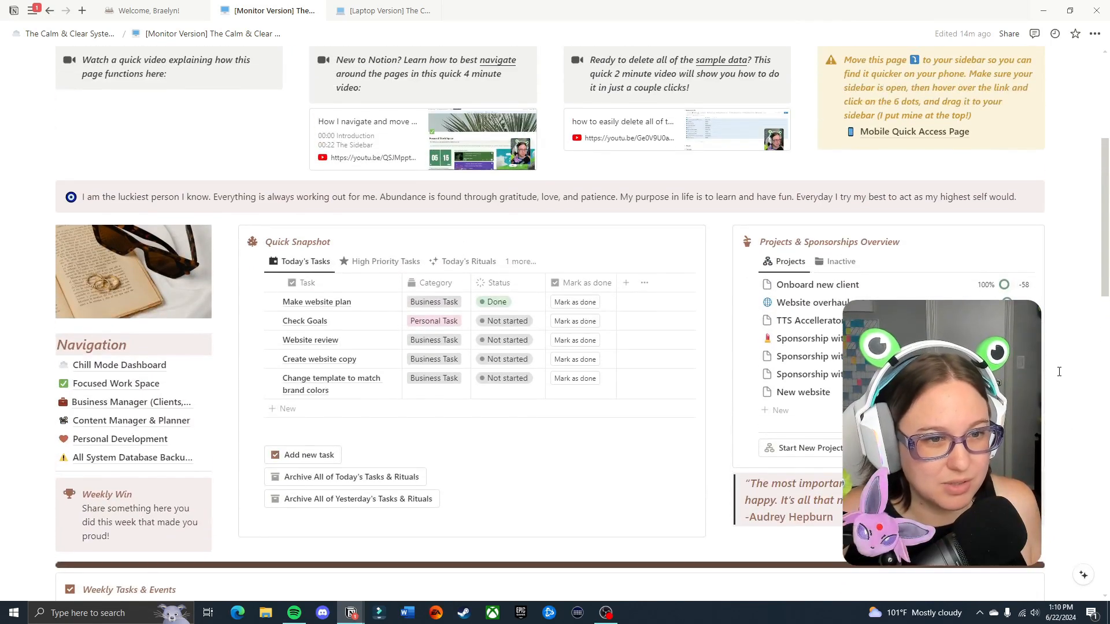